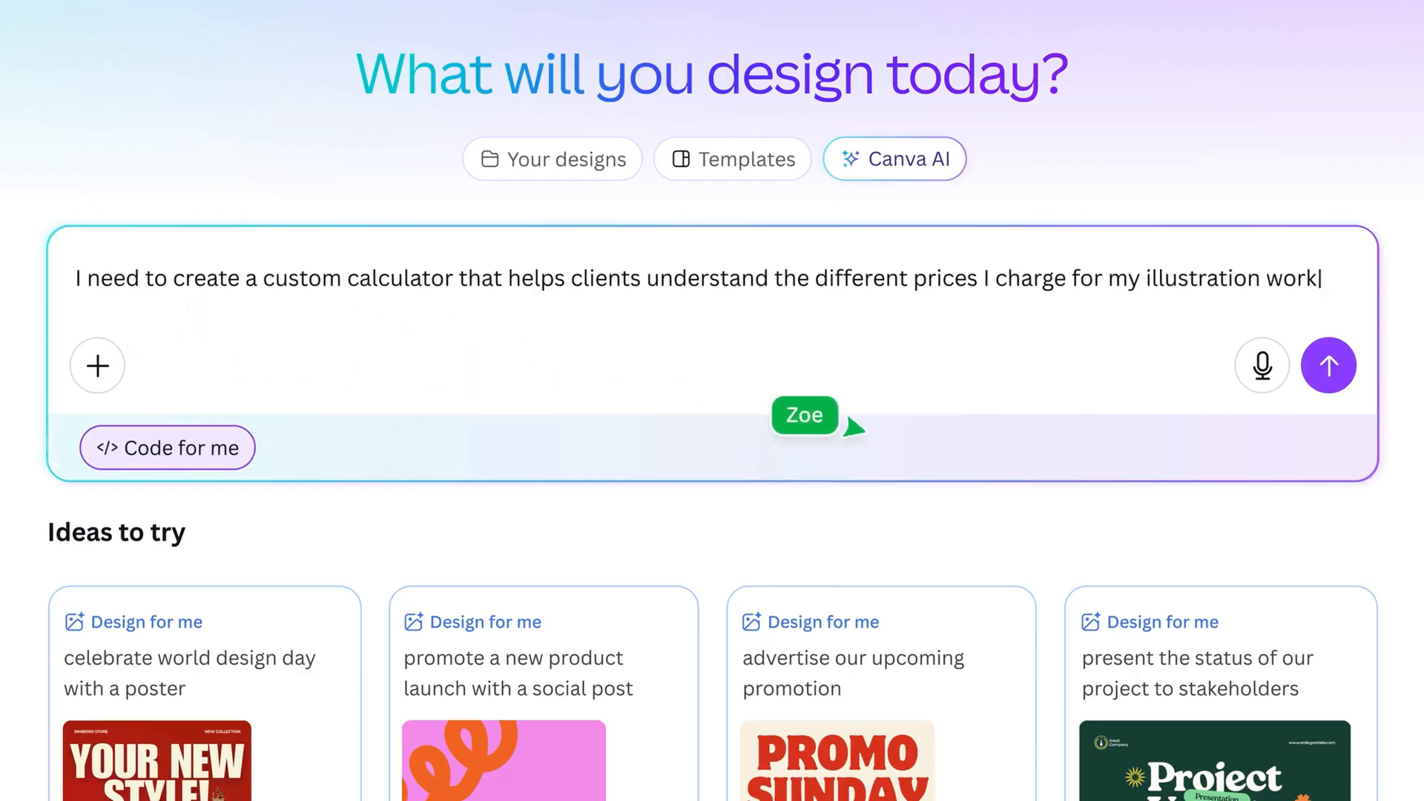
Send the illustration pricing calculator request to Canva AI, then return to the AI home.
{"action": "left_click", "coordinate": [1328, 365]}
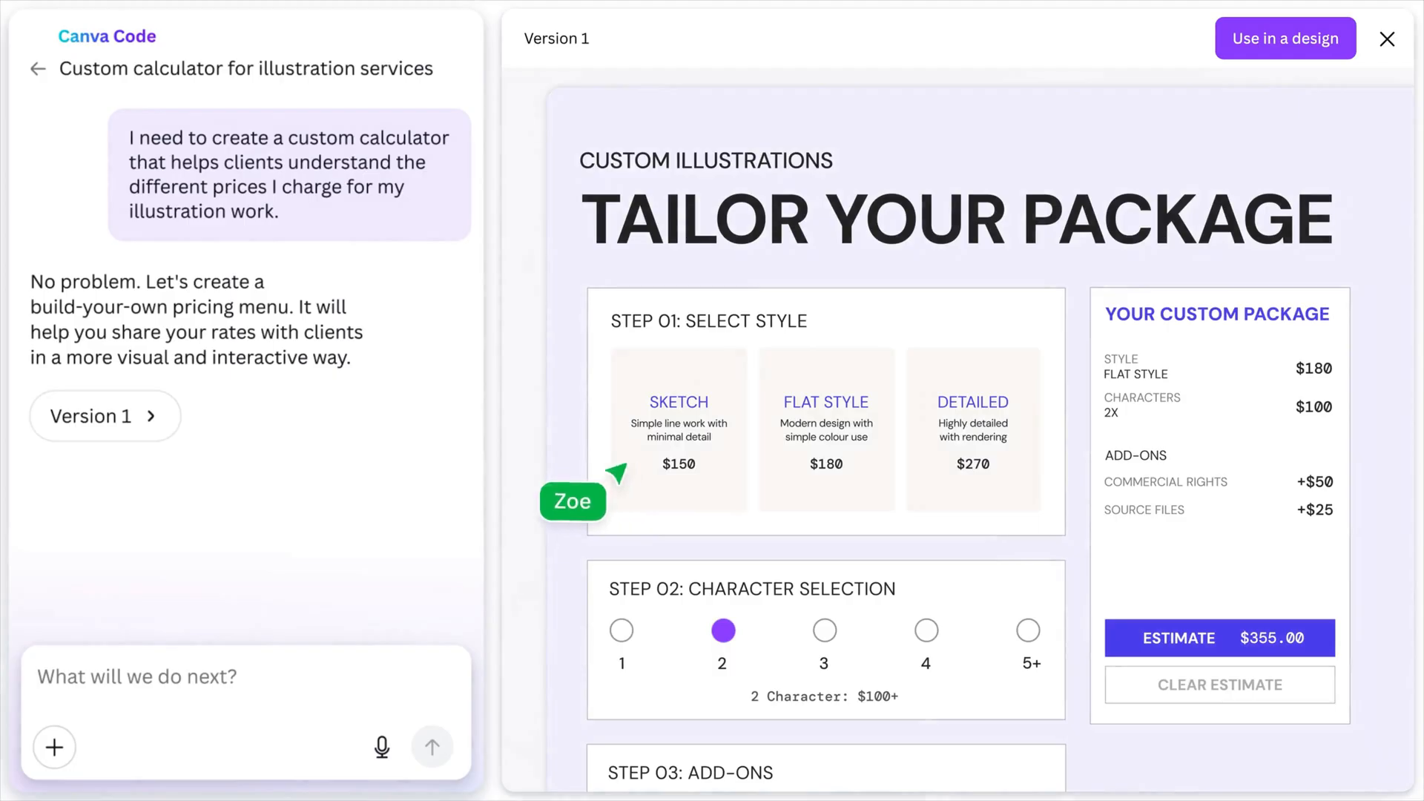
{"action": "left_click", "coordinate": [1388, 40]}
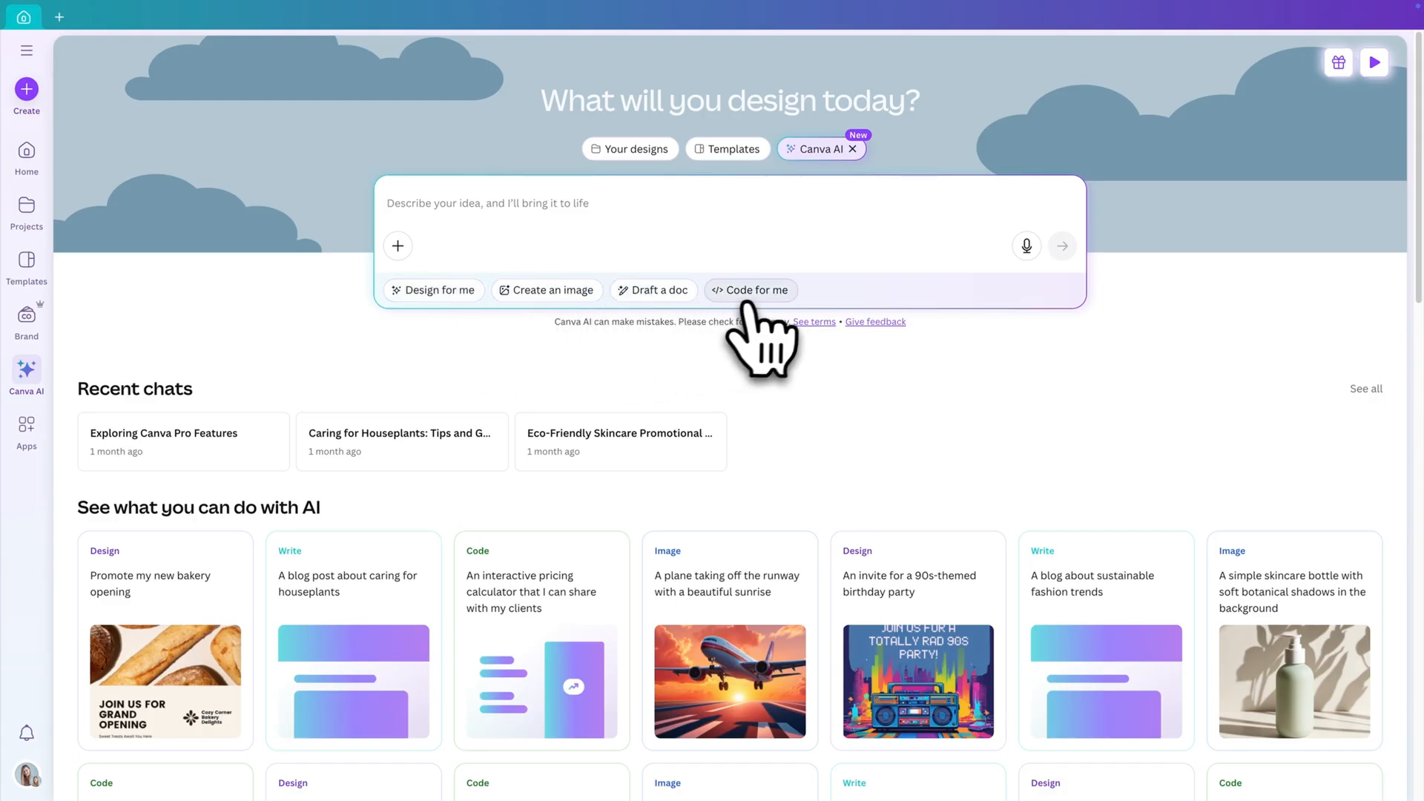
Switch Canva AI to 'Code for me' to browse the coding suggestion cards.
{"action": "left_click", "coordinate": [749, 290]}
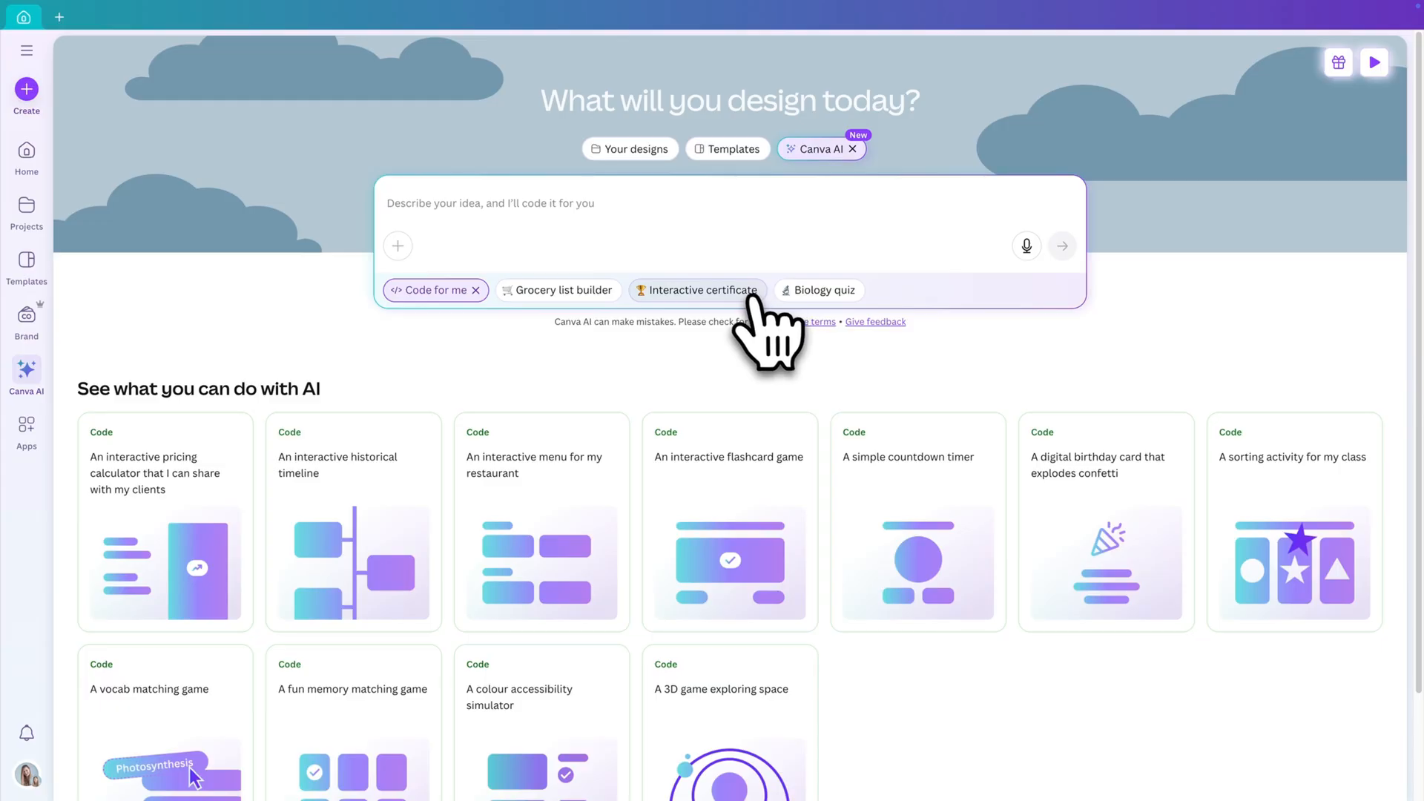
{"action": "mouse_move", "coordinate": [936, 717]}
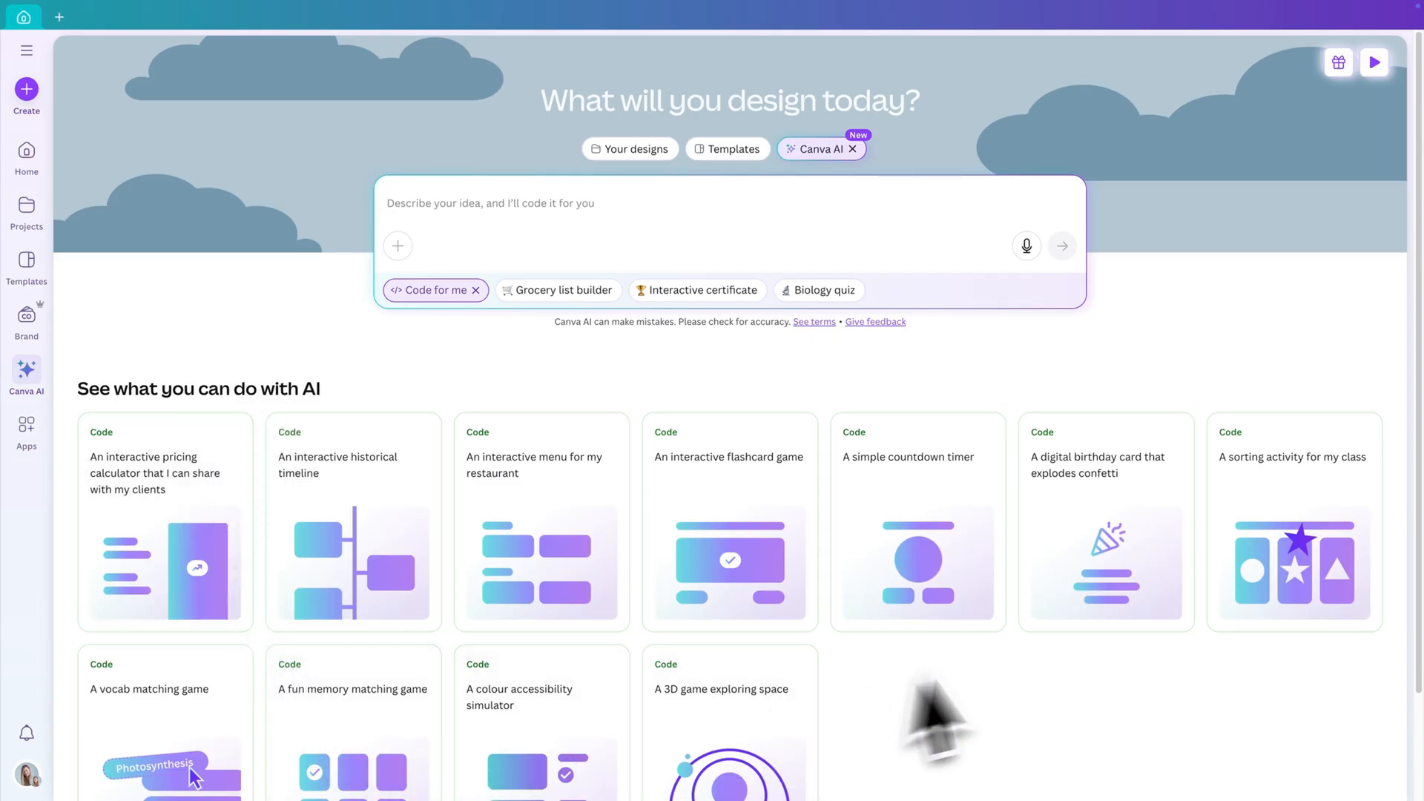
{"action": "mouse_move", "coordinate": [208, 626]}
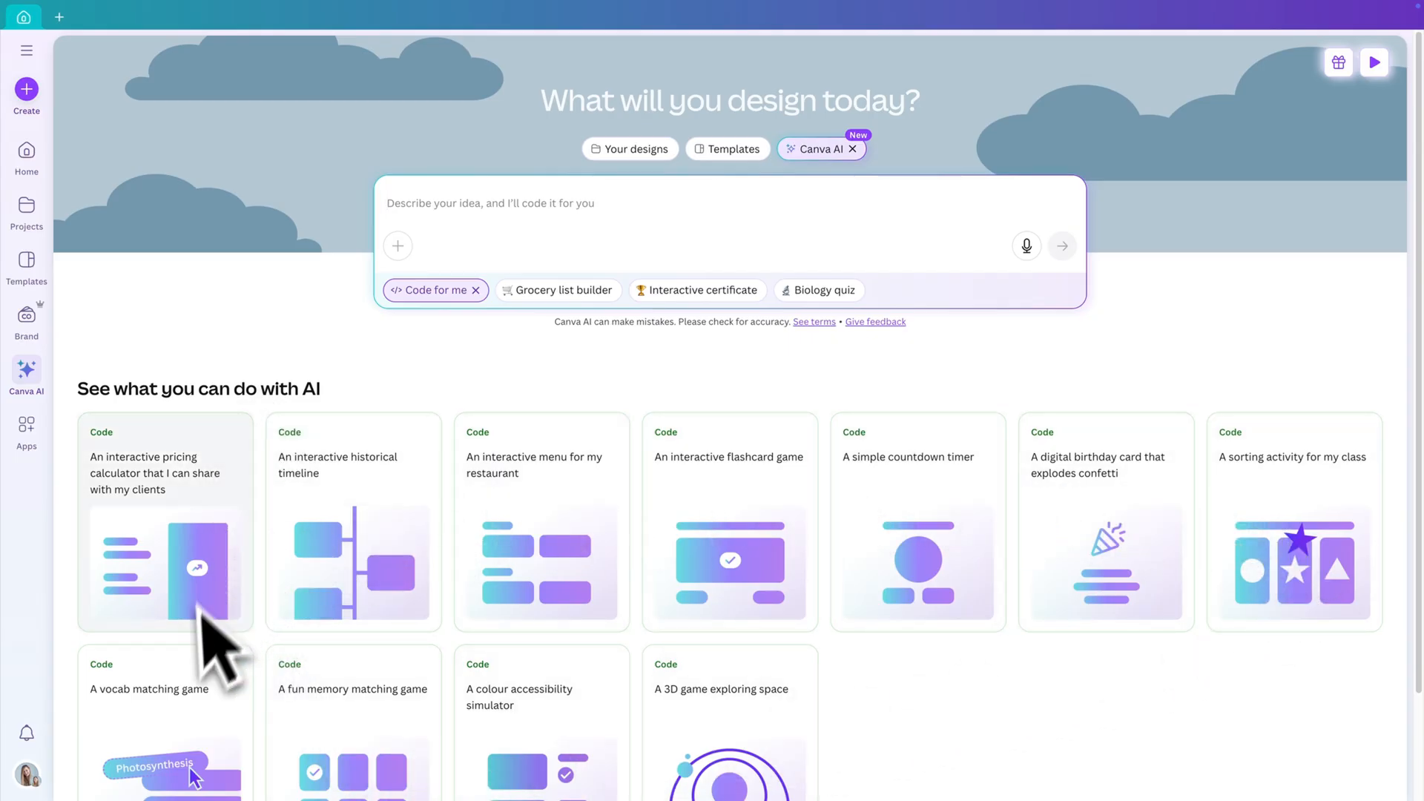
{"action": "mouse_move", "coordinate": [1027, 490]}
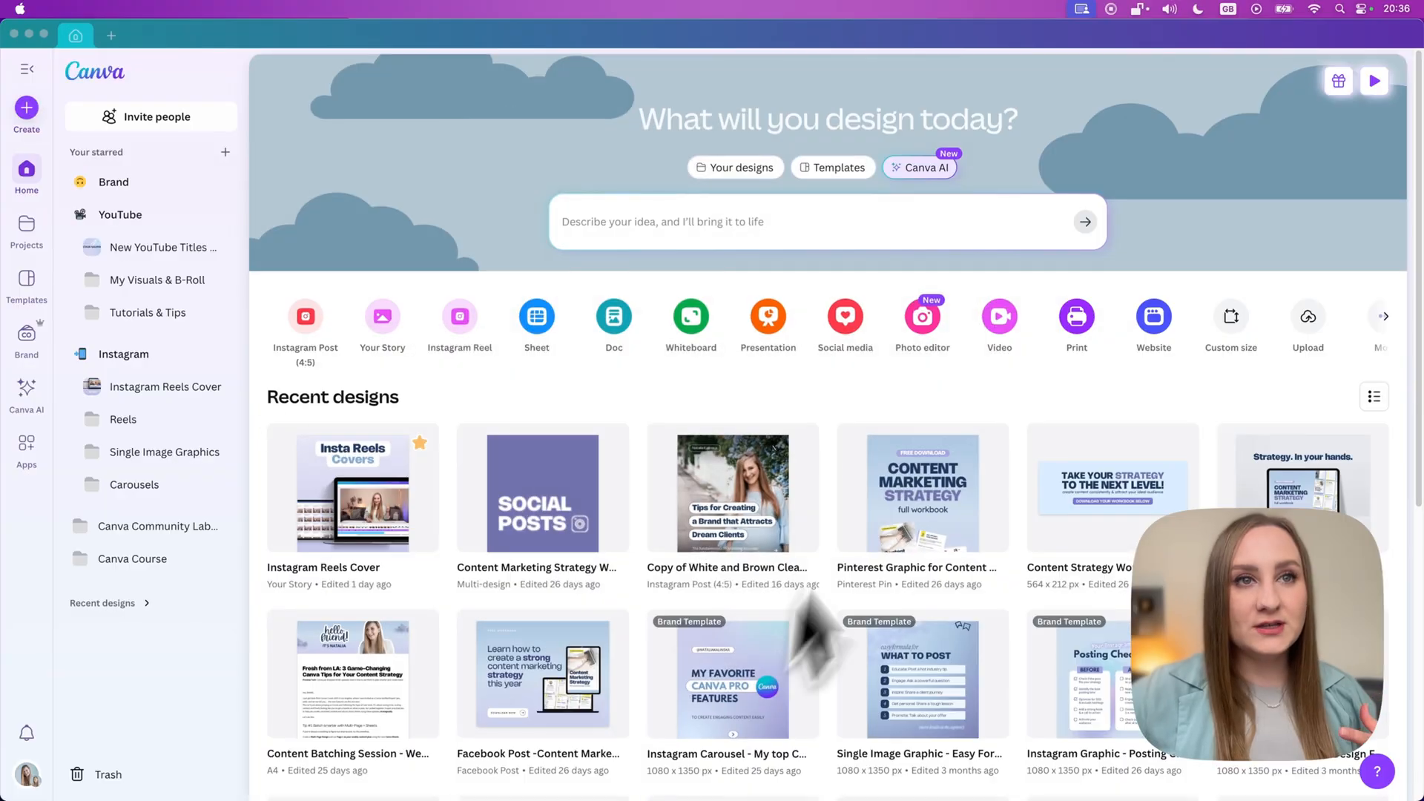
{"action": "mouse_move", "coordinate": [1154, 163]}
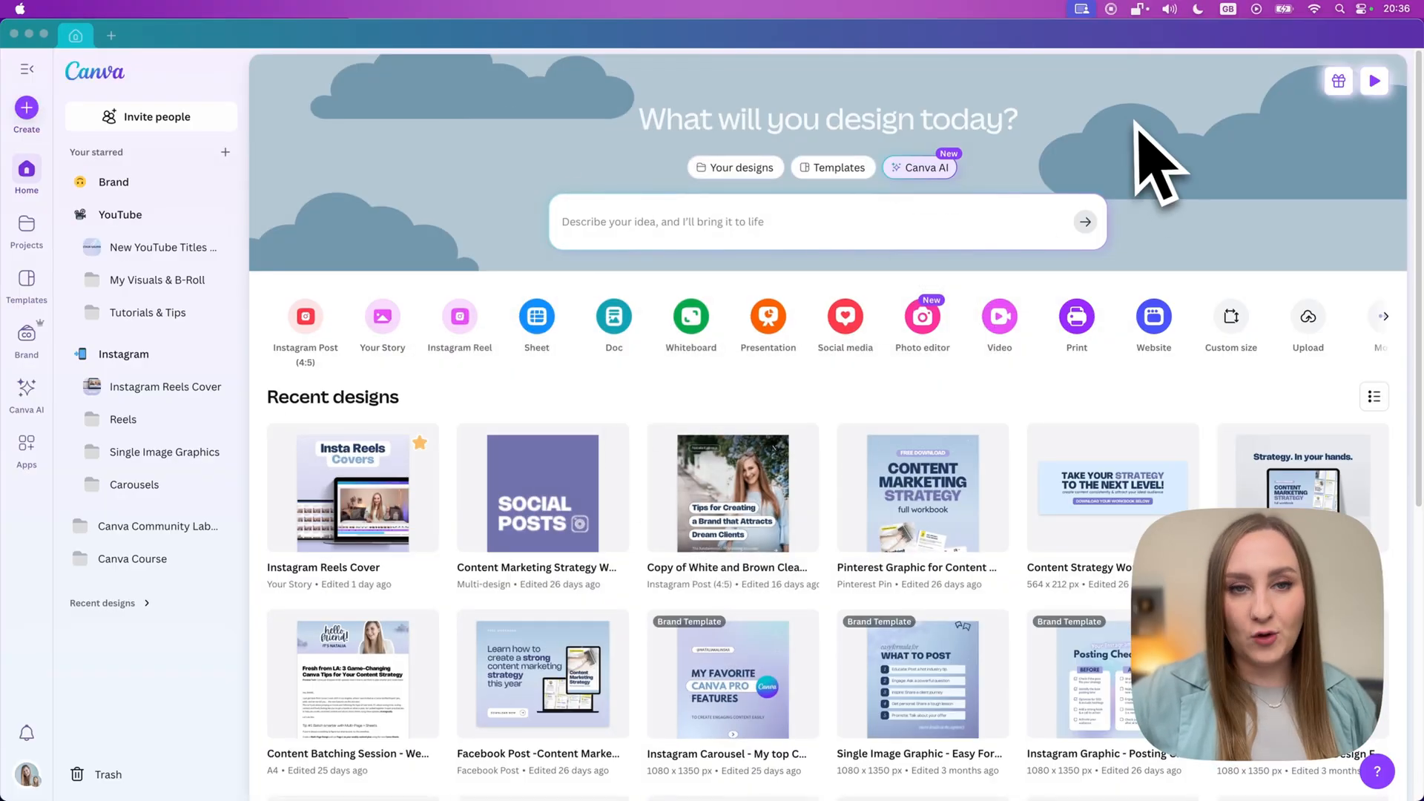
{"action": "mouse_move", "coordinate": [644, 309]}
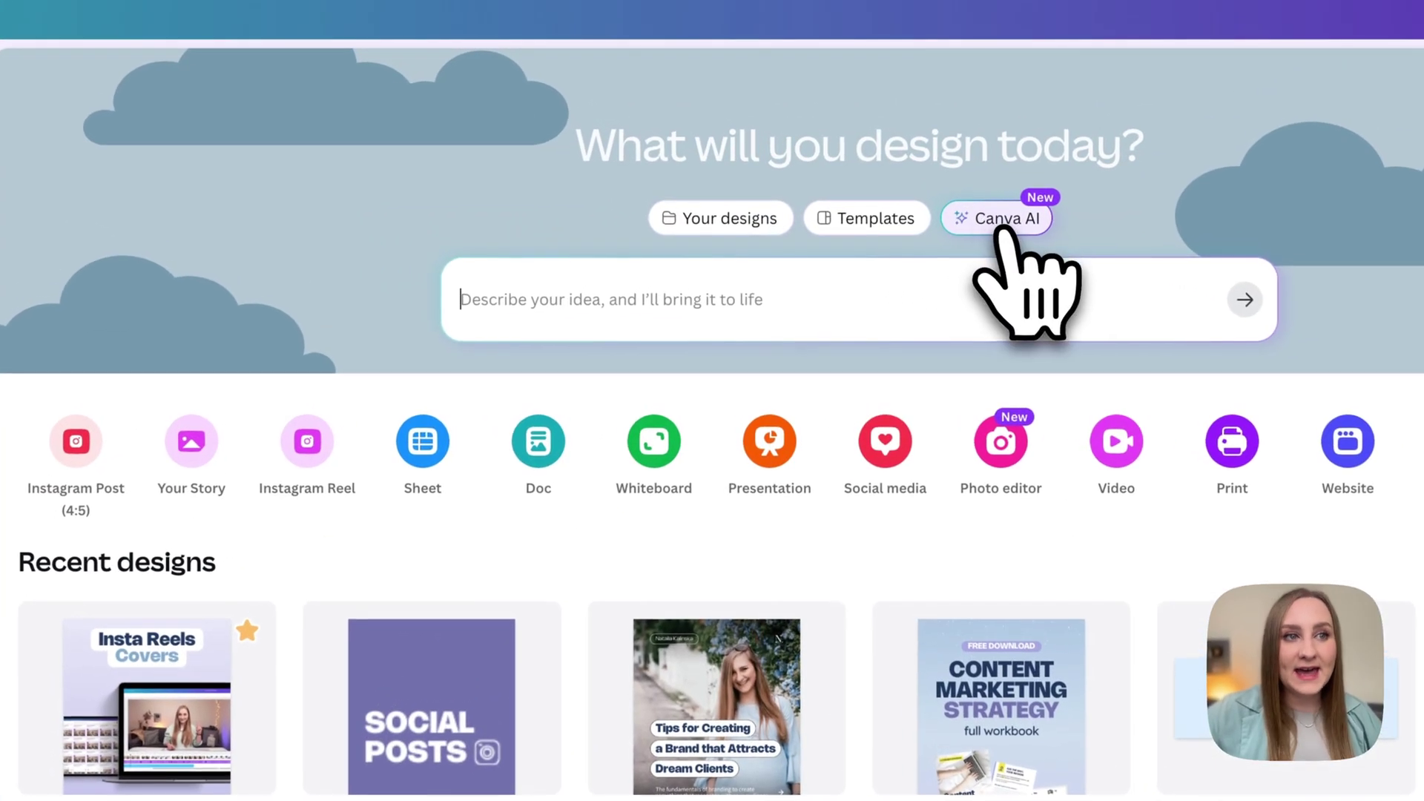
Open the Canva AI chip from home and choose 'Code for me' for a new chat.
{"action": "left_click", "coordinate": [996, 218]}
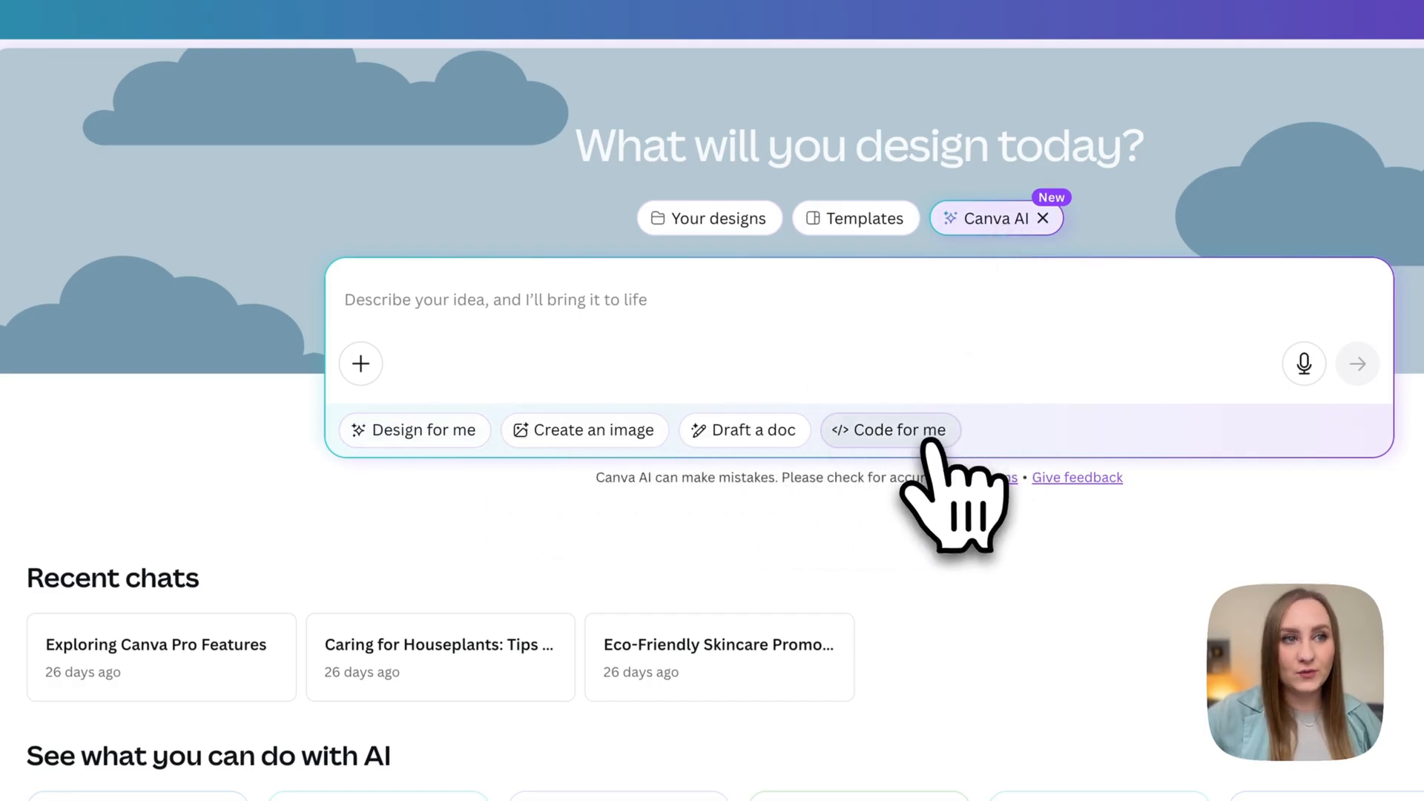
{"action": "left_click", "coordinate": [890, 429]}
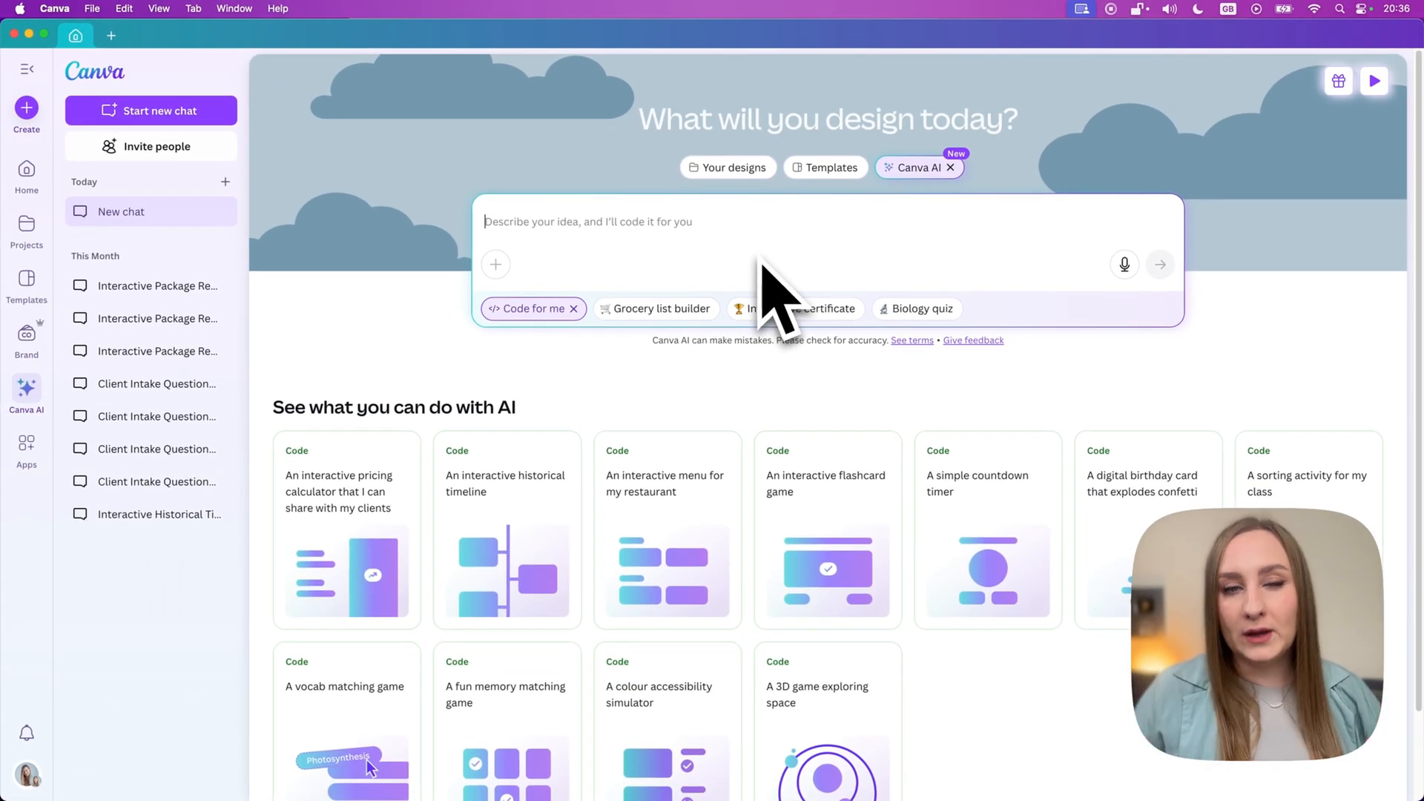
{"action": "mouse_move", "coordinate": [773, 272]}
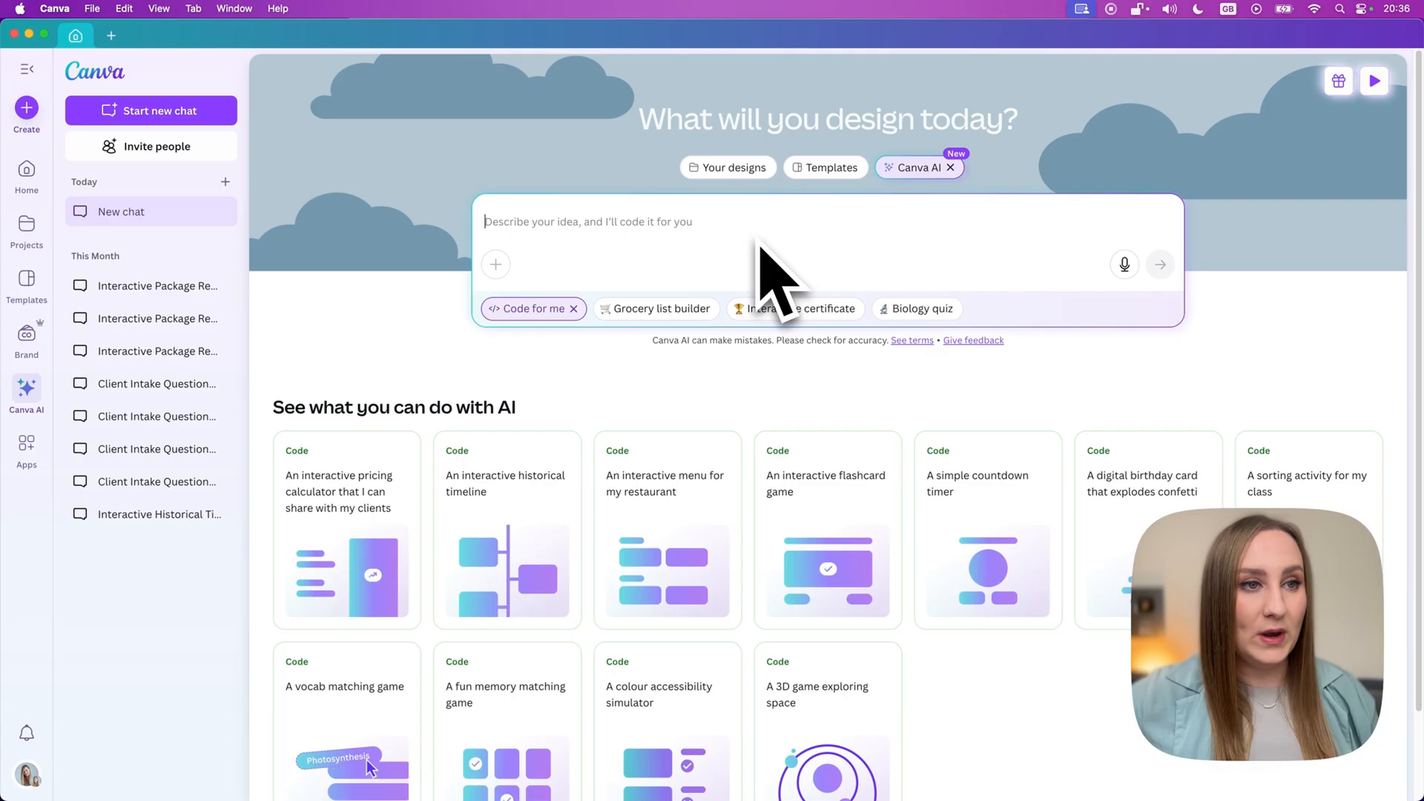
{"action": "mouse_move", "coordinate": [1254, 409]}
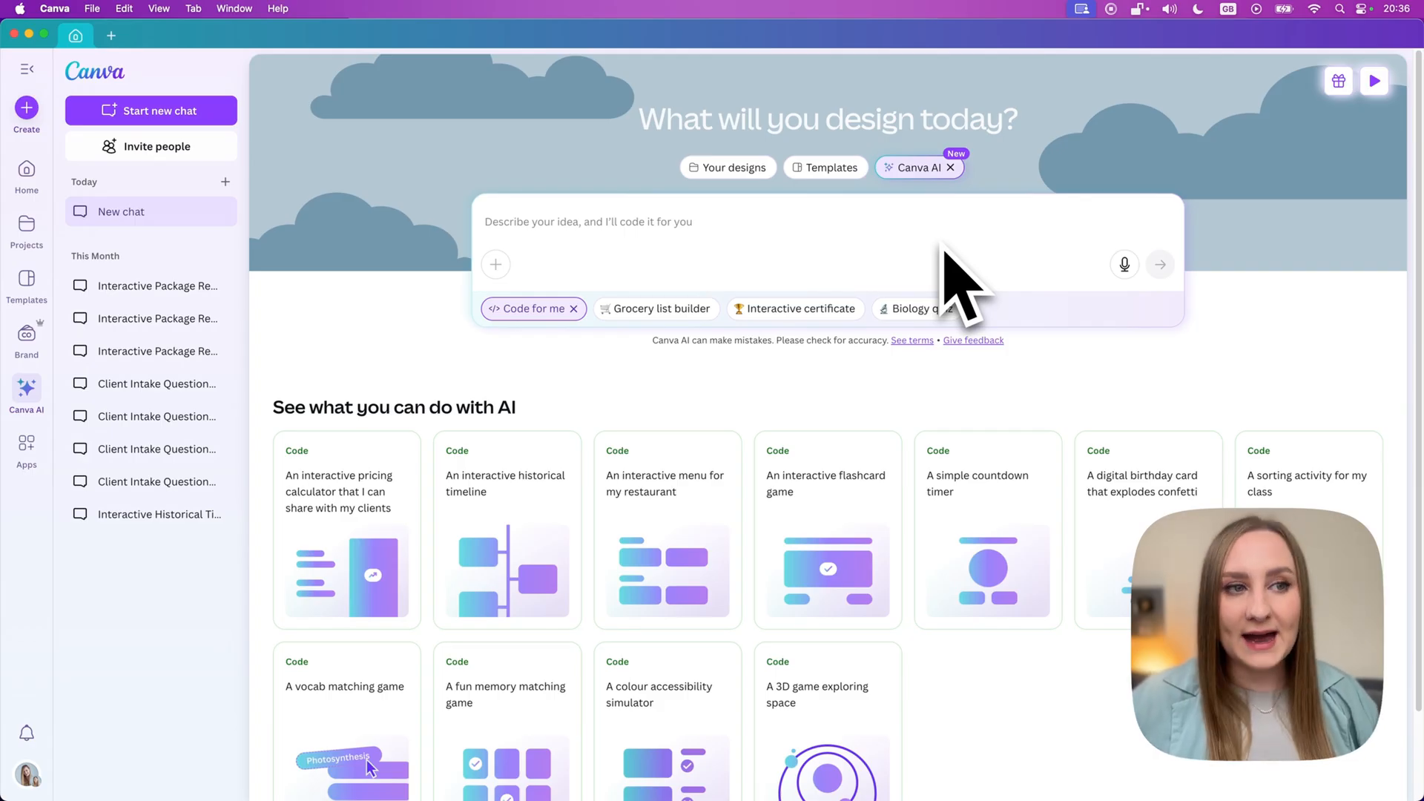
{"action": "mouse_move", "coordinate": [708, 454]}
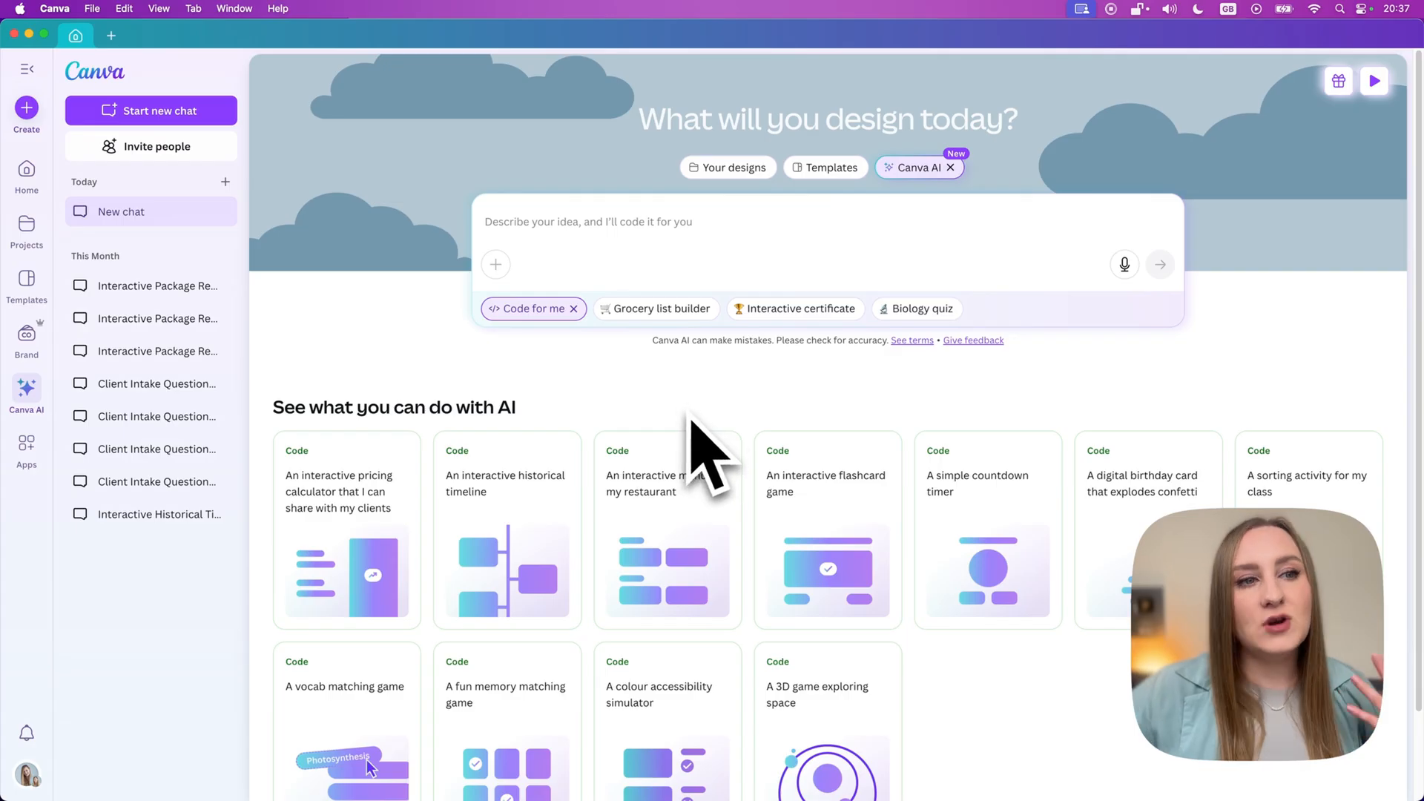
{"action": "mouse_move", "coordinate": [768, 313]}
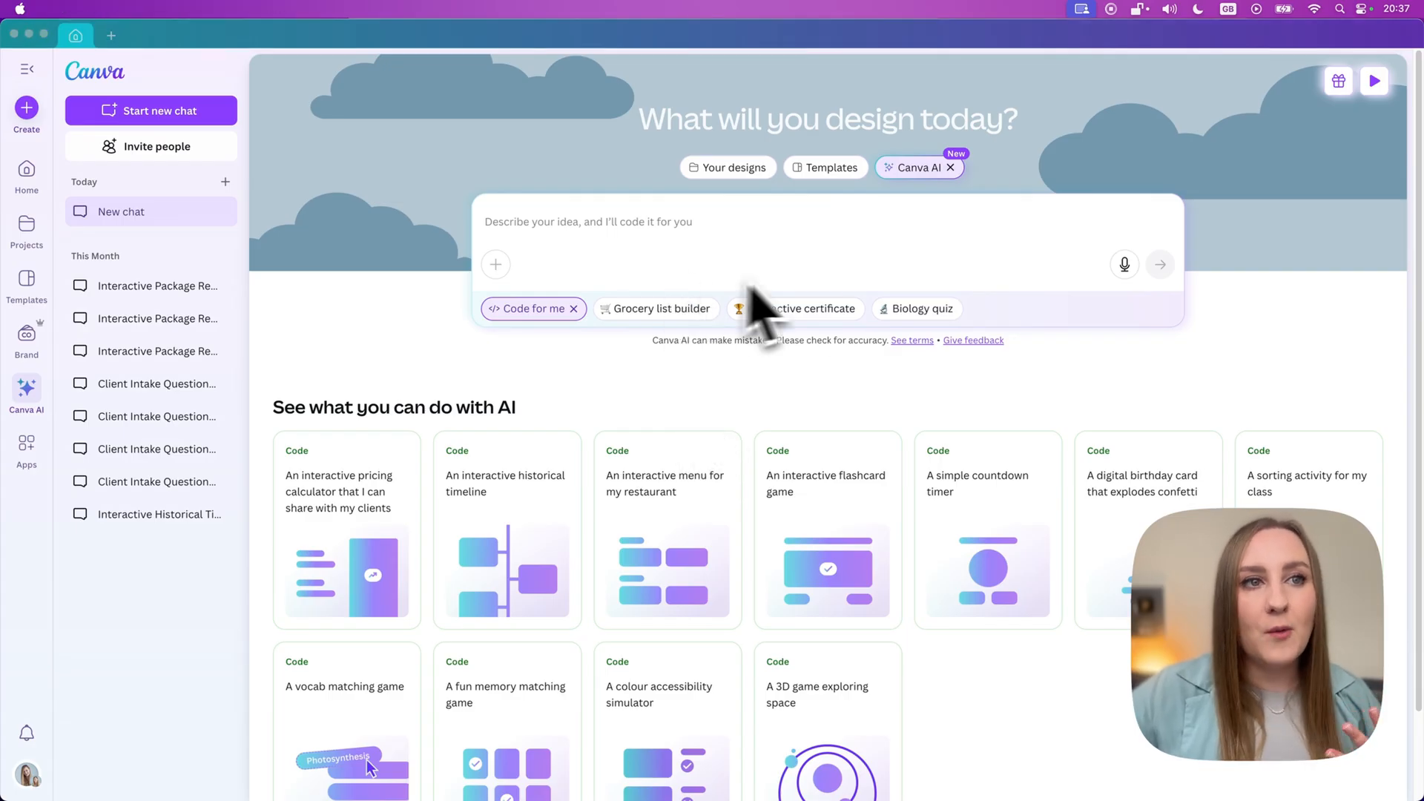
{"action": "mouse_move", "coordinate": [1115, 191]}
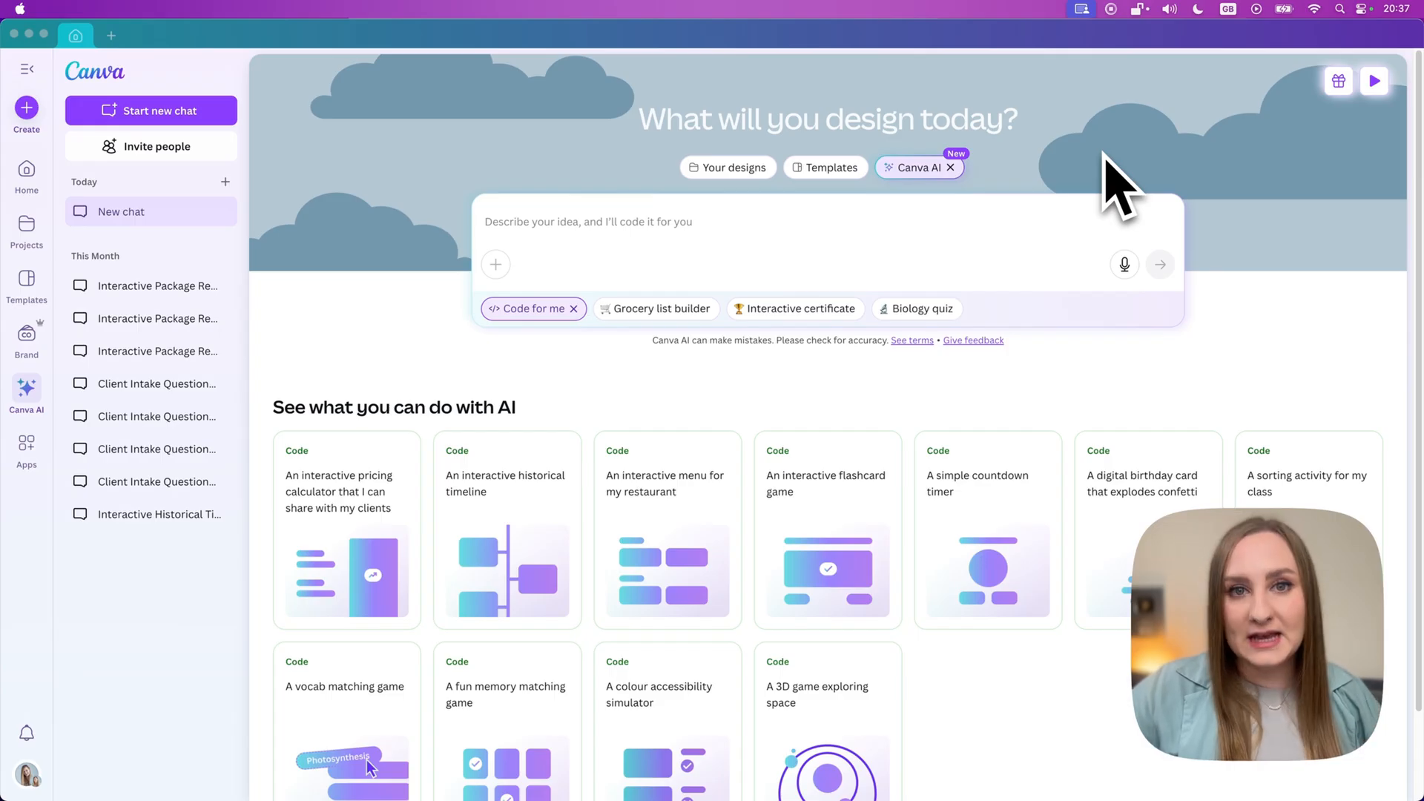
Enter the three-package quiz prompt with progress bar and mailto GET IN TOUCH button.
{"action": "left_click", "coordinate": [26, 69]}
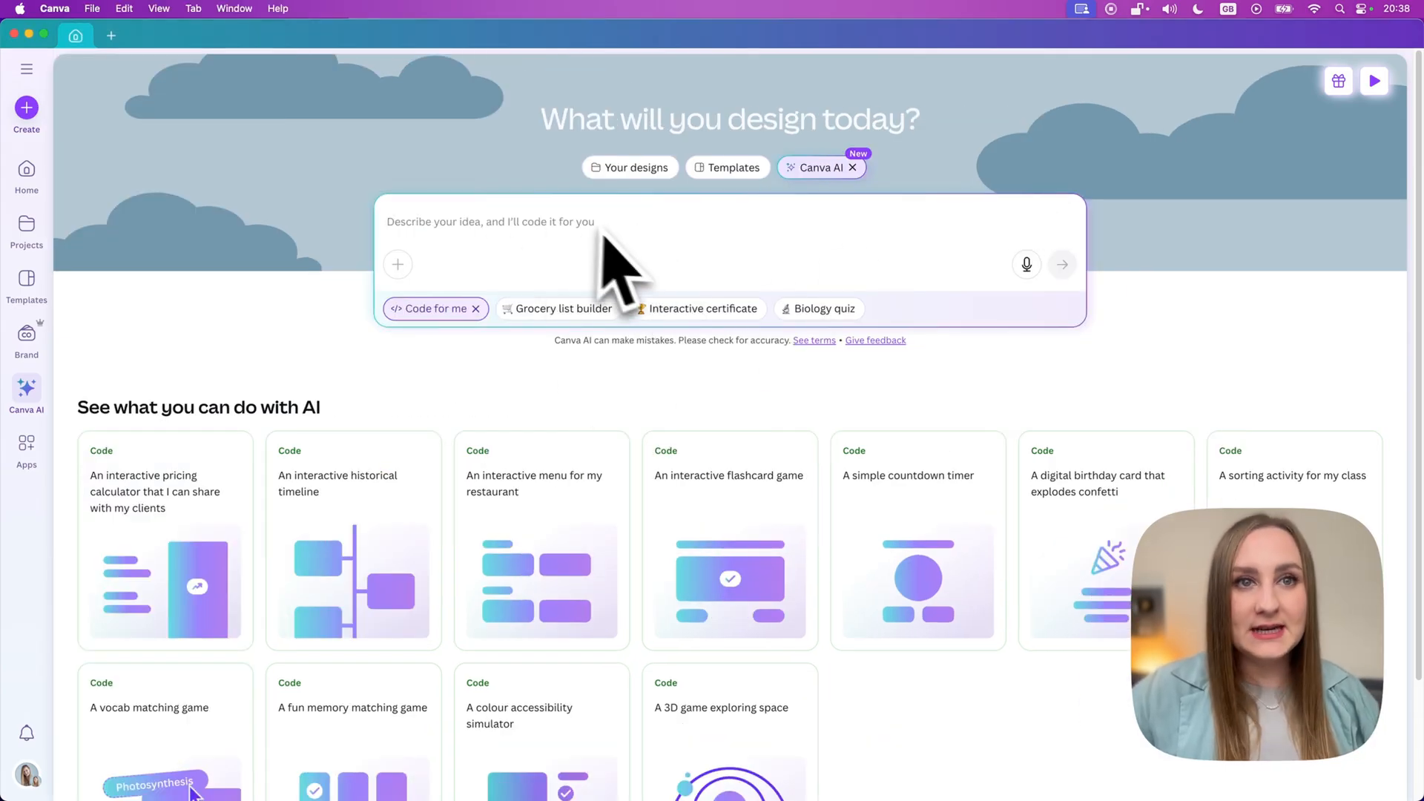
{"action": "mouse_move", "coordinate": [595, 299]}
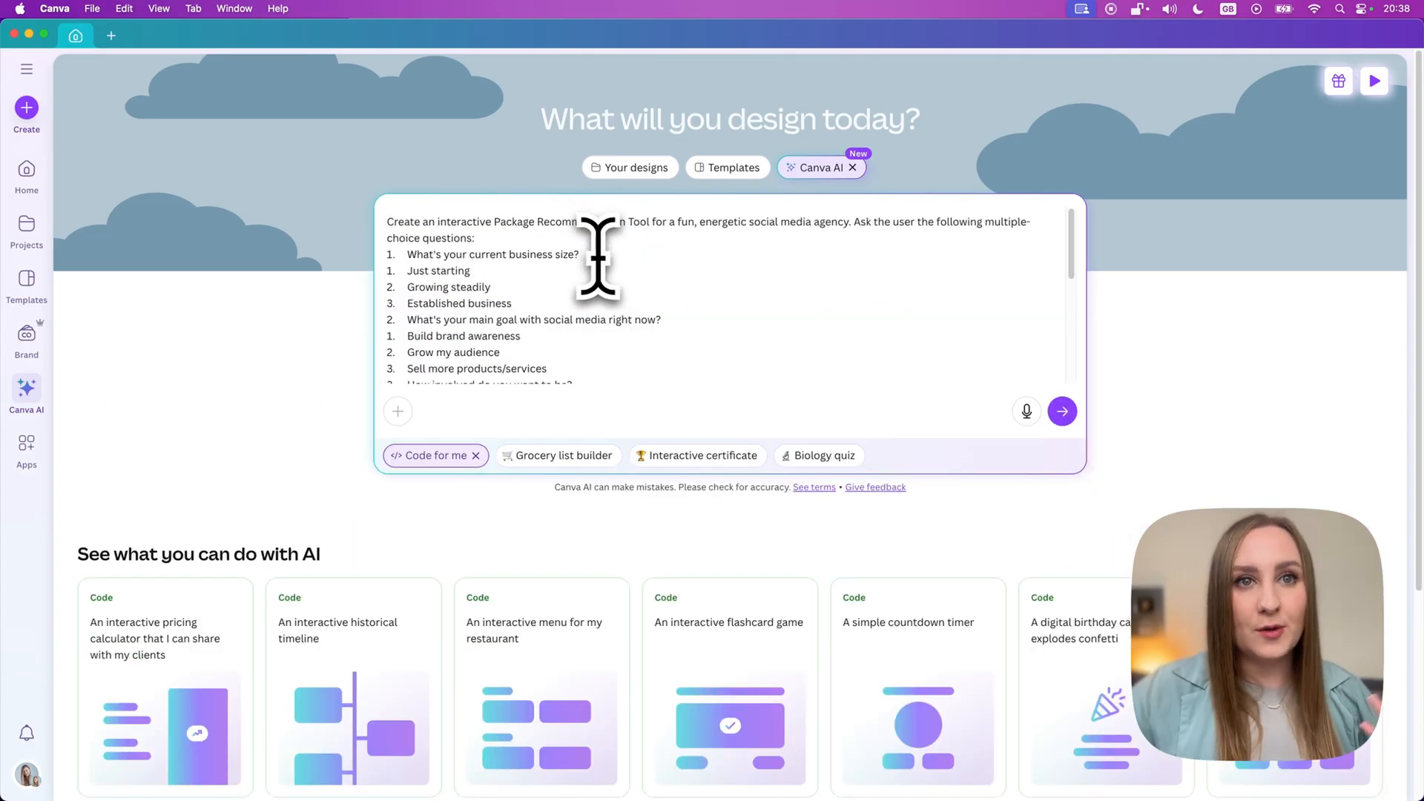
{"action": "mouse_move", "coordinate": [663, 308]}
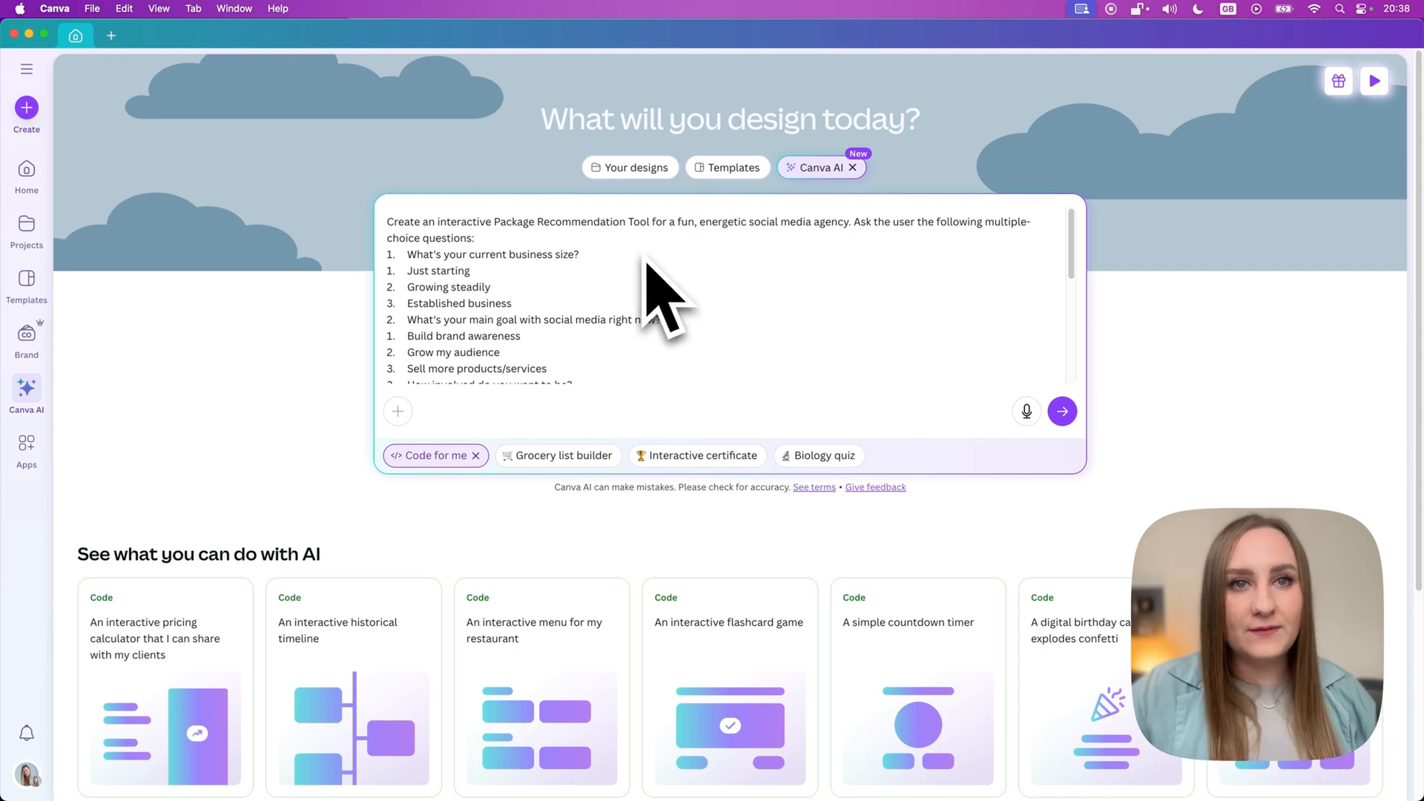
{"action": "mouse_move", "coordinate": [699, 255]}
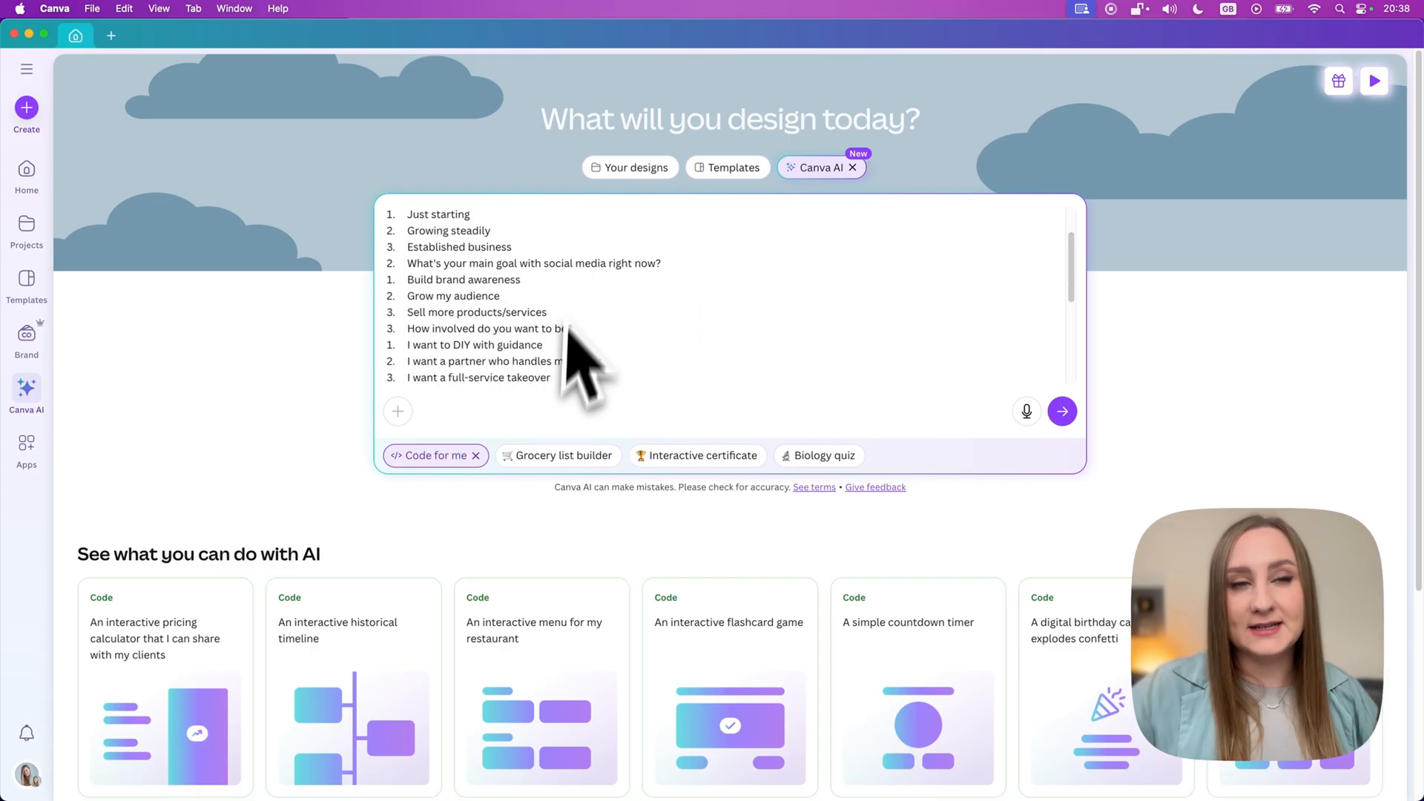
{"action": "scroll", "scroll_direction": "down", "scroll_amount": 3}
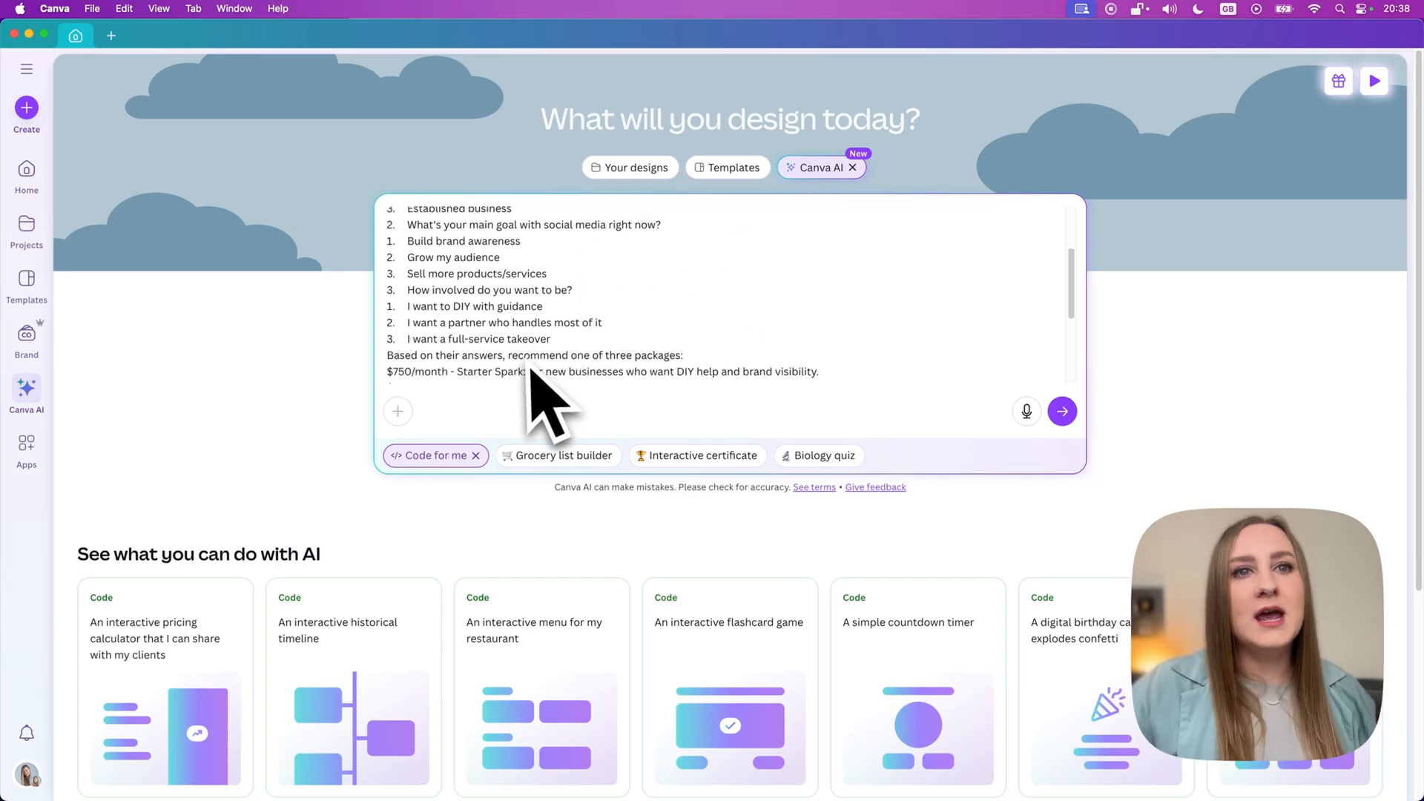
{"action": "scroll", "scroll_direction": "down", "scroll_amount": 3}
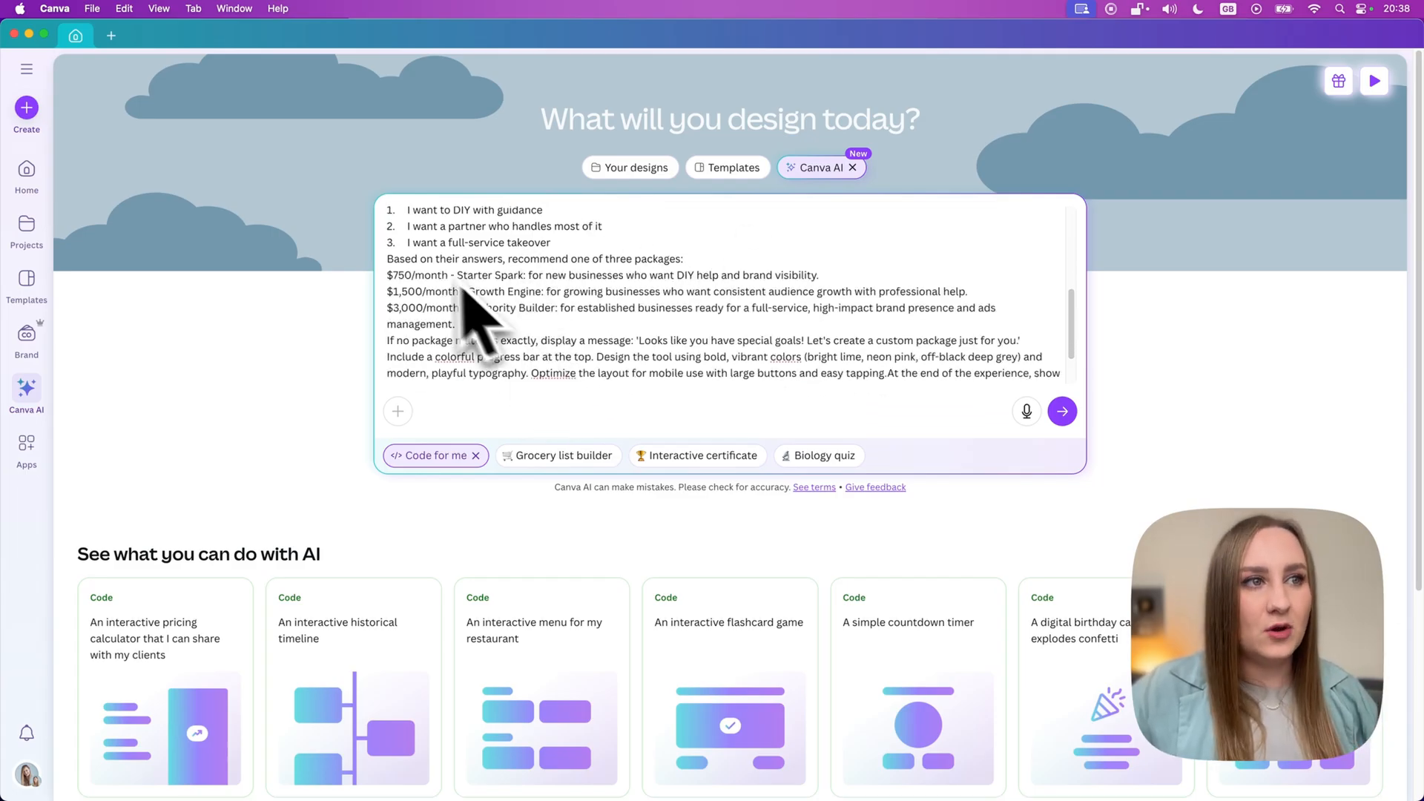
{"action": "mouse_move", "coordinate": [745, 282]}
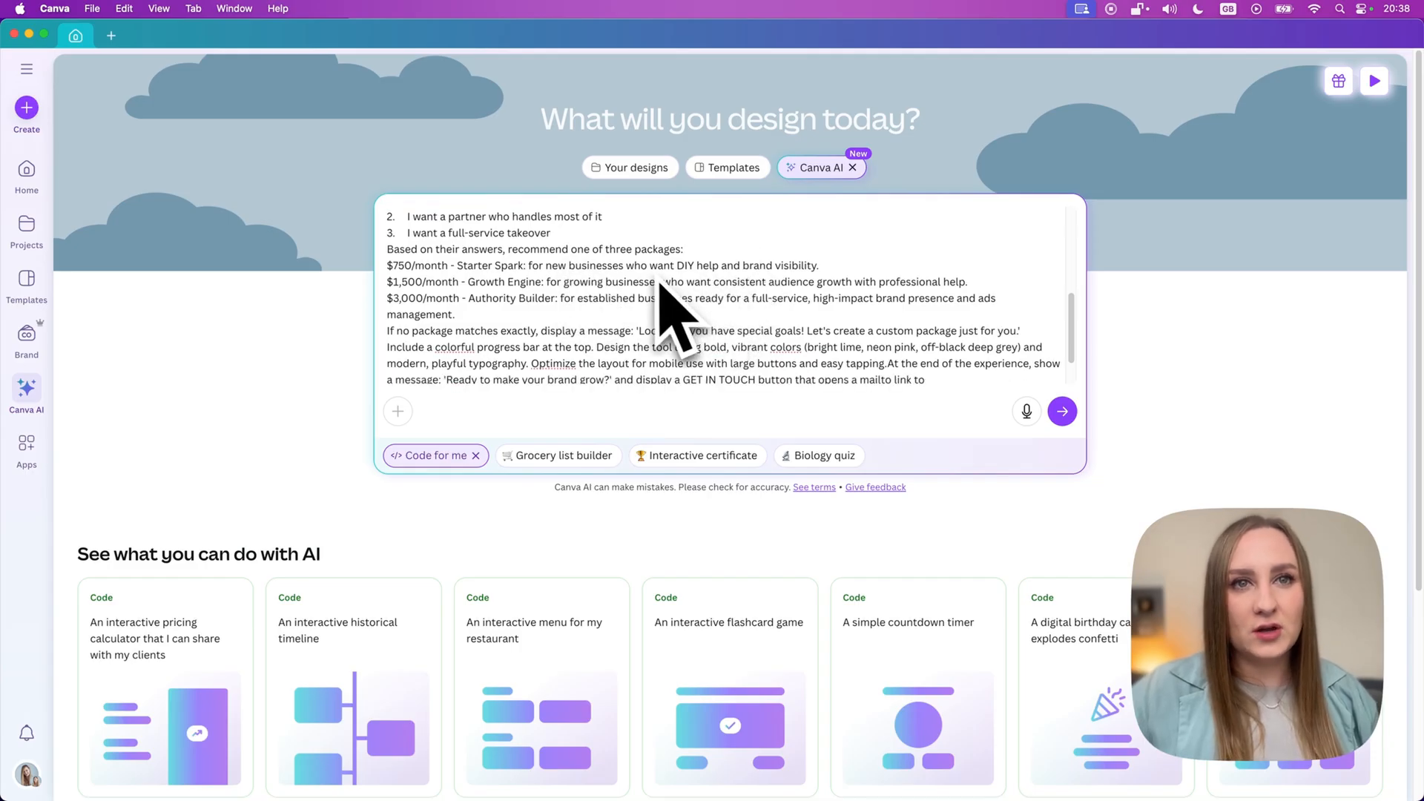
{"action": "mouse_move", "coordinate": [599, 327]}
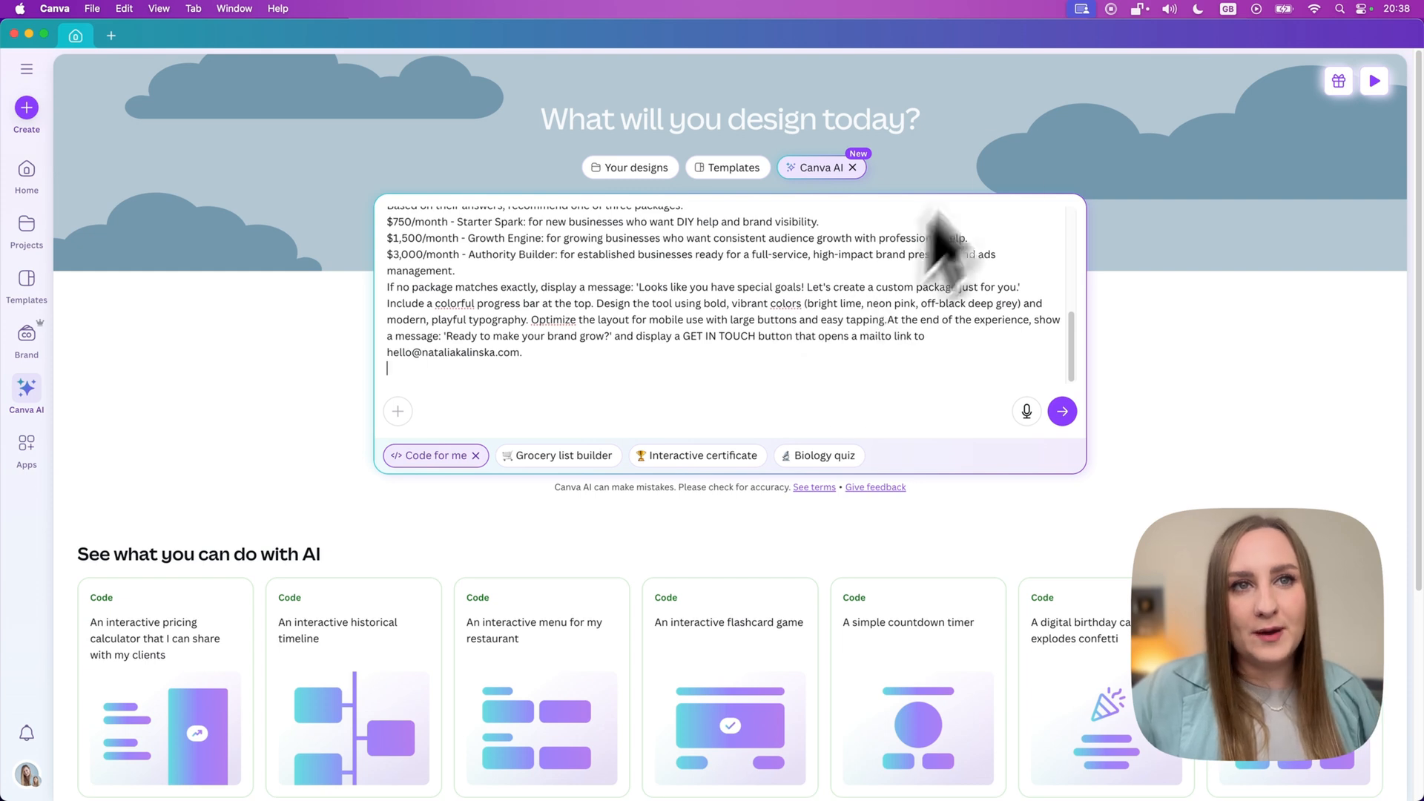
{"action": "mouse_move", "coordinate": [1044, 263]}
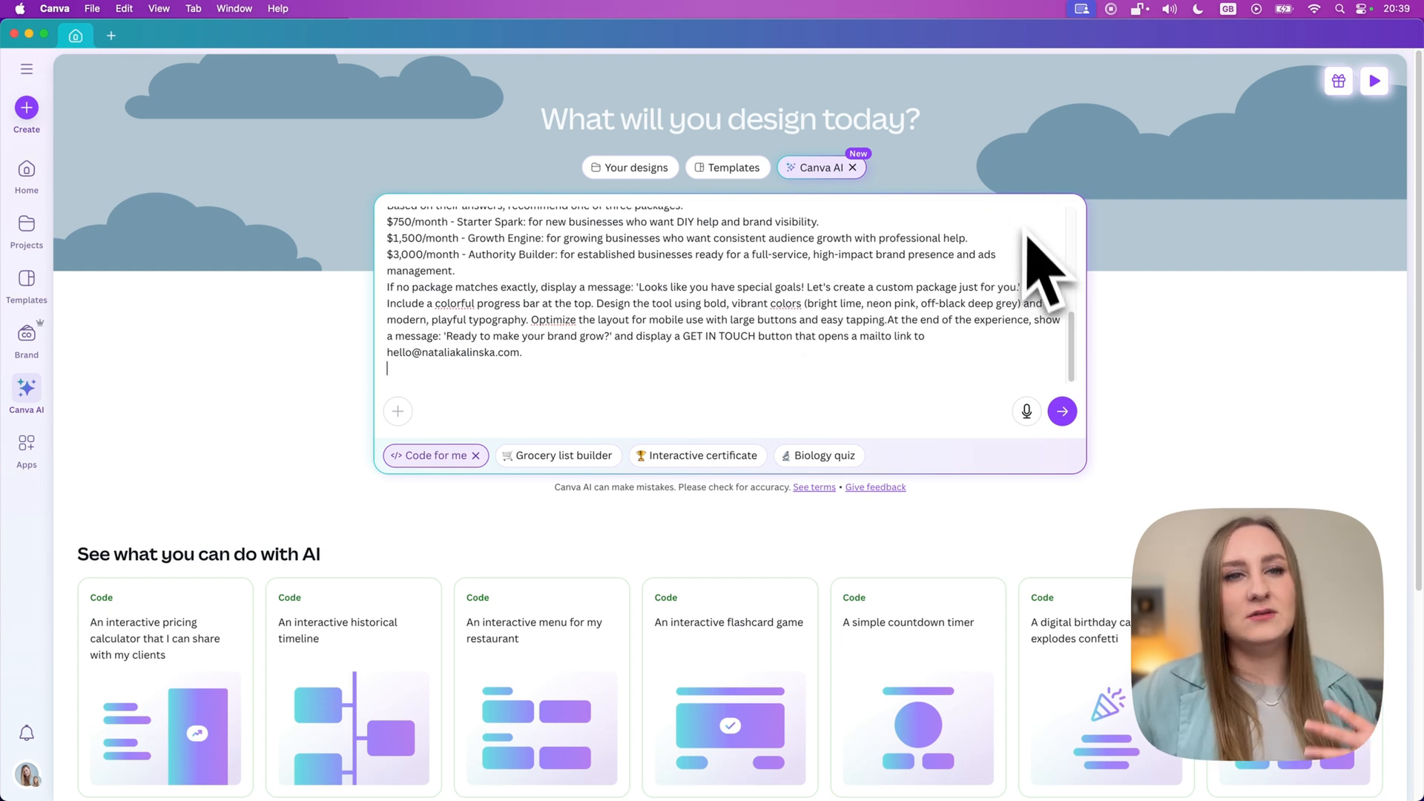
{"action": "mouse_move", "coordinate": [680, 400]}
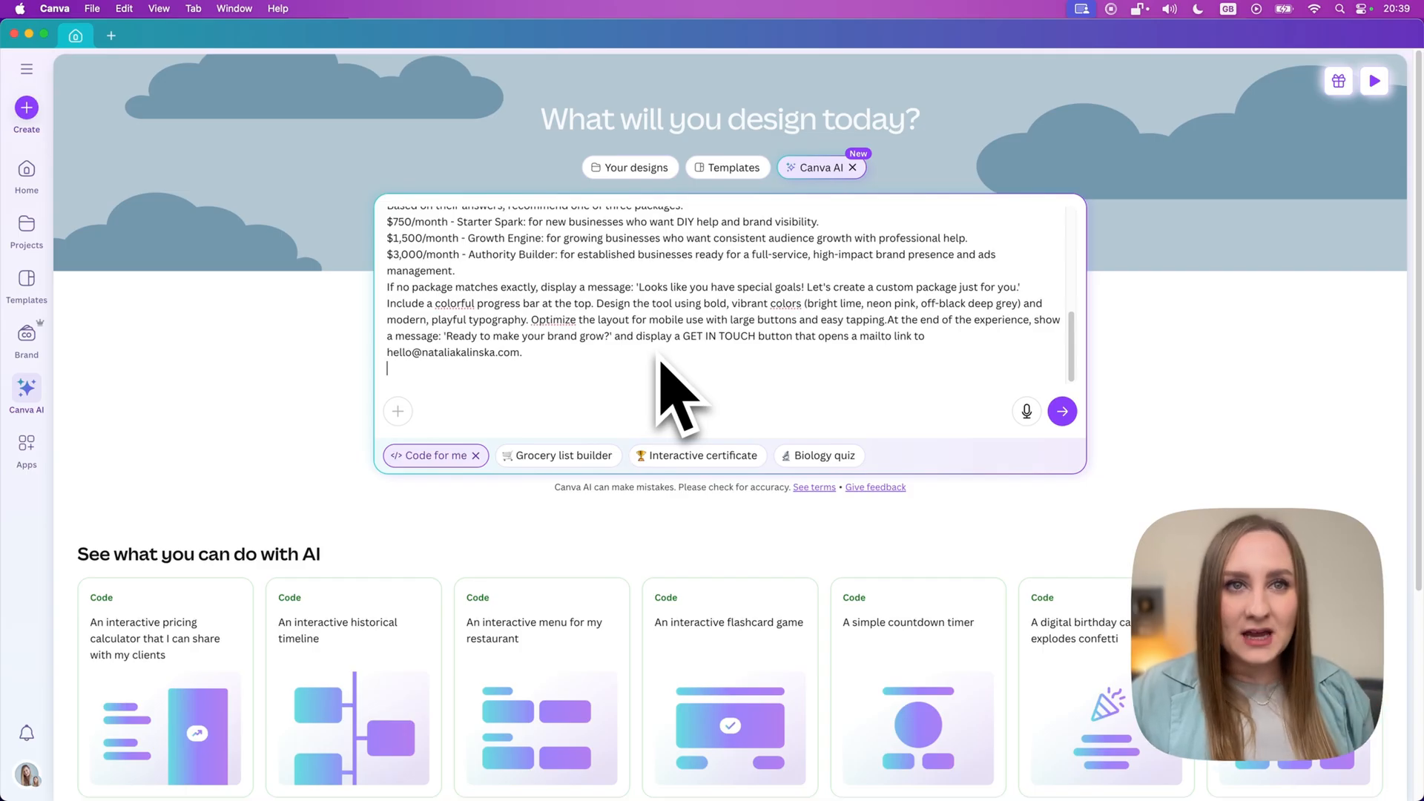
{"action": "mouse_move", "coordinate": [991, 209]}
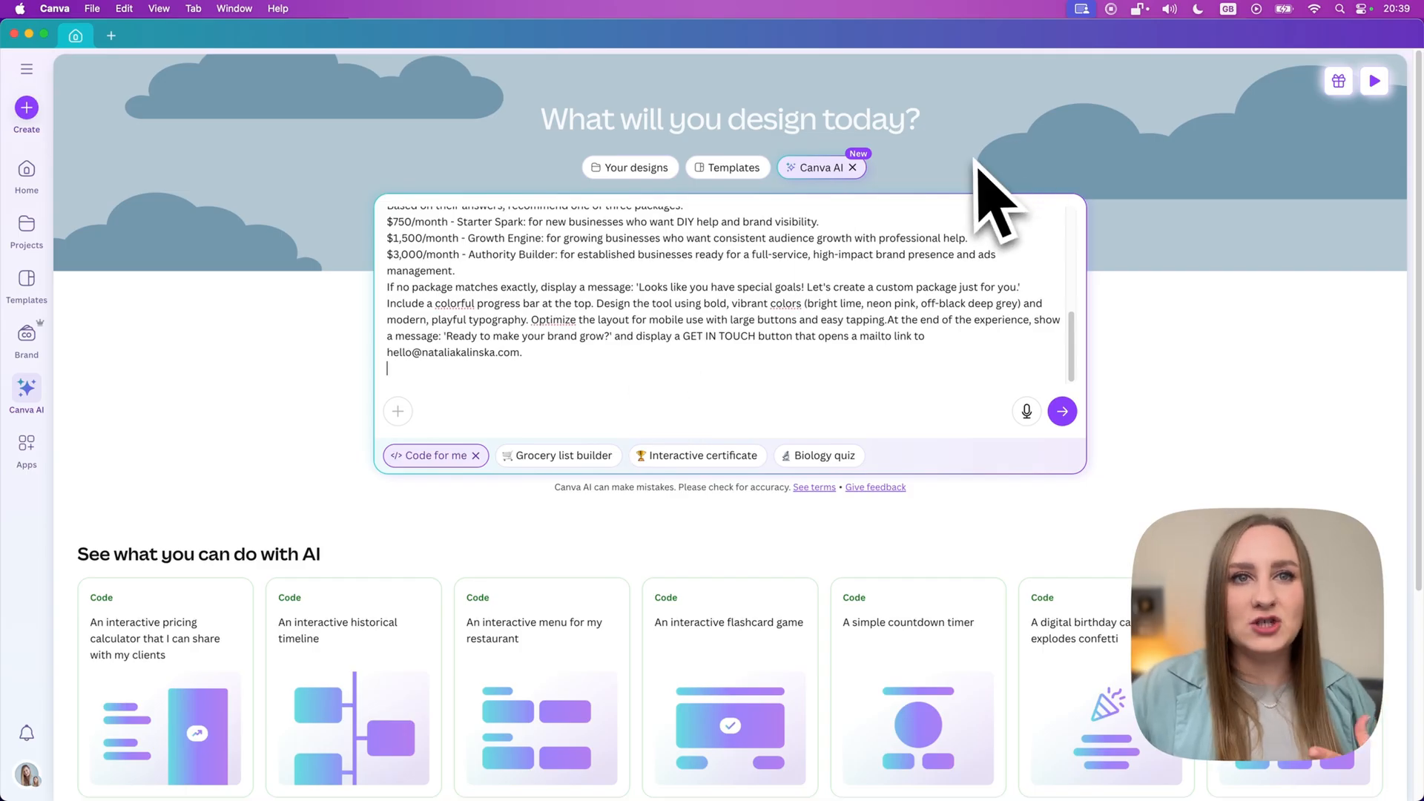
{"action": "mouse_move", "coordinate": [595, 186]}
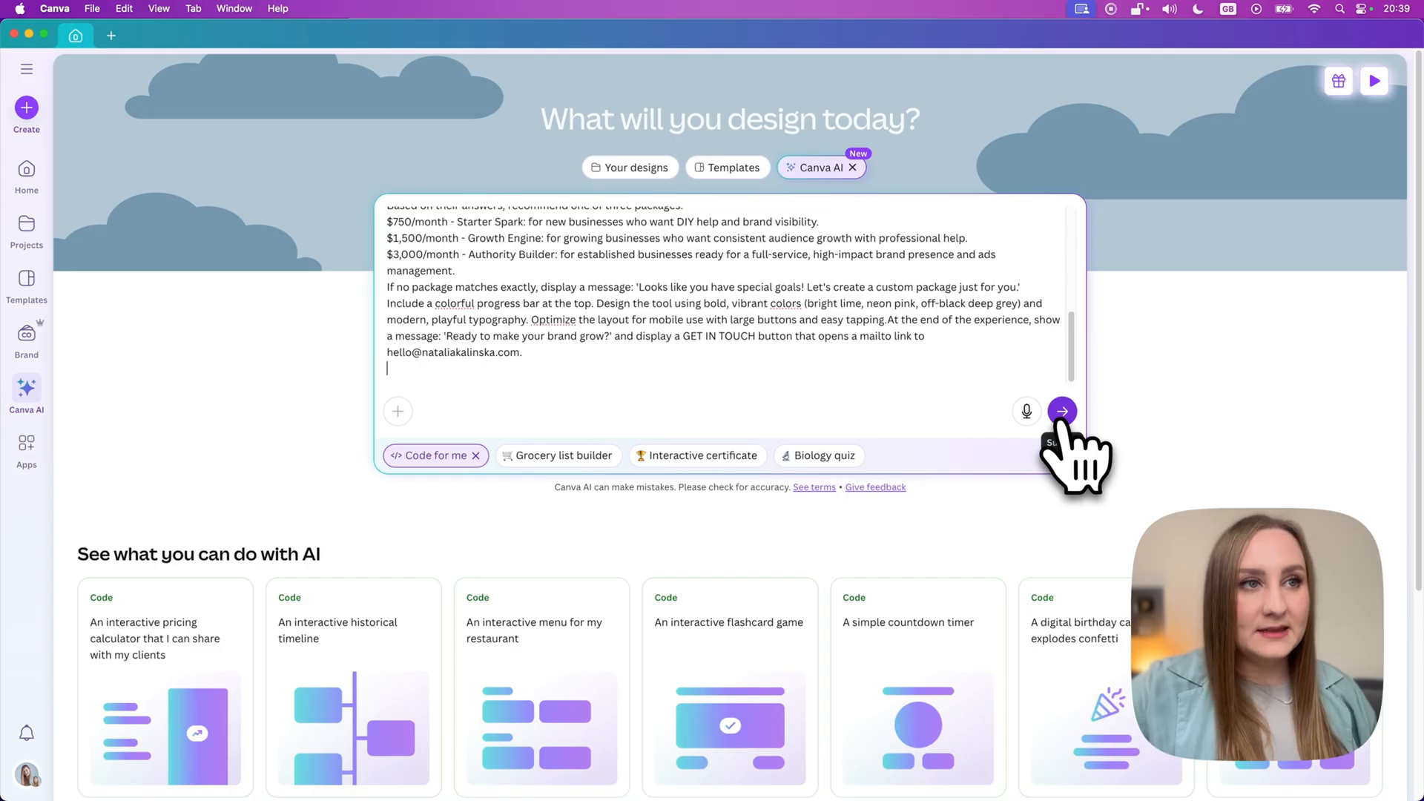
Submit the package quiz prompt so Canva AI generates the recommendation tool.
{"action": "left_click", "coordinate": [1061, 410]}
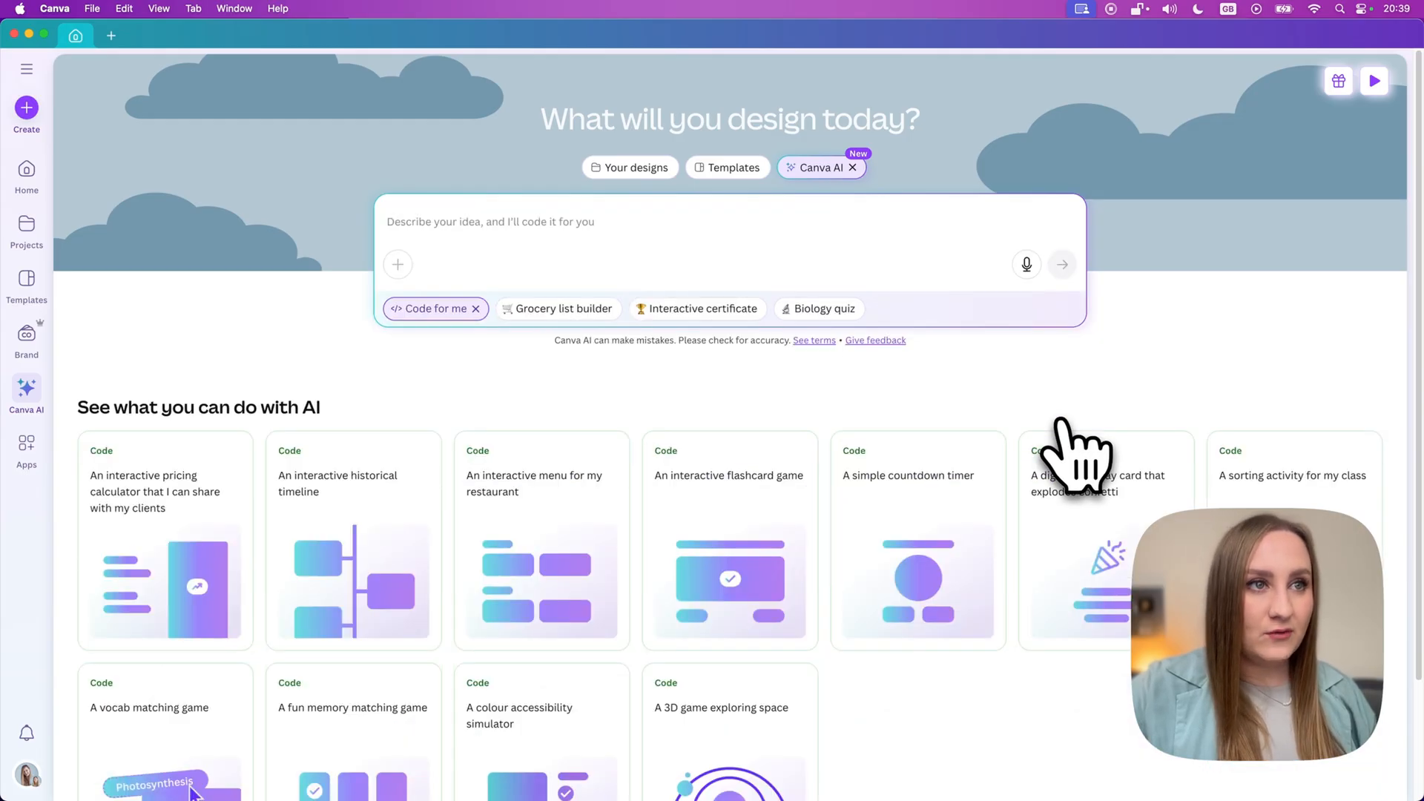
{"action": "left_click", "coordinate": [1061, 264]}
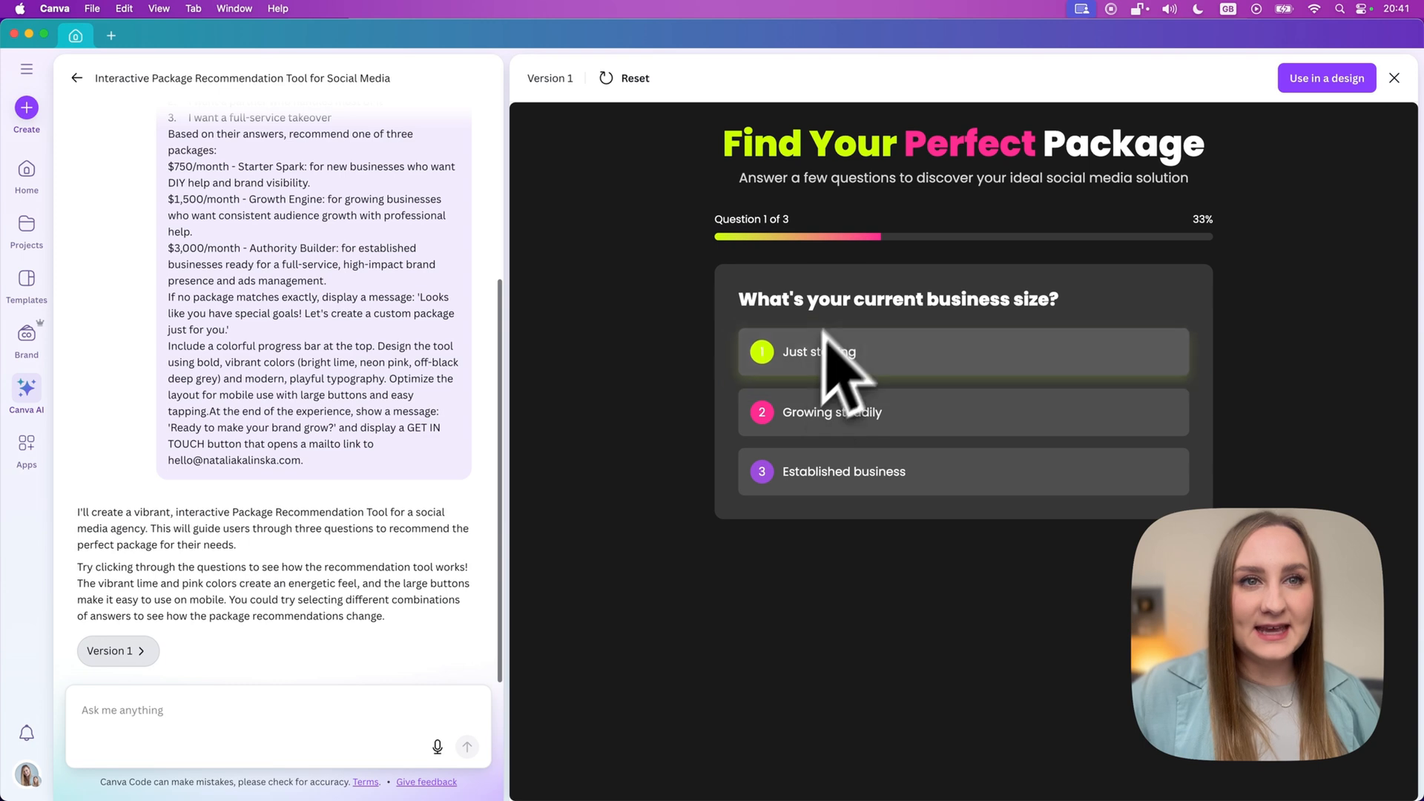
{"action": "mouse_move", "coordinate": [1336, 236]}
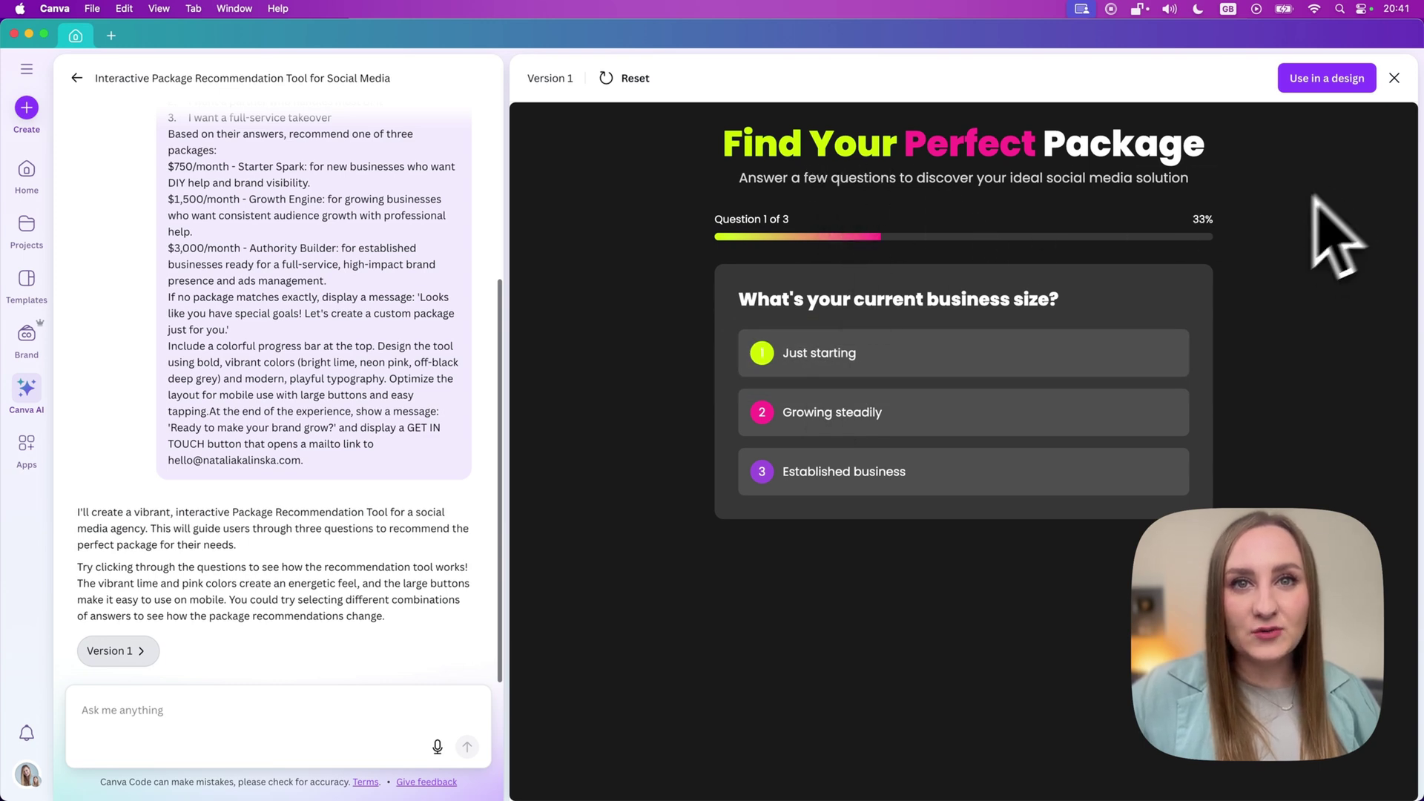
{"action": "mouse_move", "coordinate": [954, 263]}
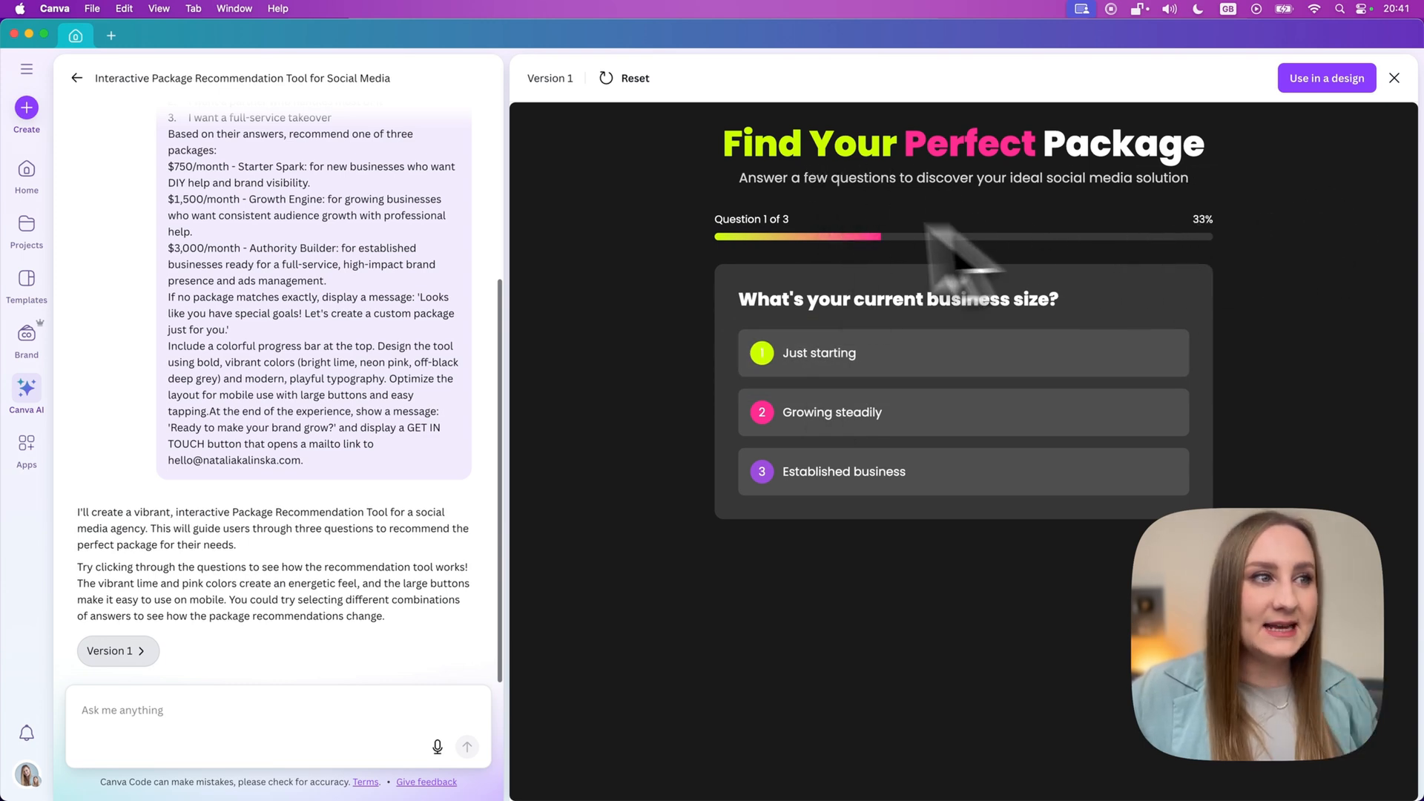
{"action": "mouse_move", "coordinate": [1045, 159]}
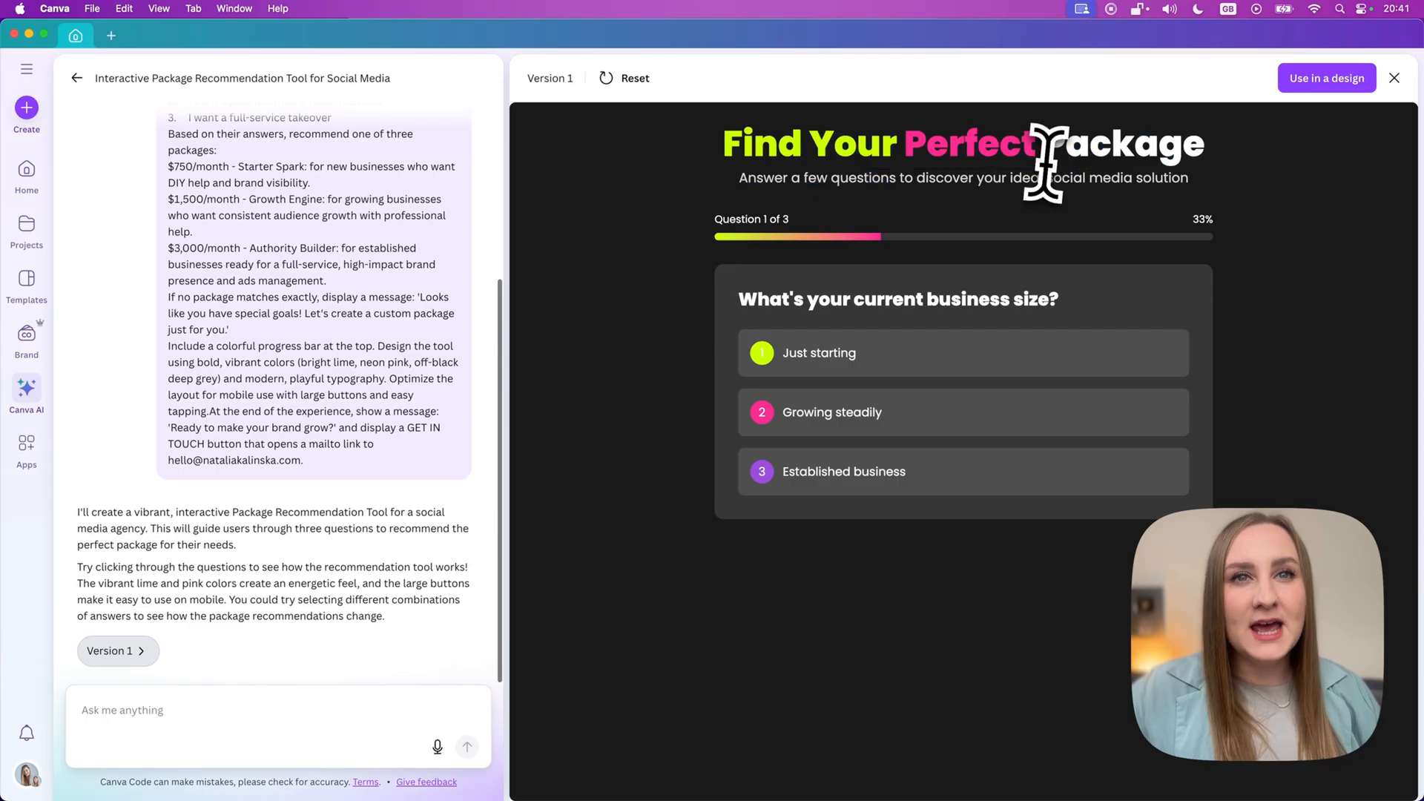
{"action": "mouse_move", "coordinate": [727, 368]}
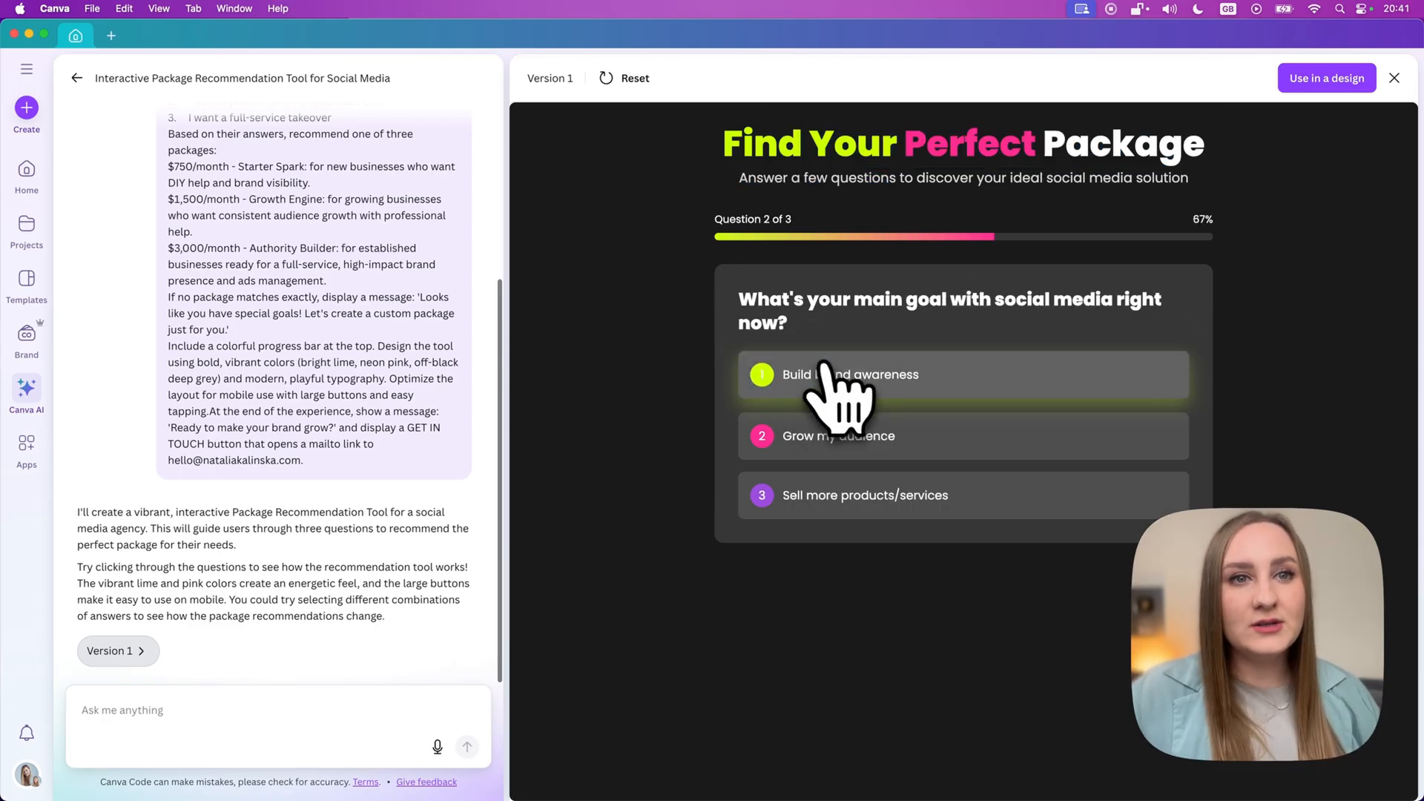
{"action": "mouse_move", "coordinate": [877, 391]}
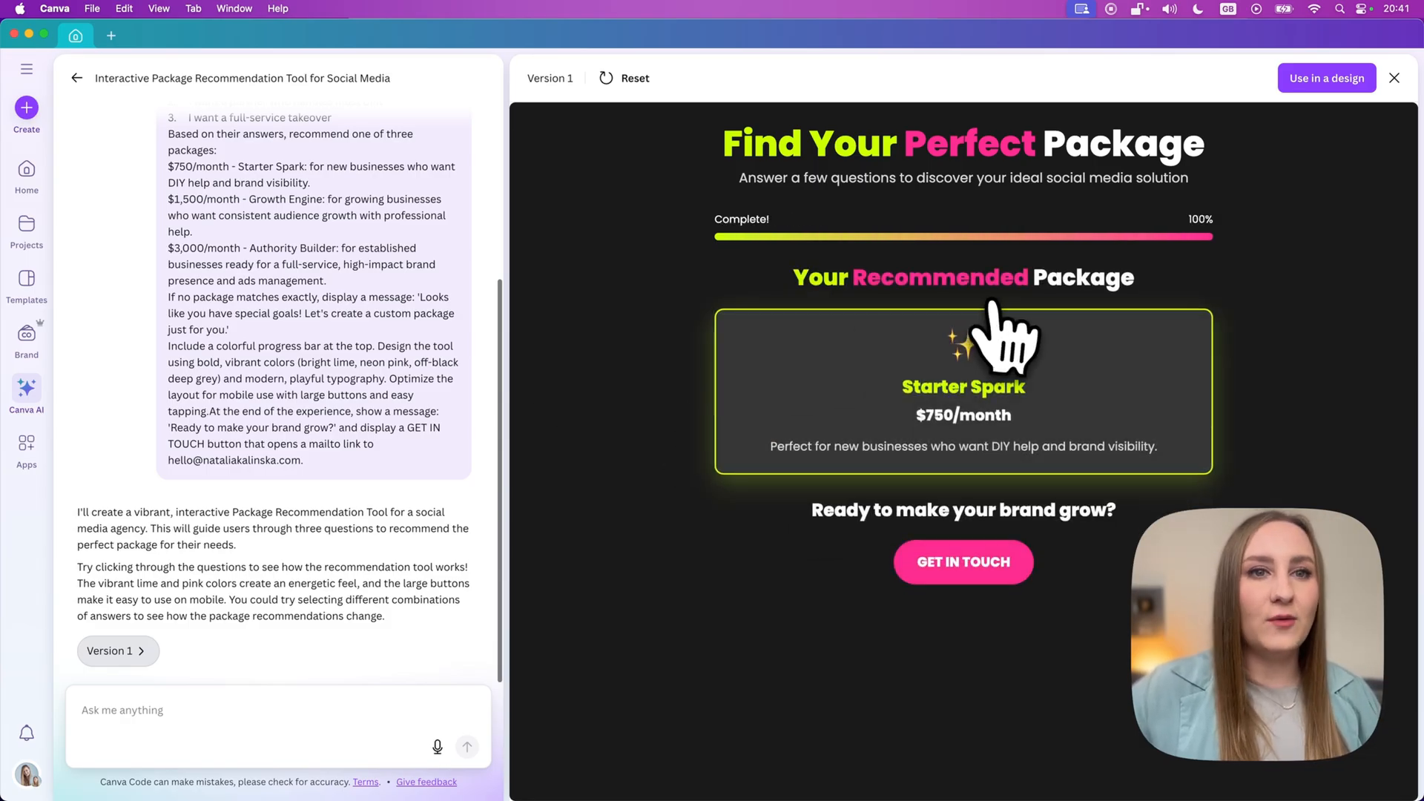
{"action": "mouse_move", "coordinate": [999, 472]}
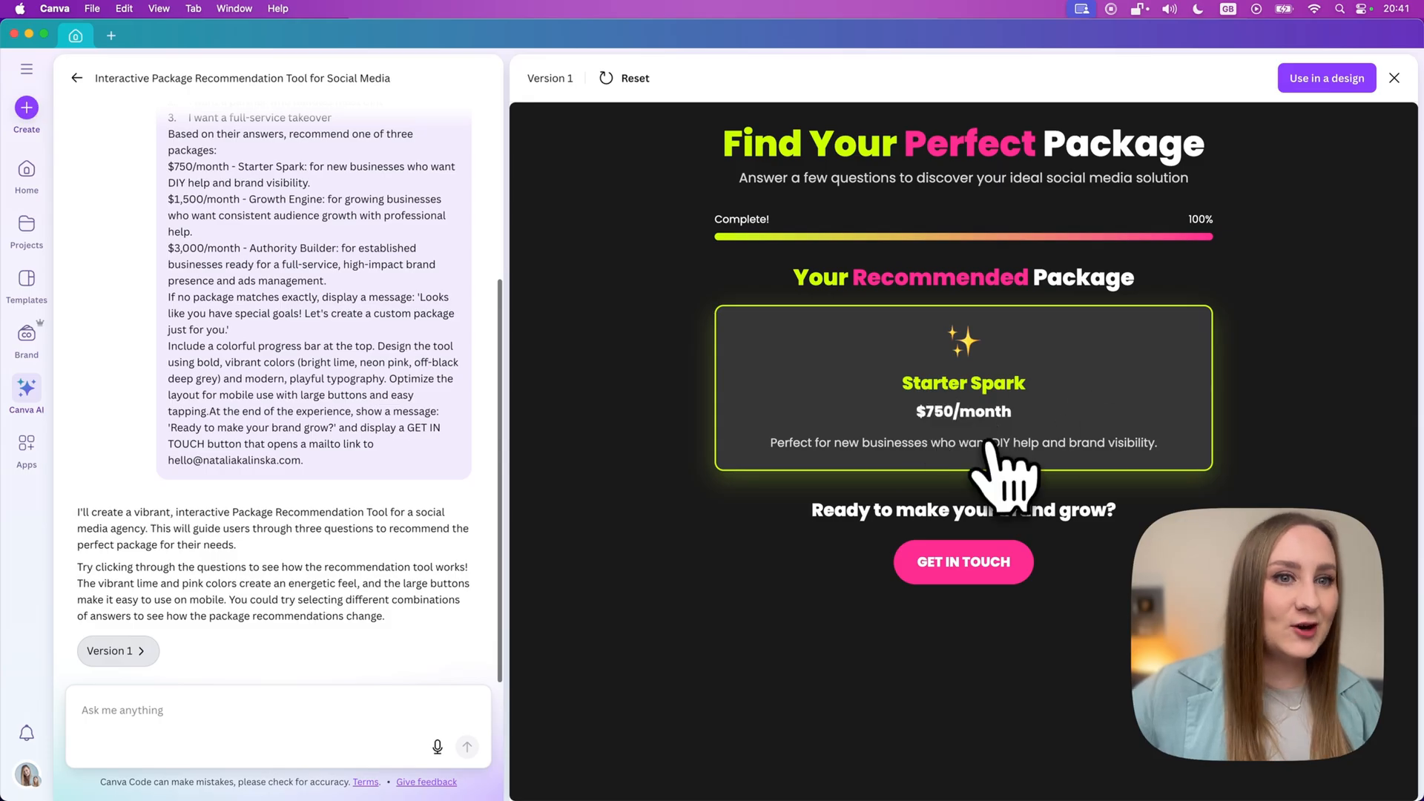
{"action": "mouse_move", "coordinate": [954, 454]}
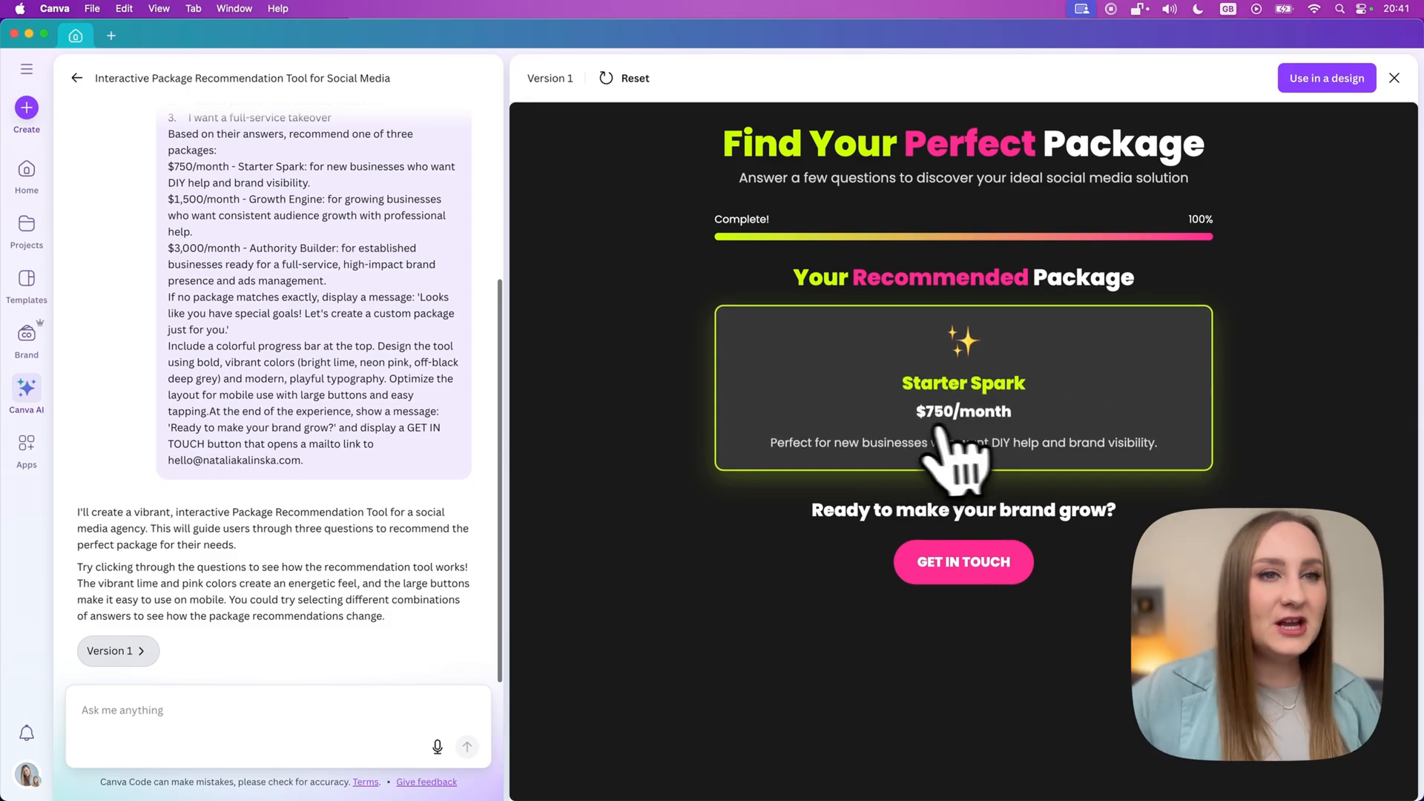
{"action": "mouse_move", "coordinate": [570, 146]}
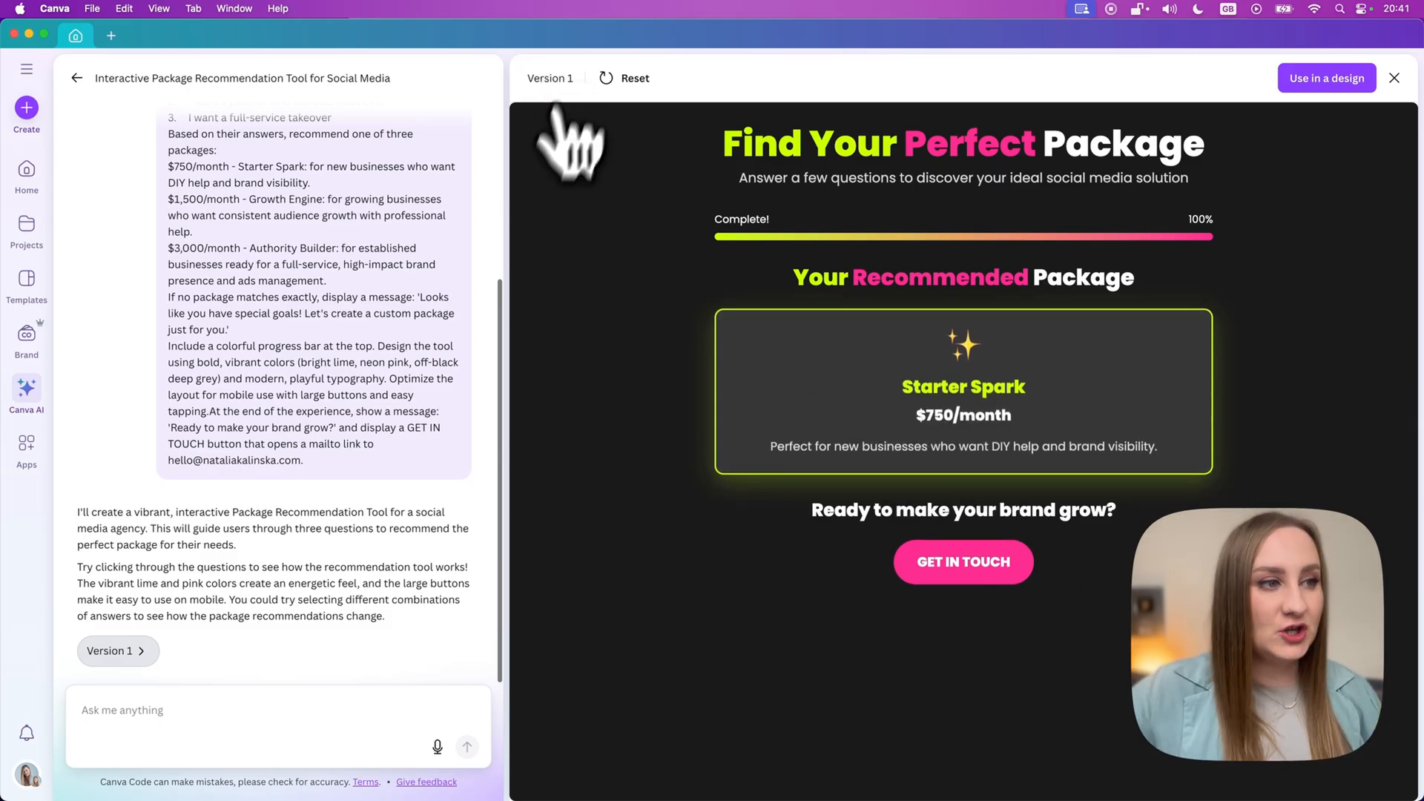
{"action": "mouse_move", "coordinate": [404, 459]}
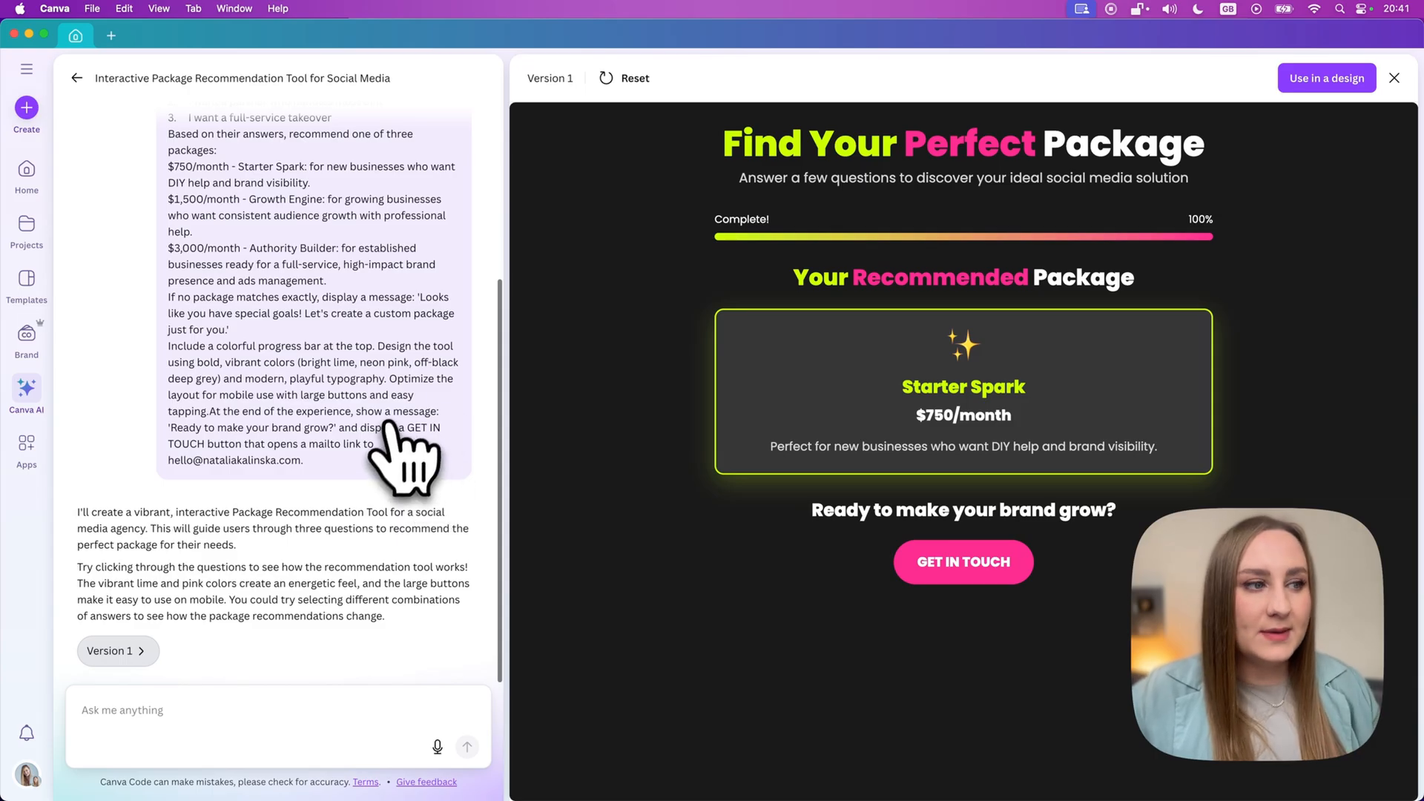
{"action": "mouse_move", "coordinate": [1040, 195]}
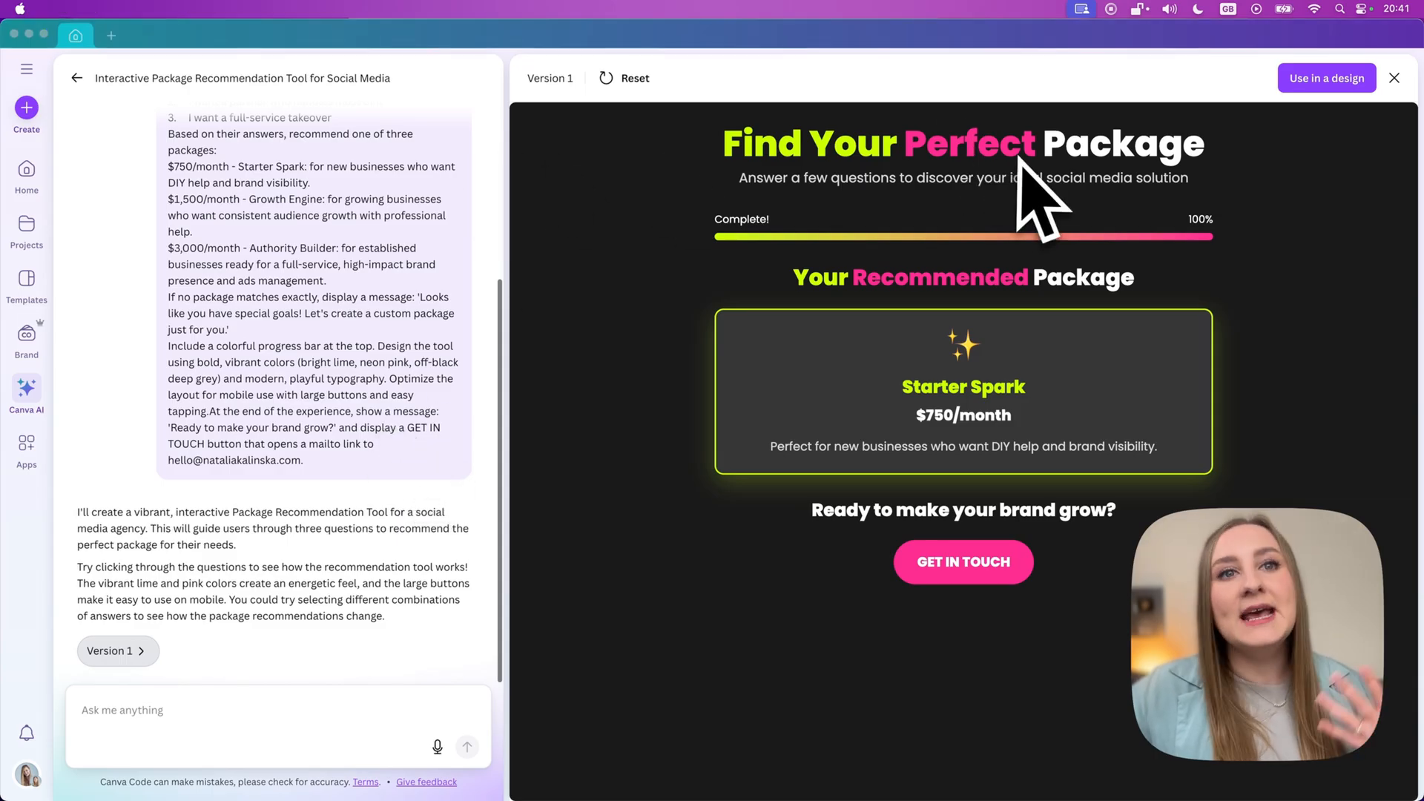
{"action": "mouse_move", "coordinate": [1031, 264]}
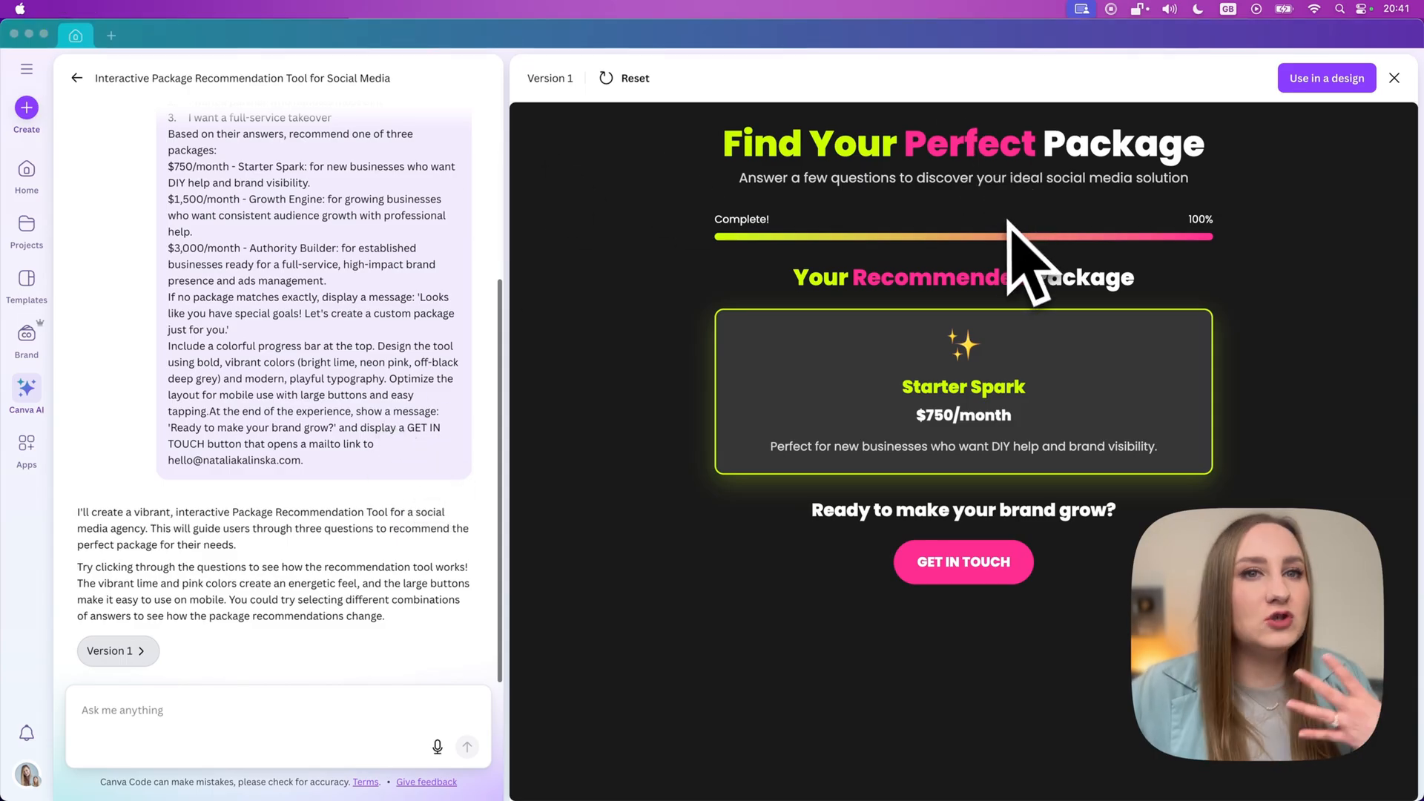
{"action": "mouse_move", "coordinate": [1072, 355]}
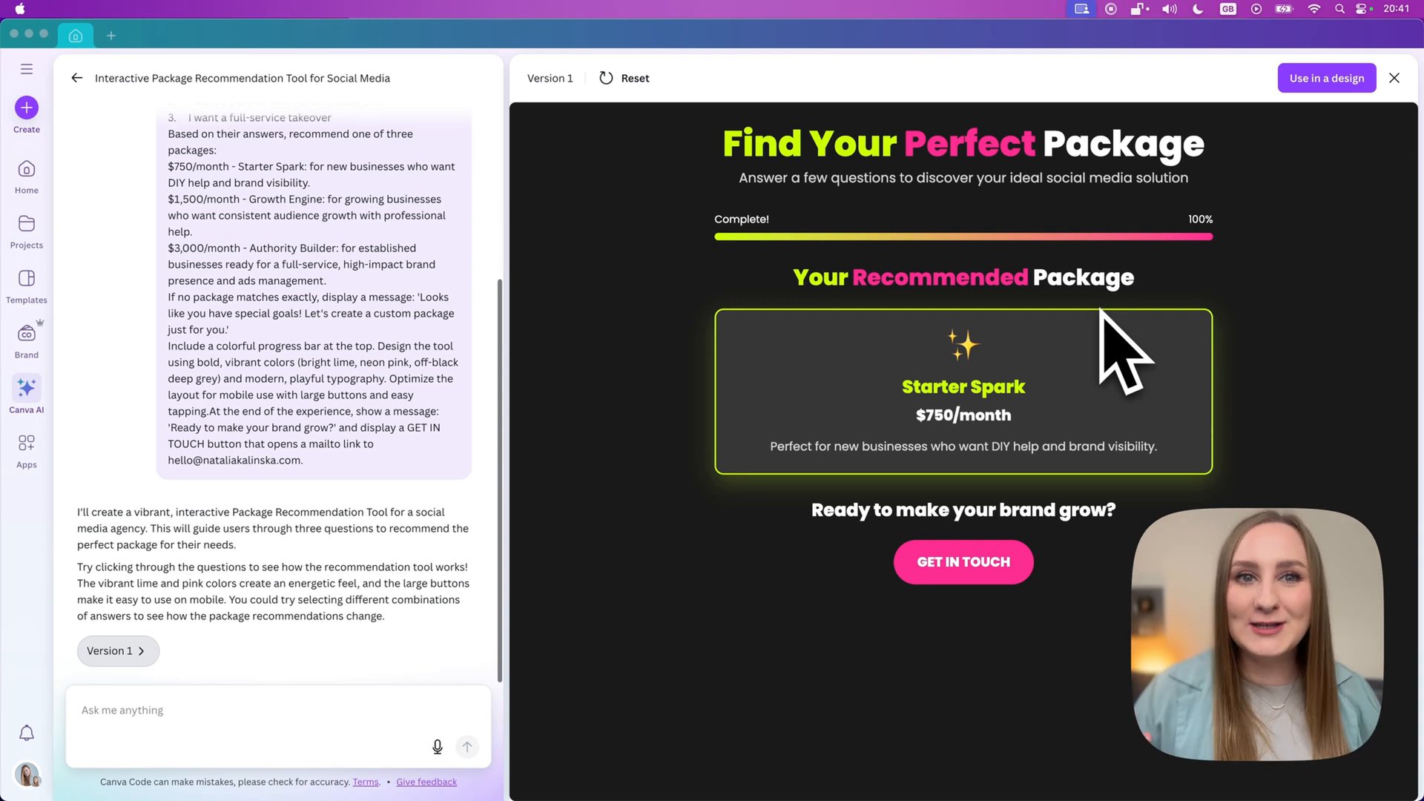
{"action": "mouse_move", "coordinate": [1090, 345]}
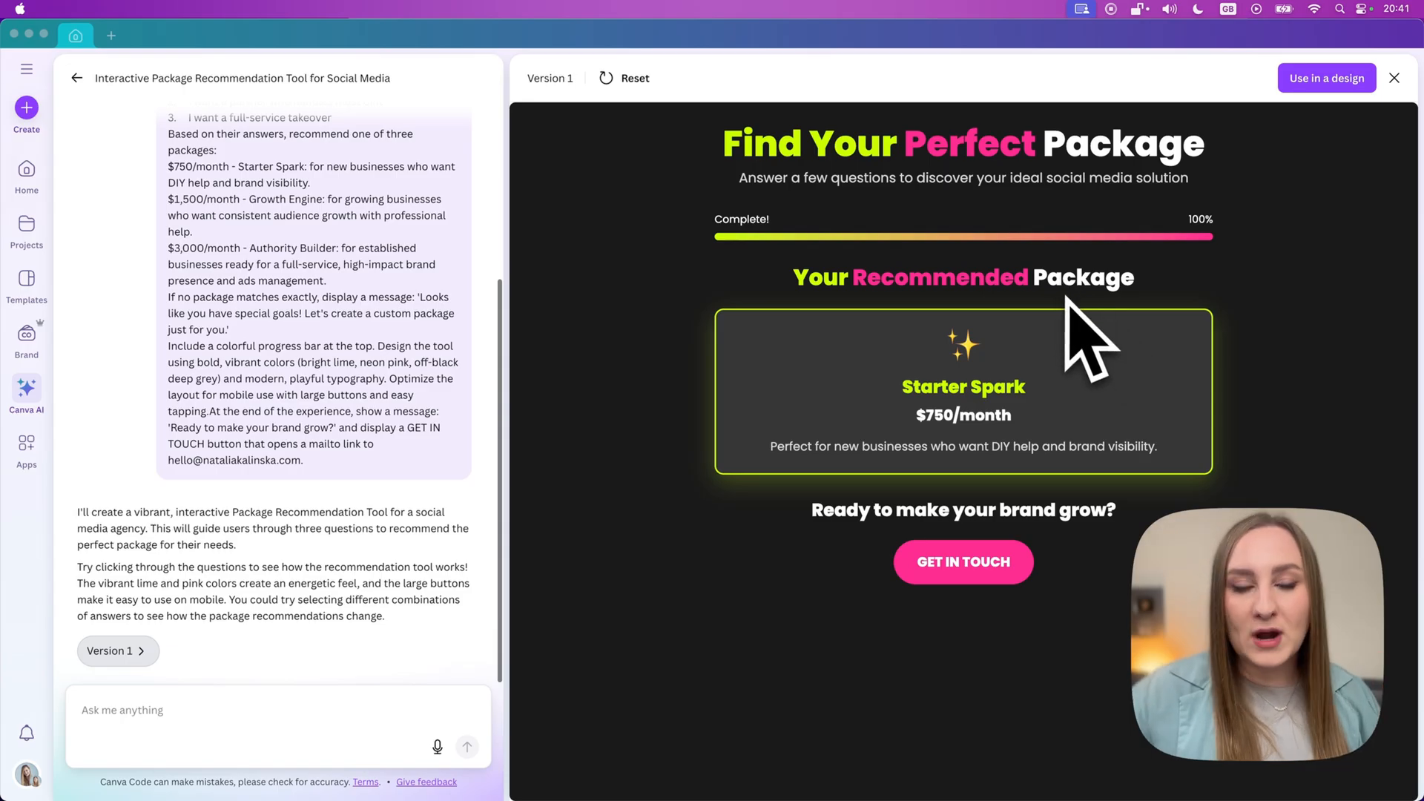
Start a follow-up restyling request in the chat box after reaching Starter Spark.
{"action": "left_click", "coordinate": [277, 709]}
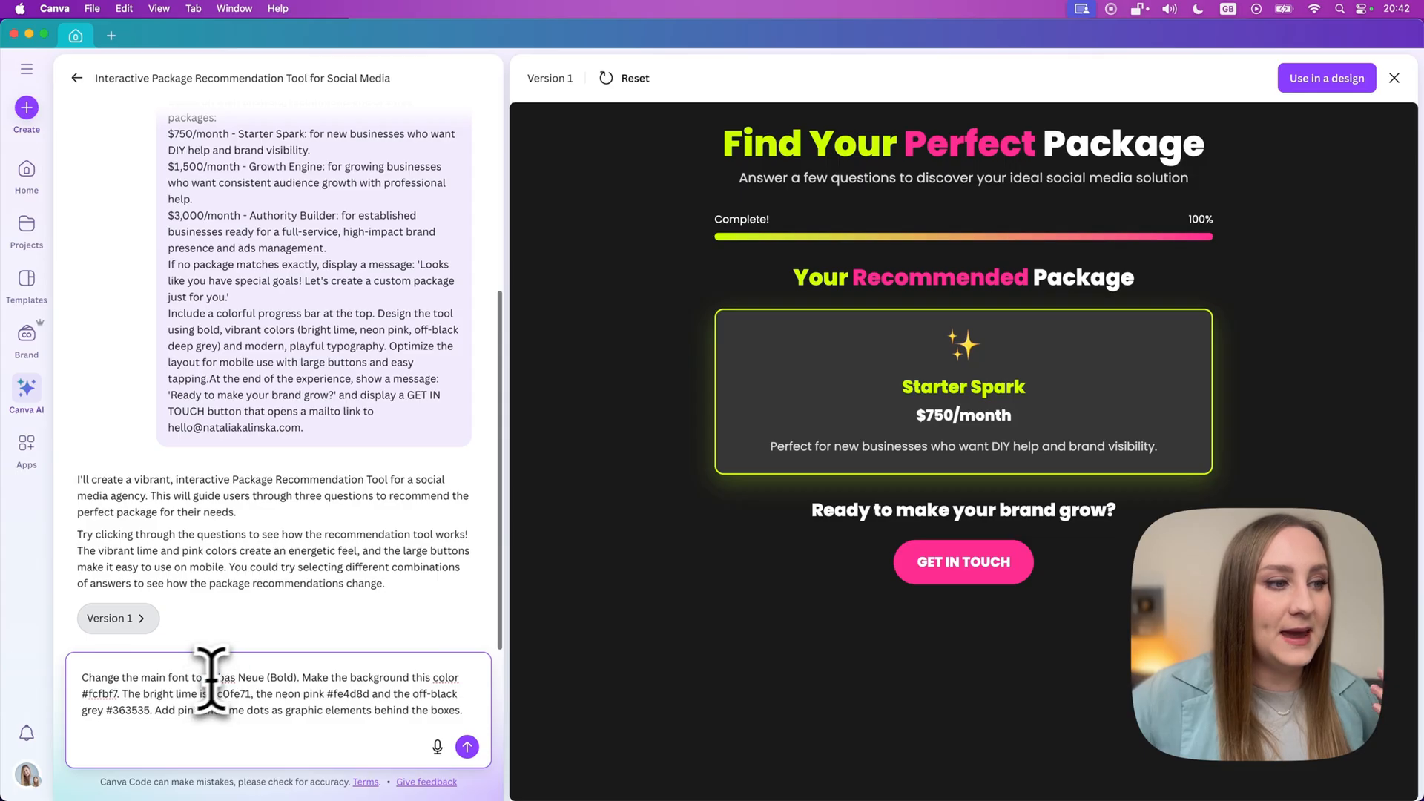
{"action": "mouse_move", "coordinate": [286, 709]}
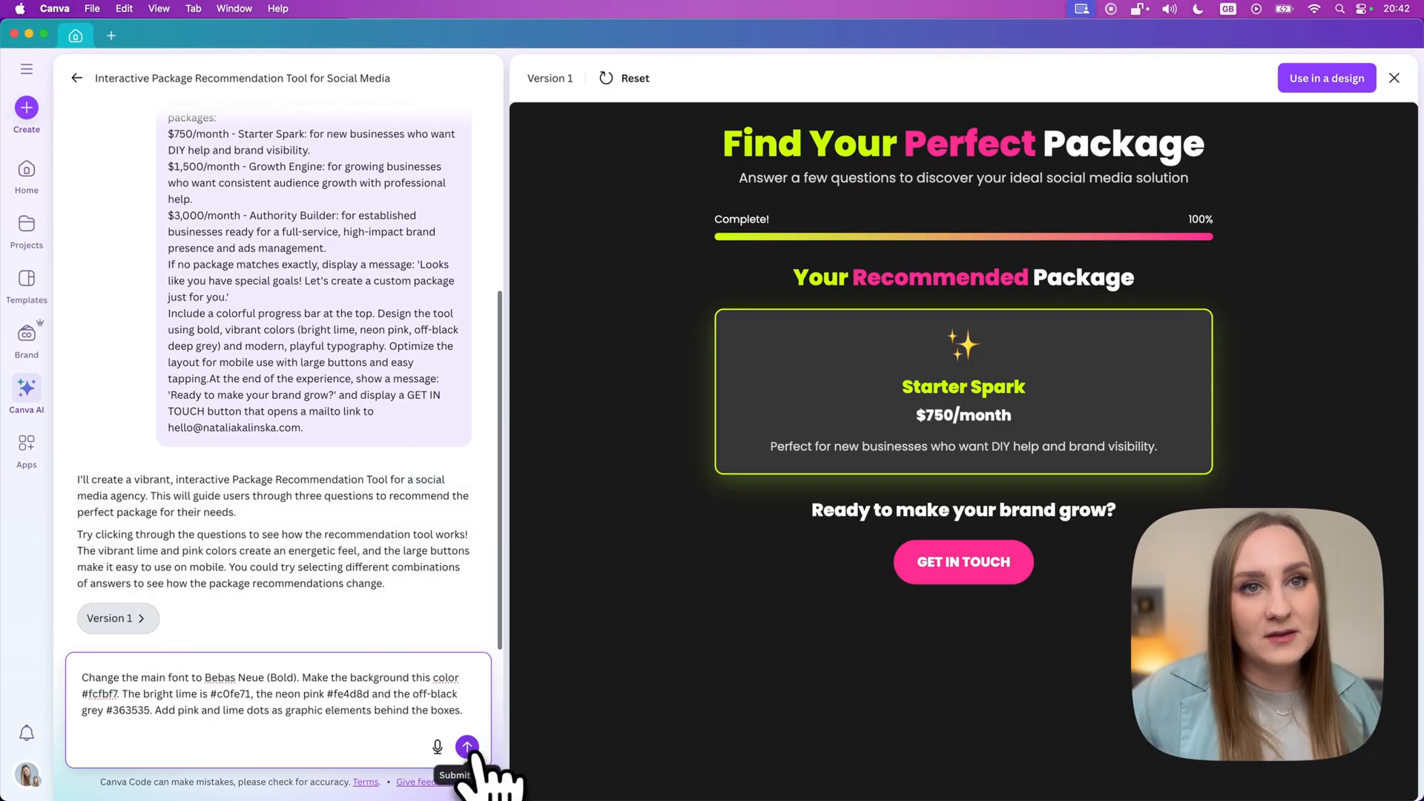
Send the Bebas Neue, #fcfbf7 background, lime/pink/grey and decorative dots request.
{"action": "left_click", "coordinate": [466, 747]}
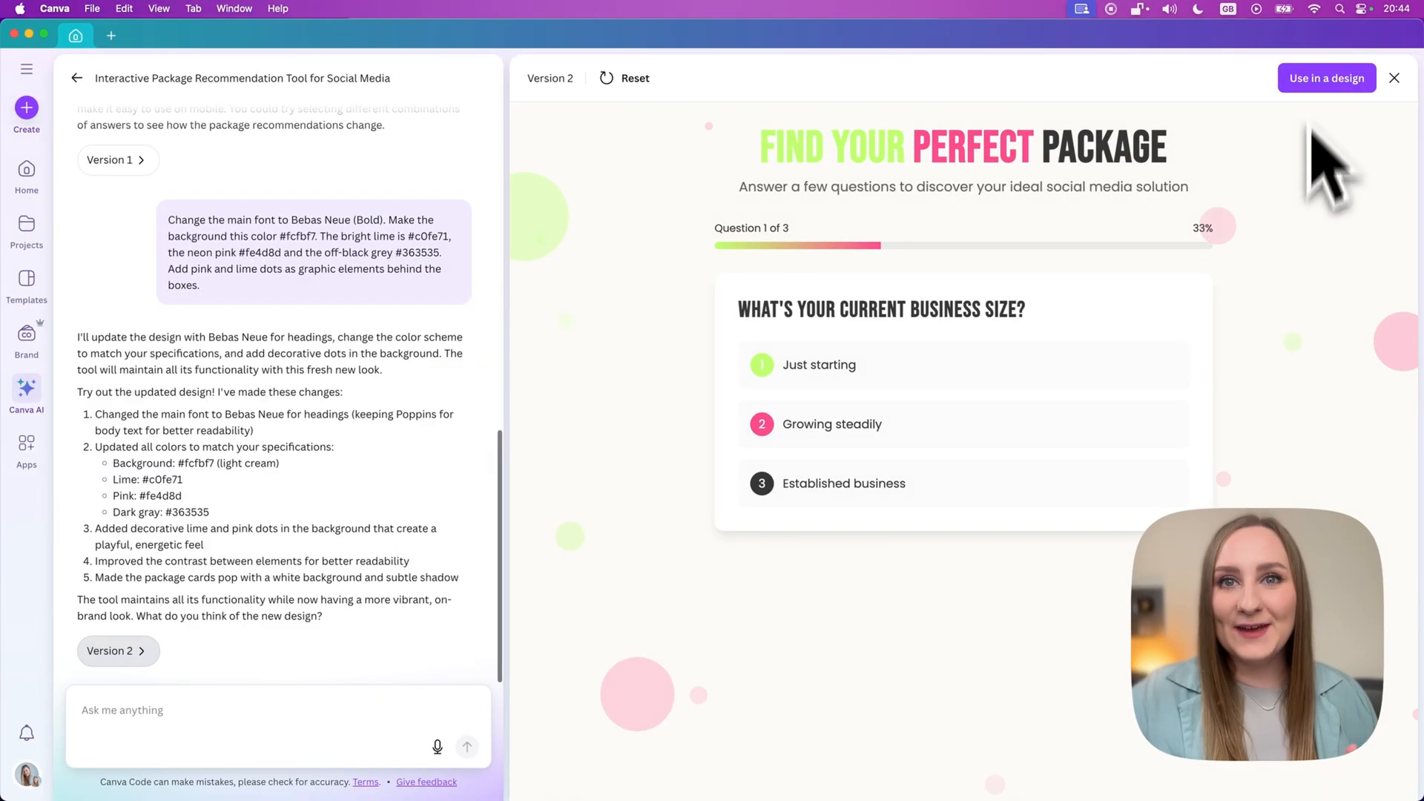
{"action": "mouse_move", "coordinate": [602, 445]}
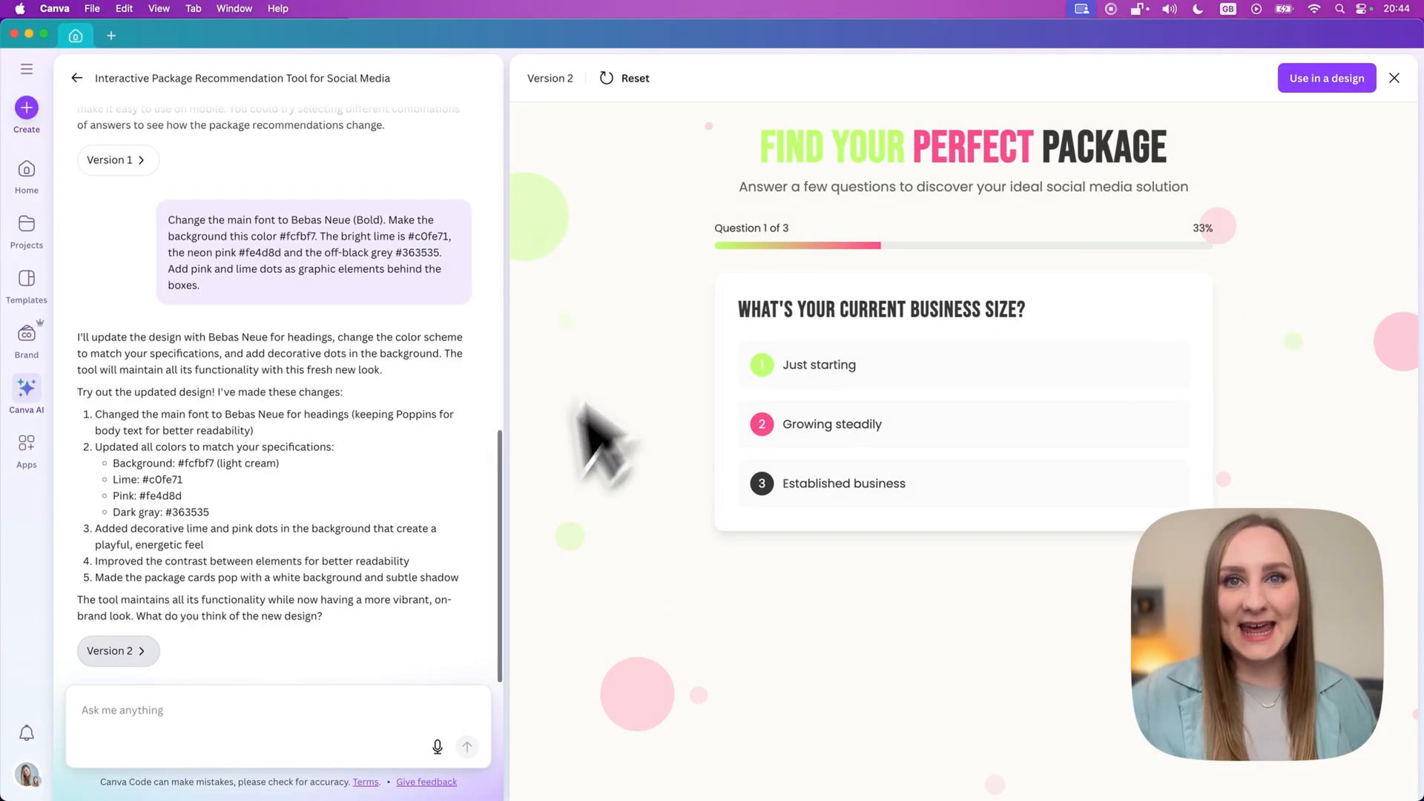
{"action": "mouse_move", "coordinate": [1272, 290]}
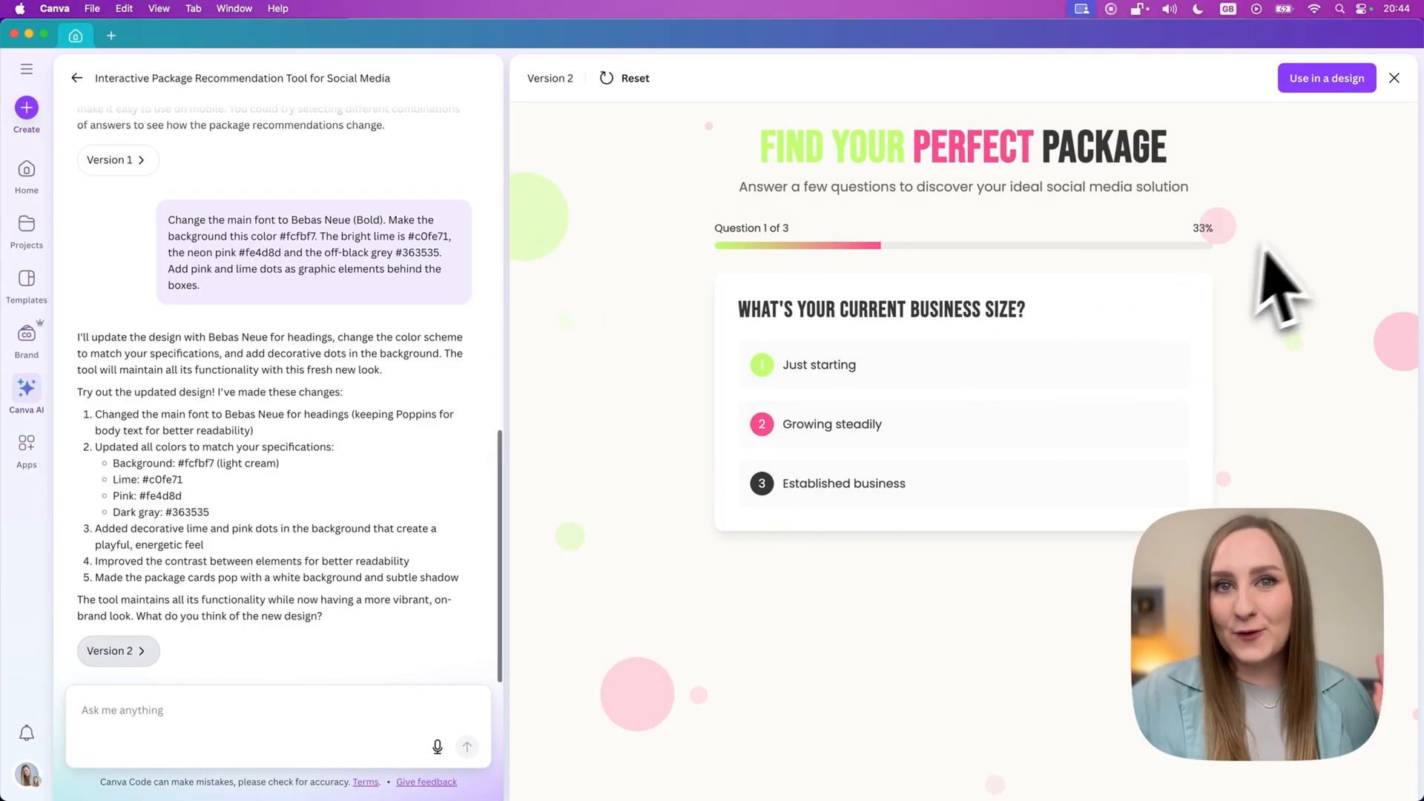
{"action": "mouse_move", "coordinate": [1308, 291]}
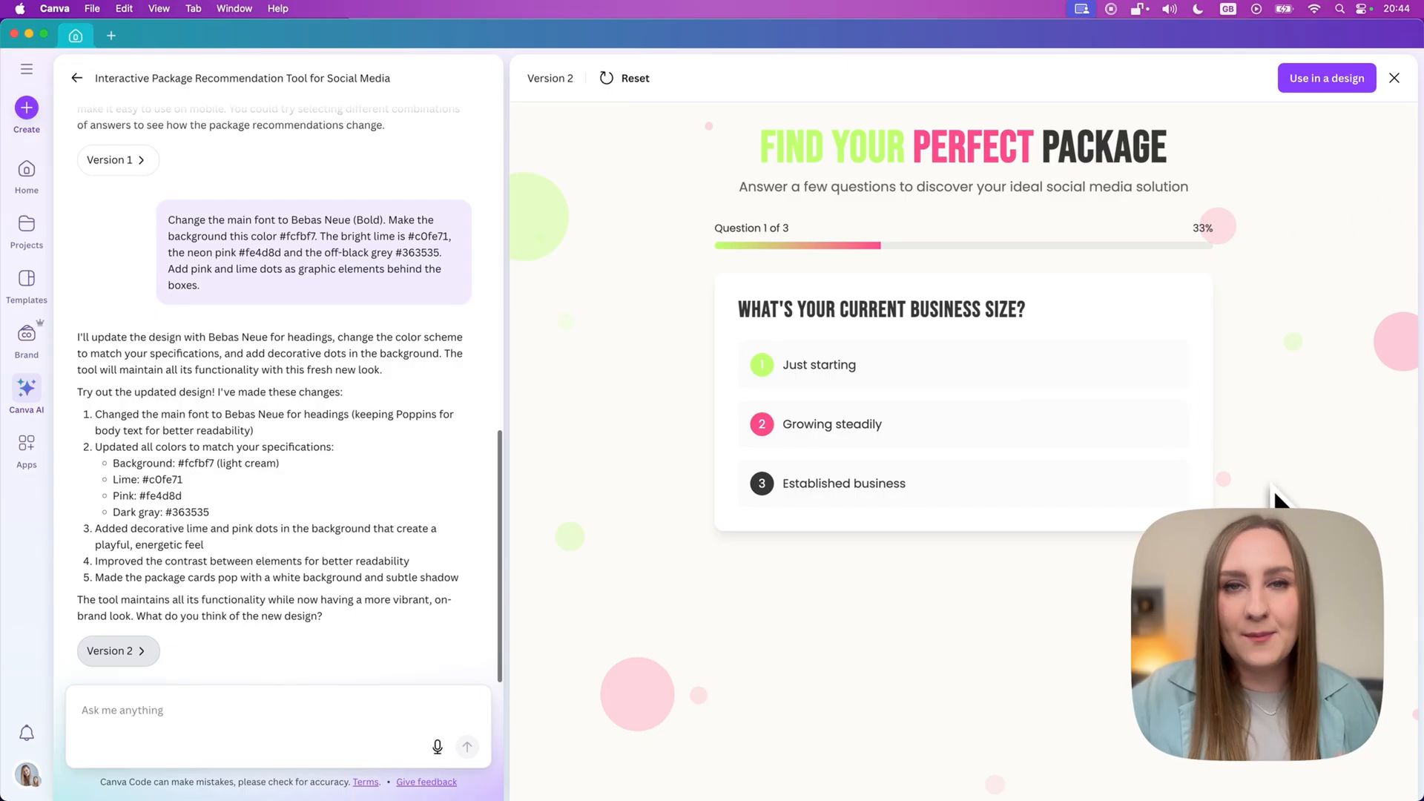
{"action": "mouse_move", "coordinate": [1335, 313]}
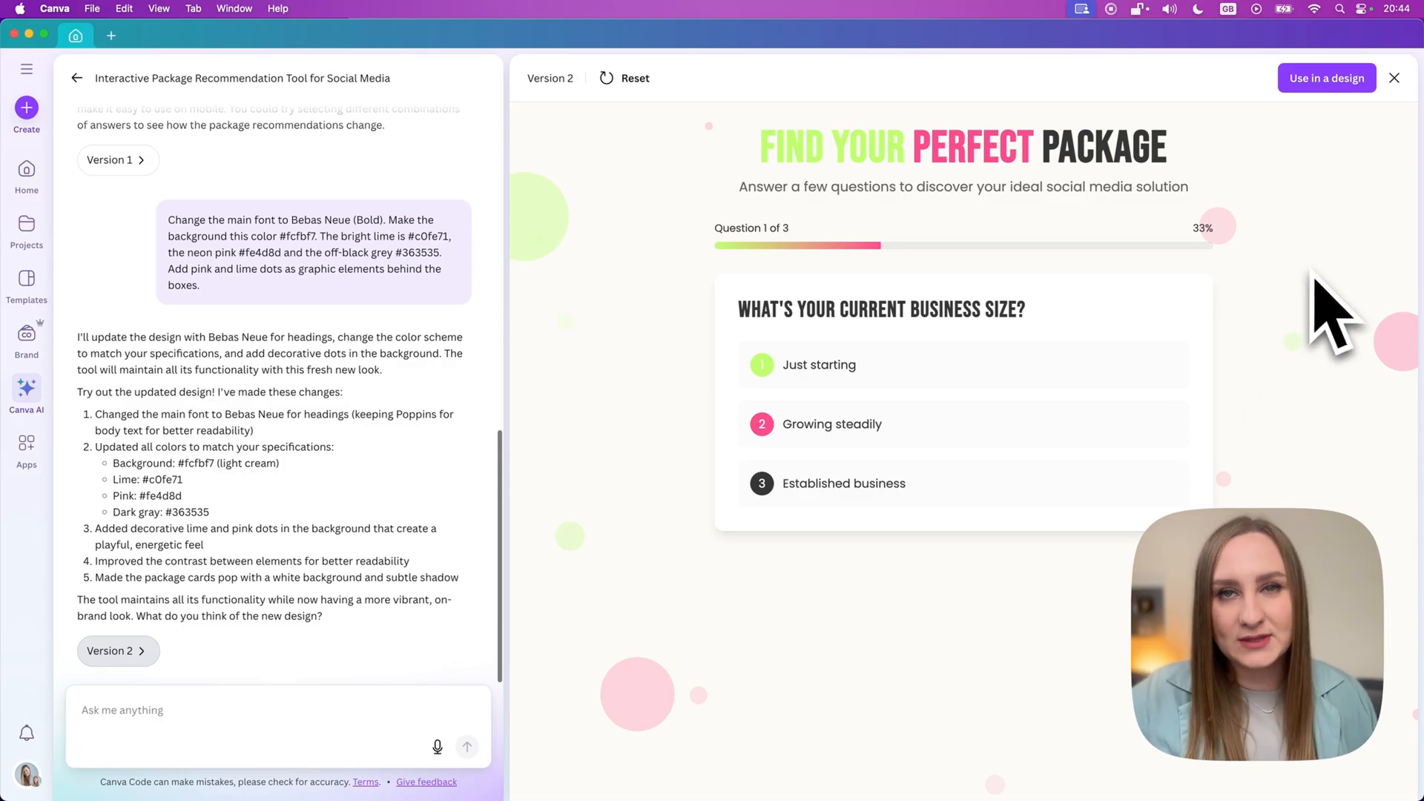
{"action": "mouse_move", "coordinate": [872, 345]}
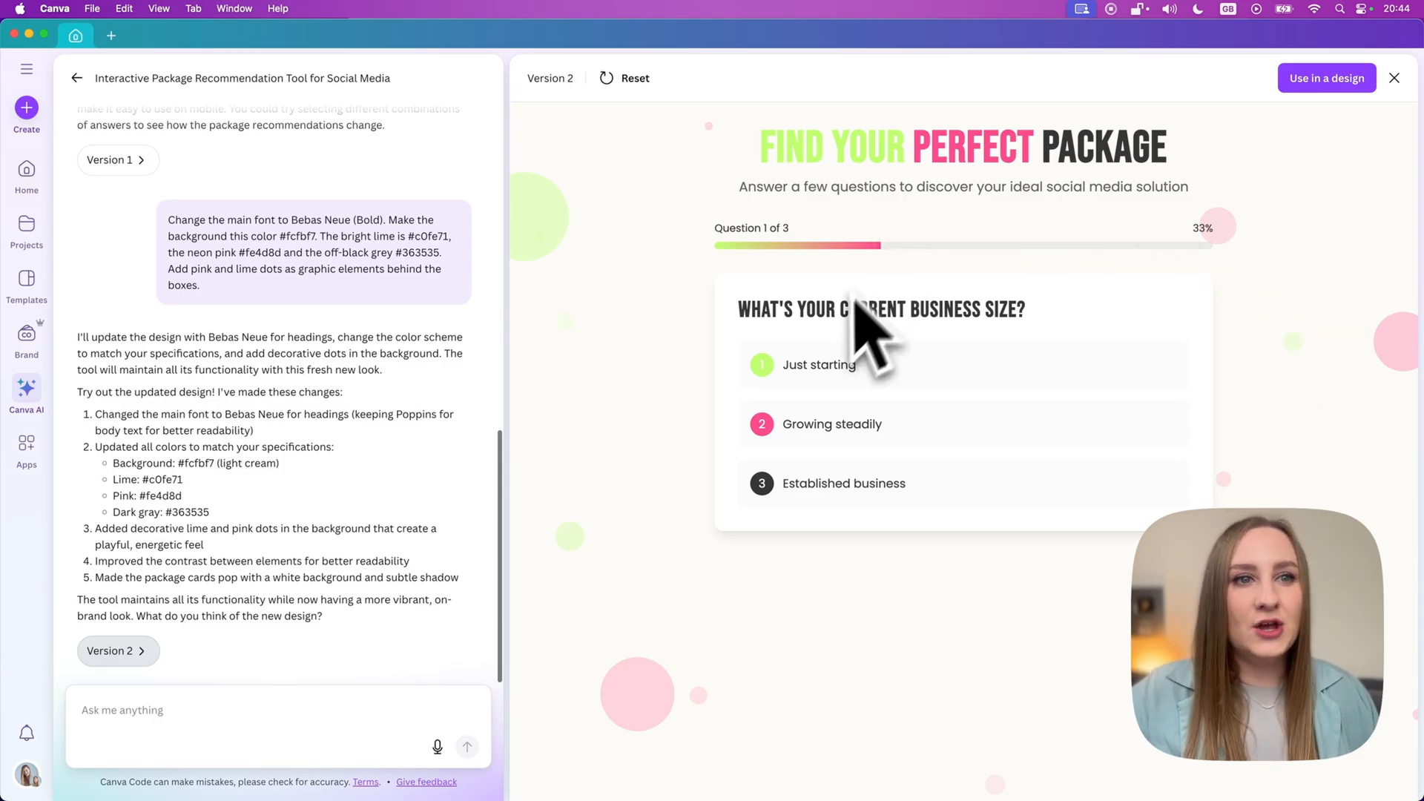
Answer 'Just starting' and 'full-service takeover' to reach the Custom Package result.
{"action": "left_click", "coordinate": [818, 364]}
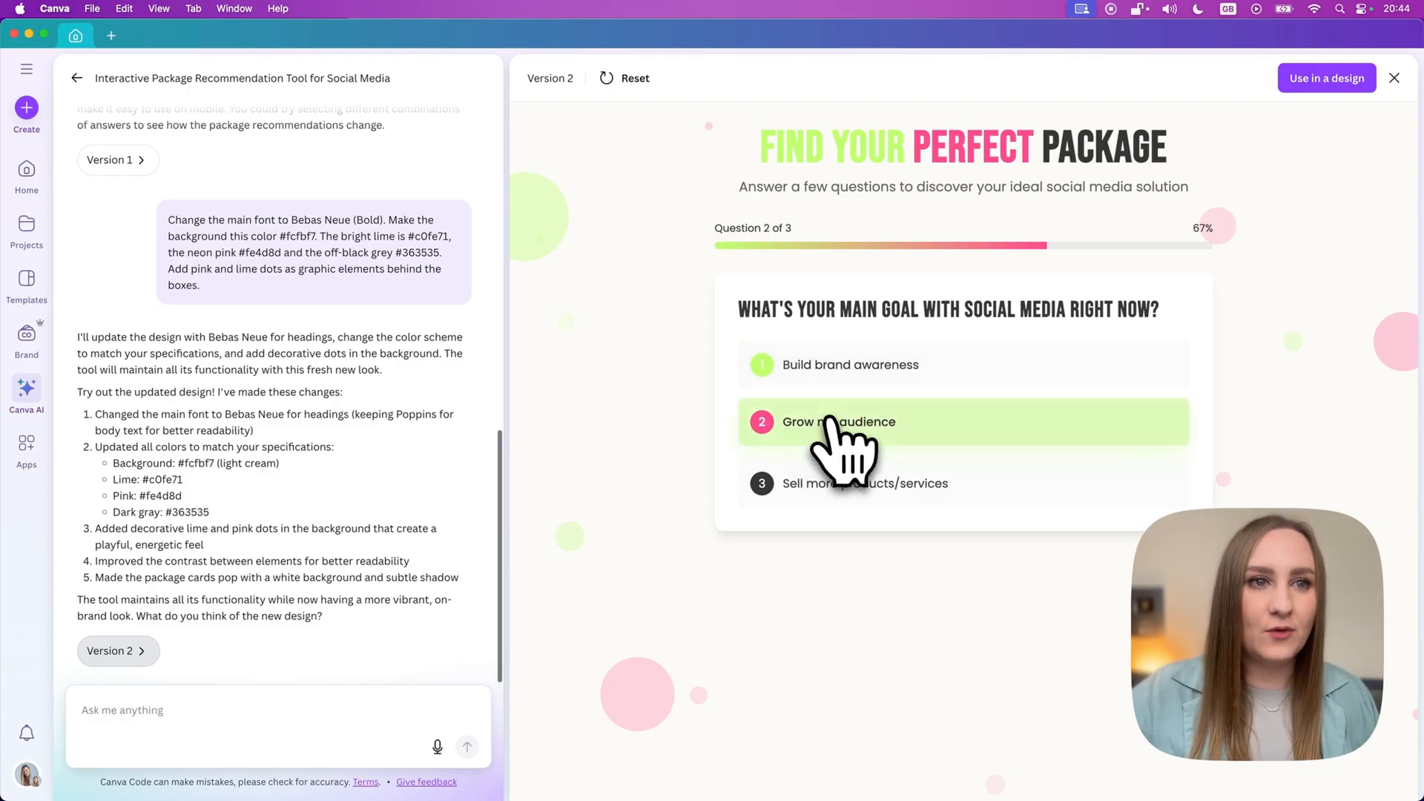
{"action": "left_click", "coordinate": [838, 422]}
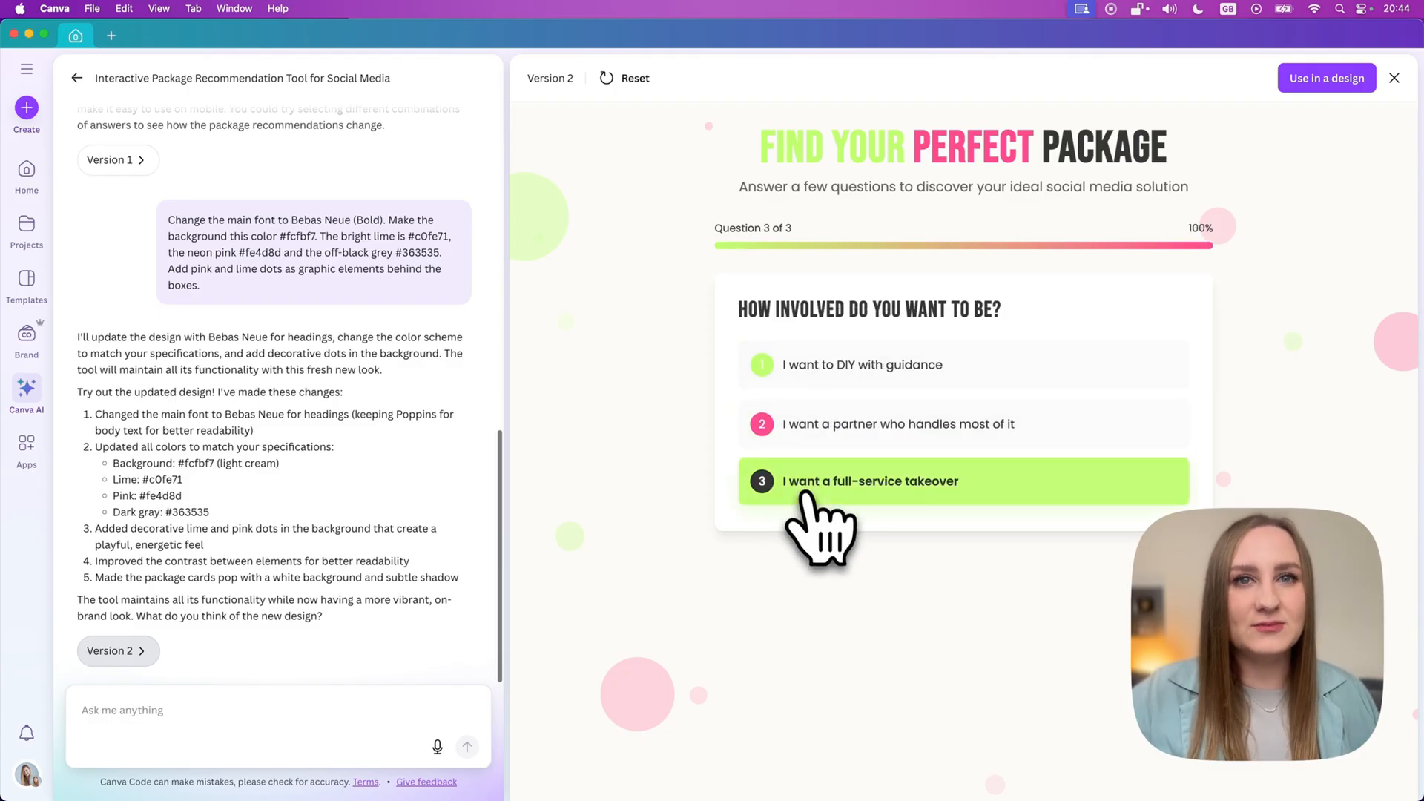
{"action": "left_click", "coordinate": [869, 480]}
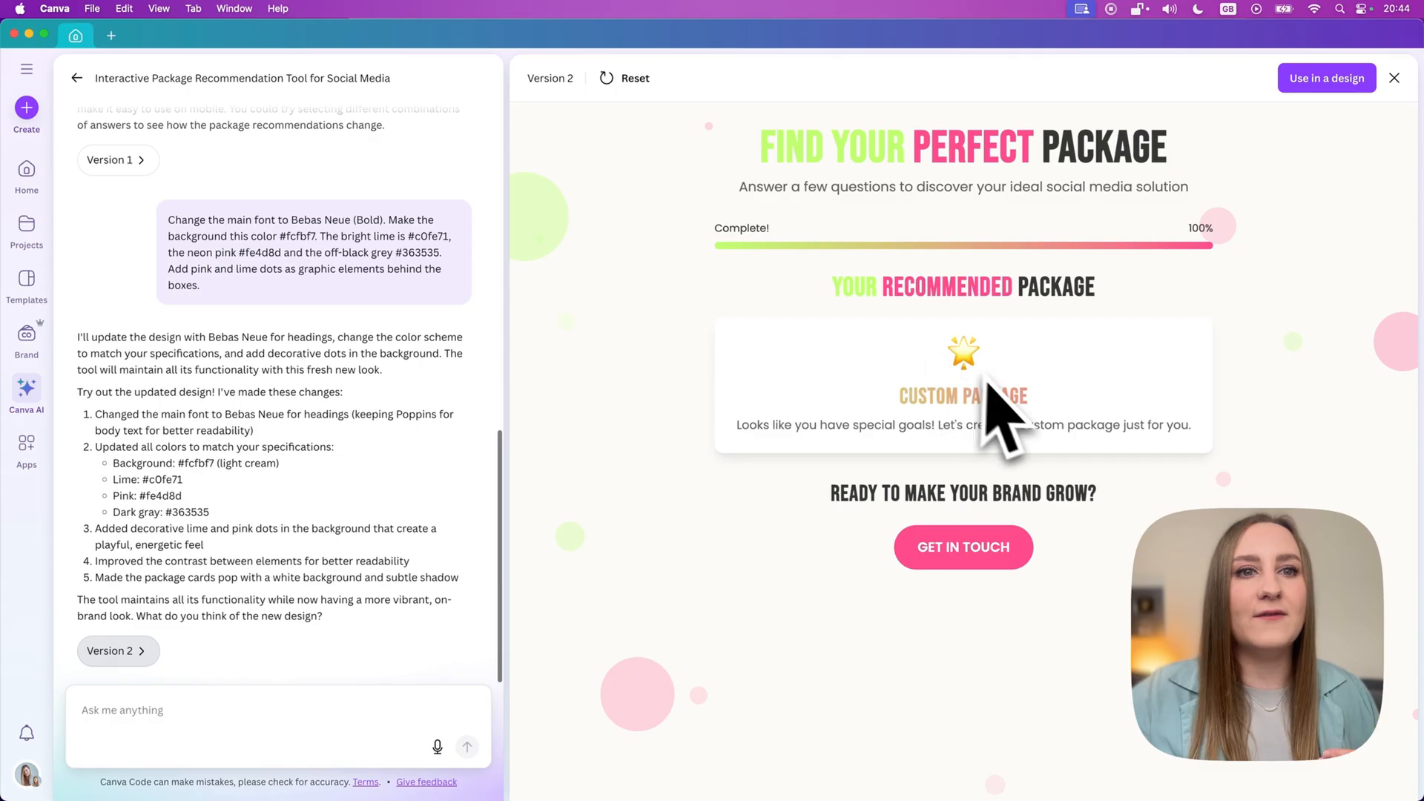
{"action": "mouse_move", "coordinate": [945, 391]}
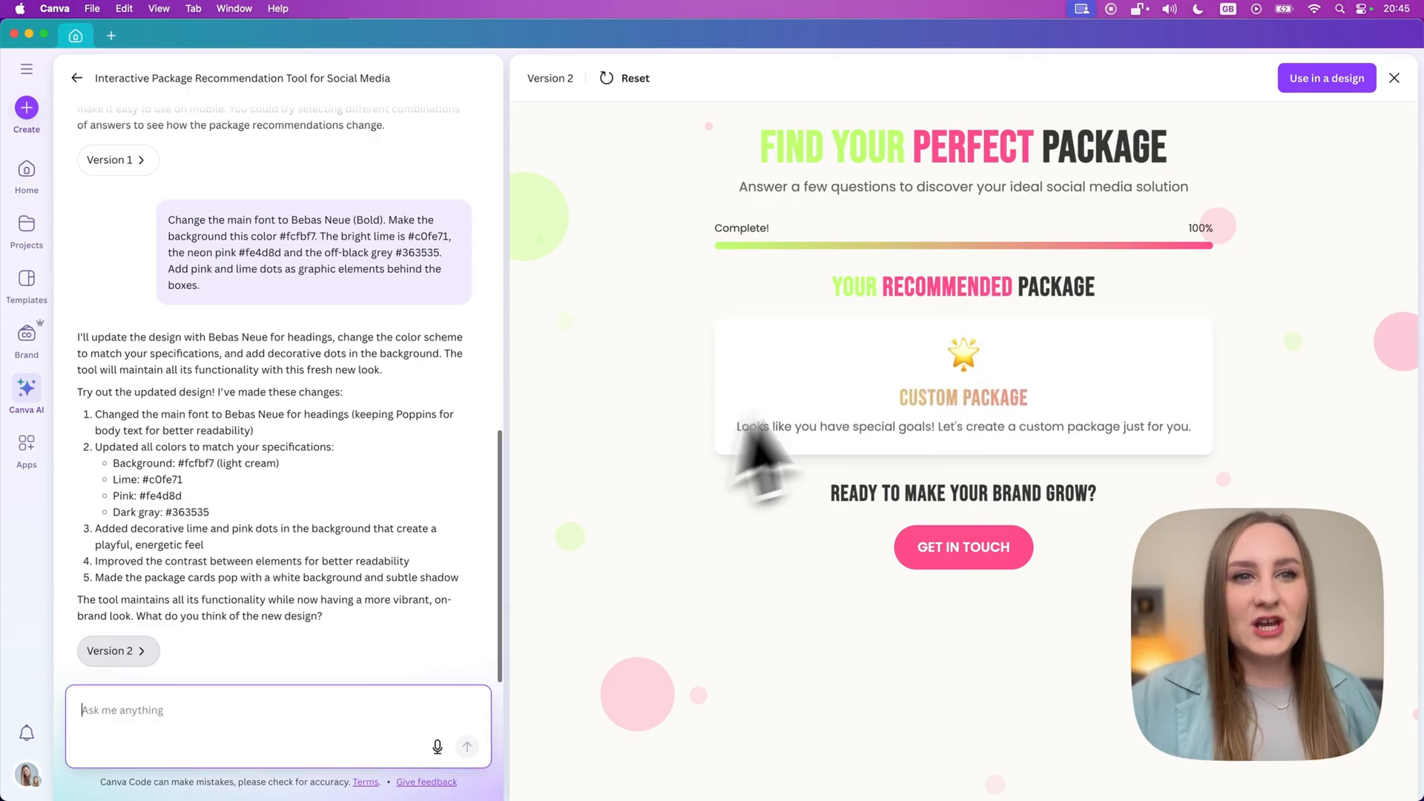
{"action": "mouse_move", "coordinate": [954, 527]}
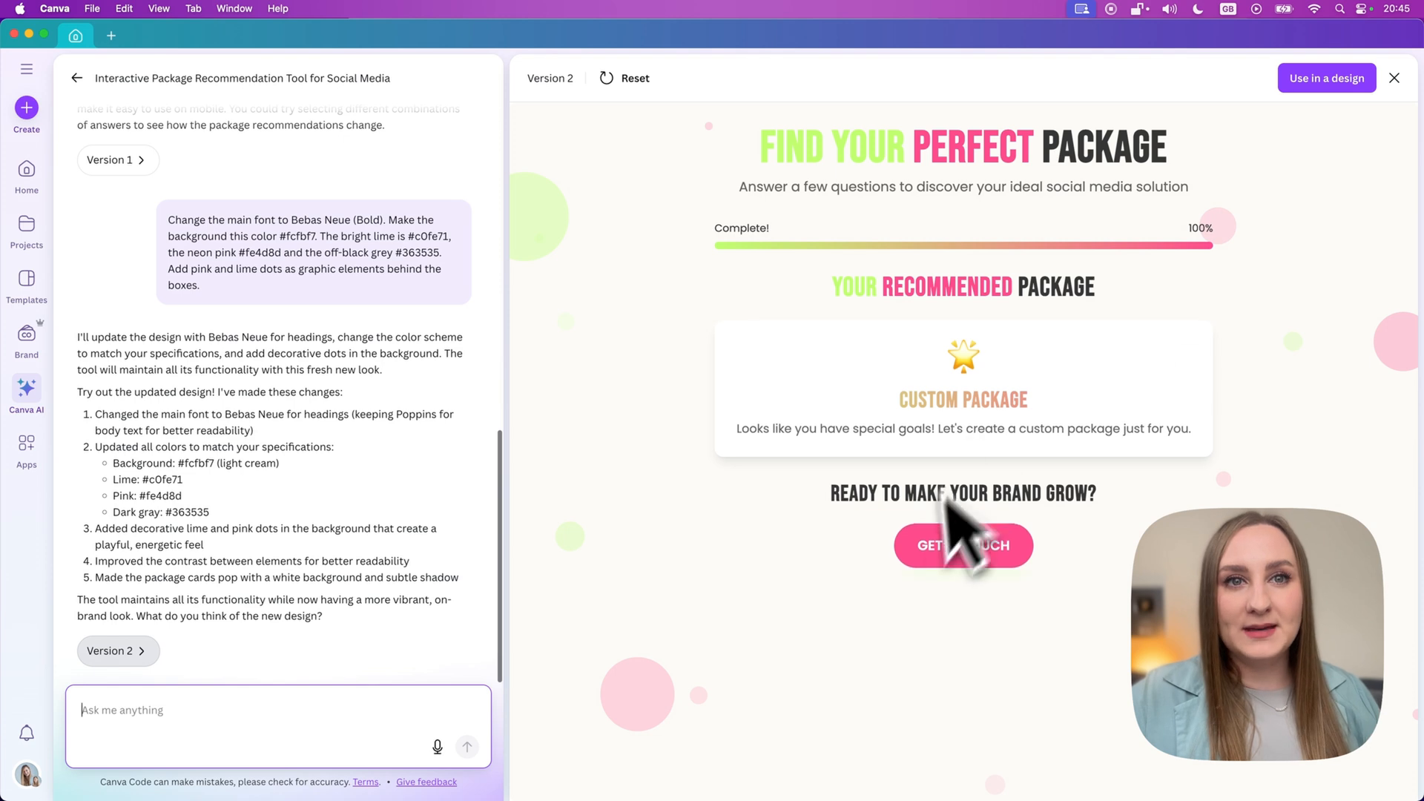
{"action": "mouse_move", "coordinate": [177, 636]}
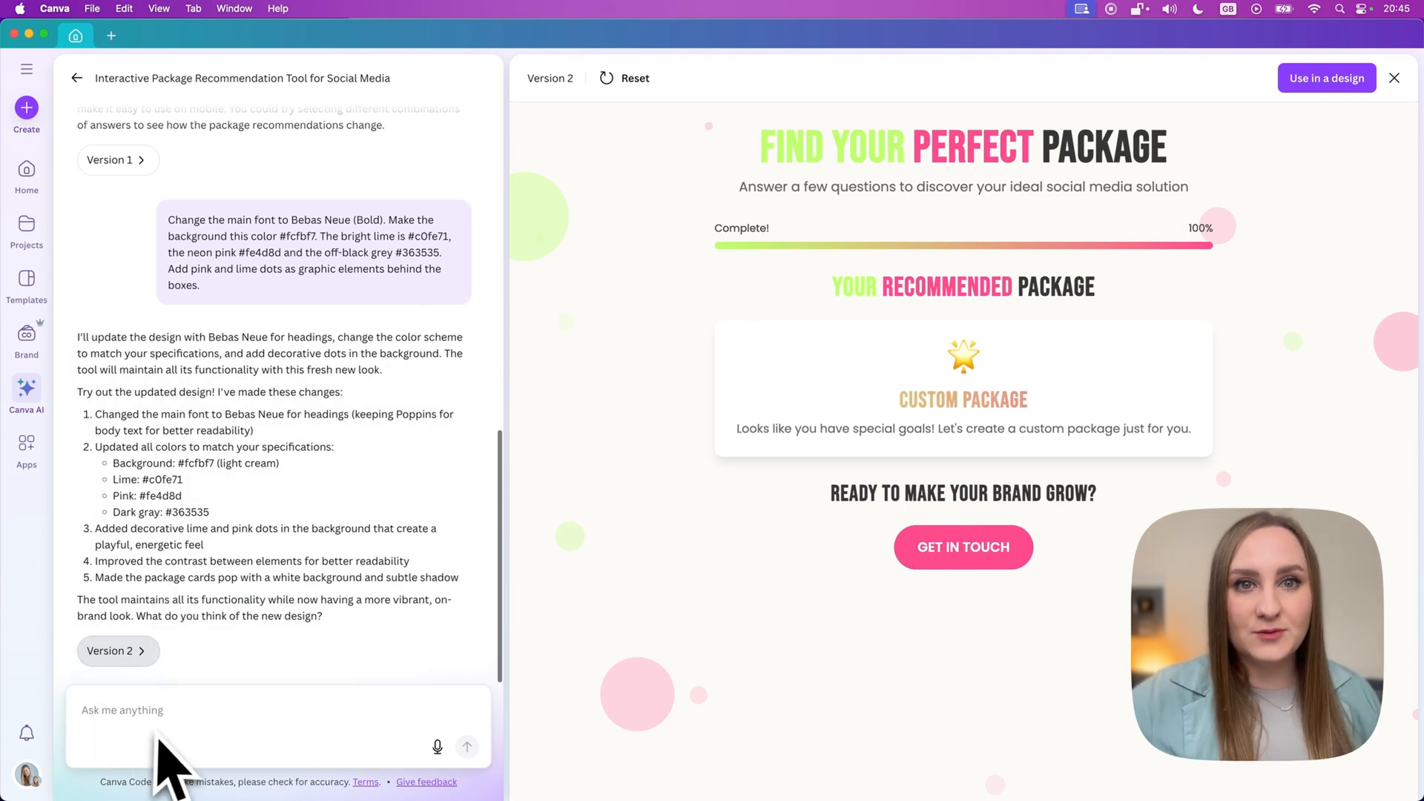
Request showing the recommended package among all other packages, then scroll the new version.
{"action": "type", "text": "When you're showing the recommended package at the end, show it among all the other packages so that the client can see there are other options."}
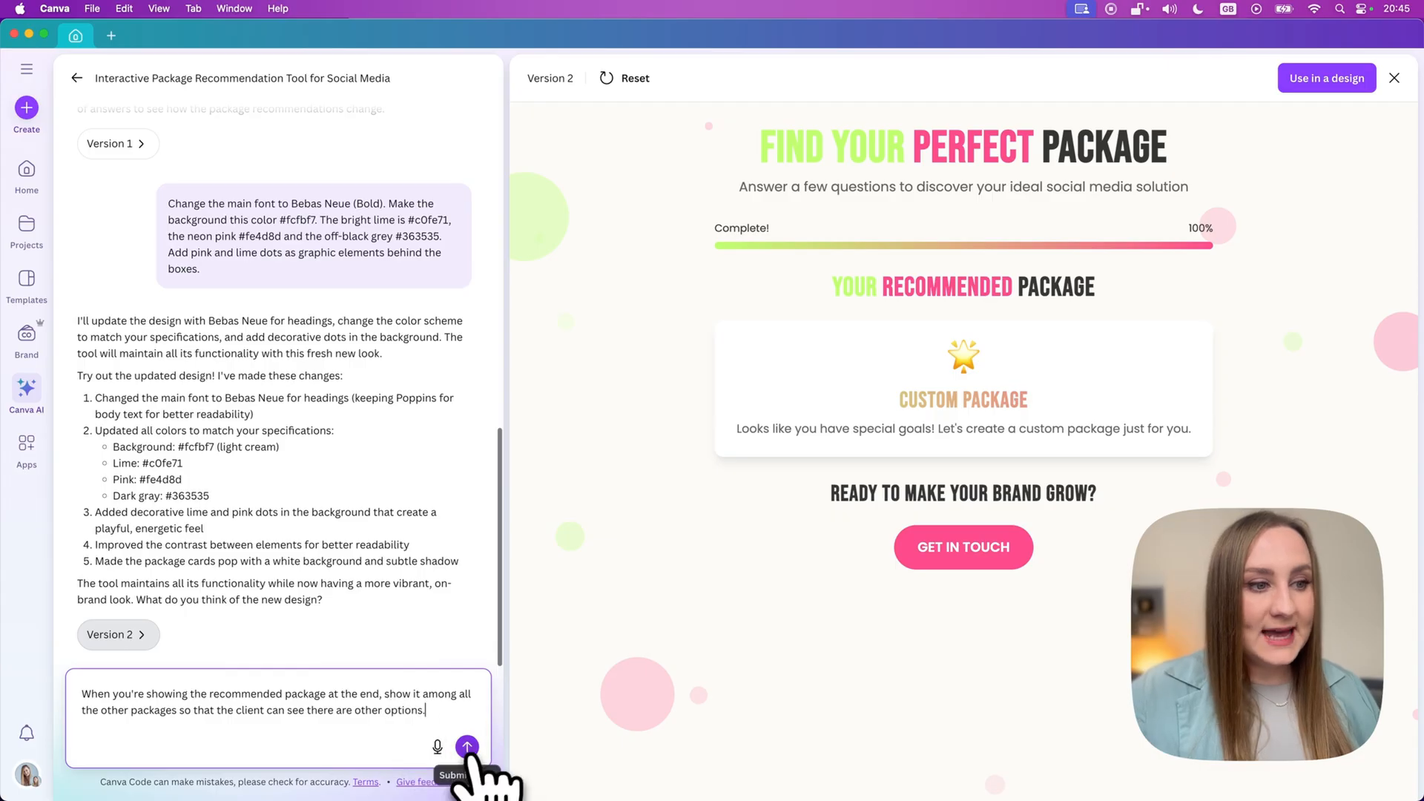
{"action": "left_click", "coordinate": [467, 747]}
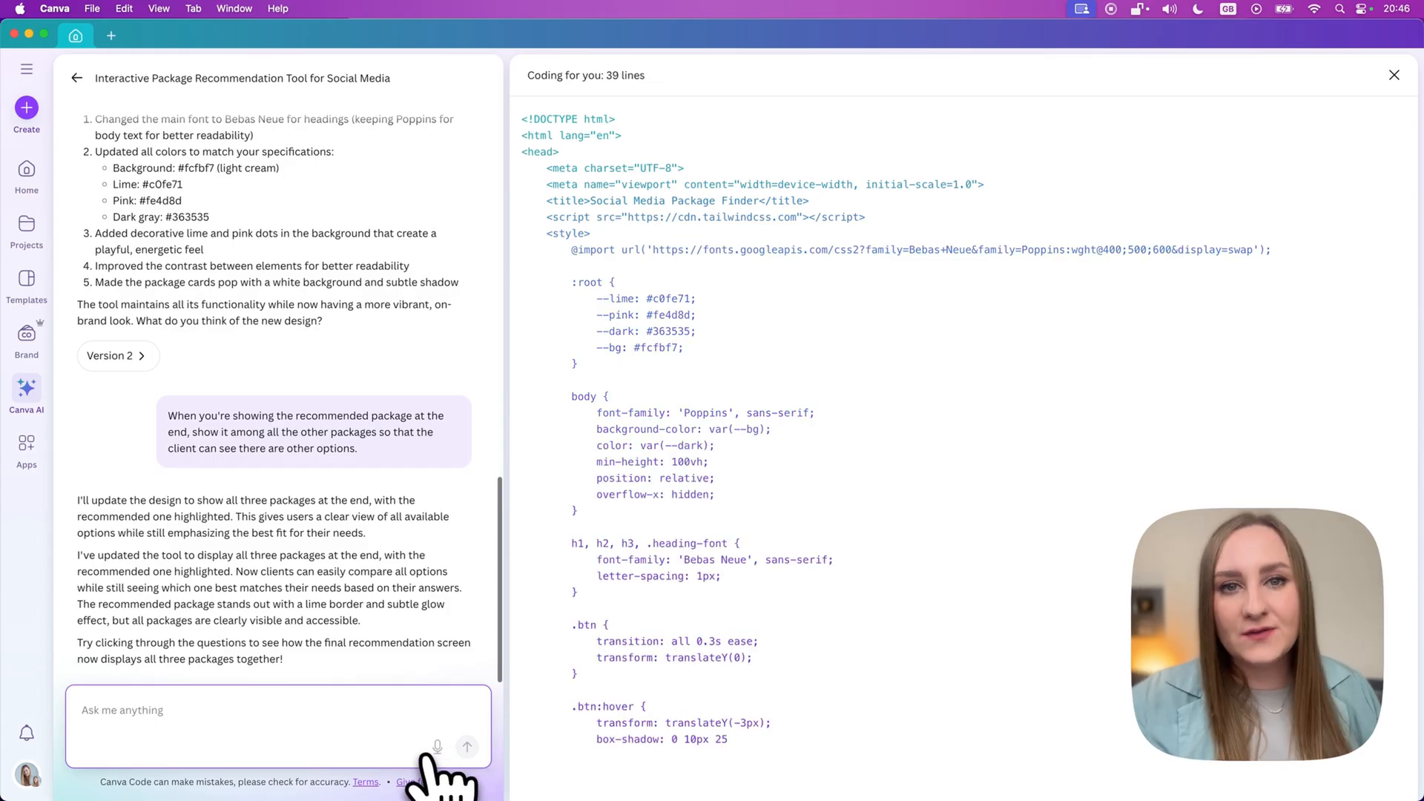
{"action": "scroll", "scroll_direction": "down", "scroll_amount": 3}
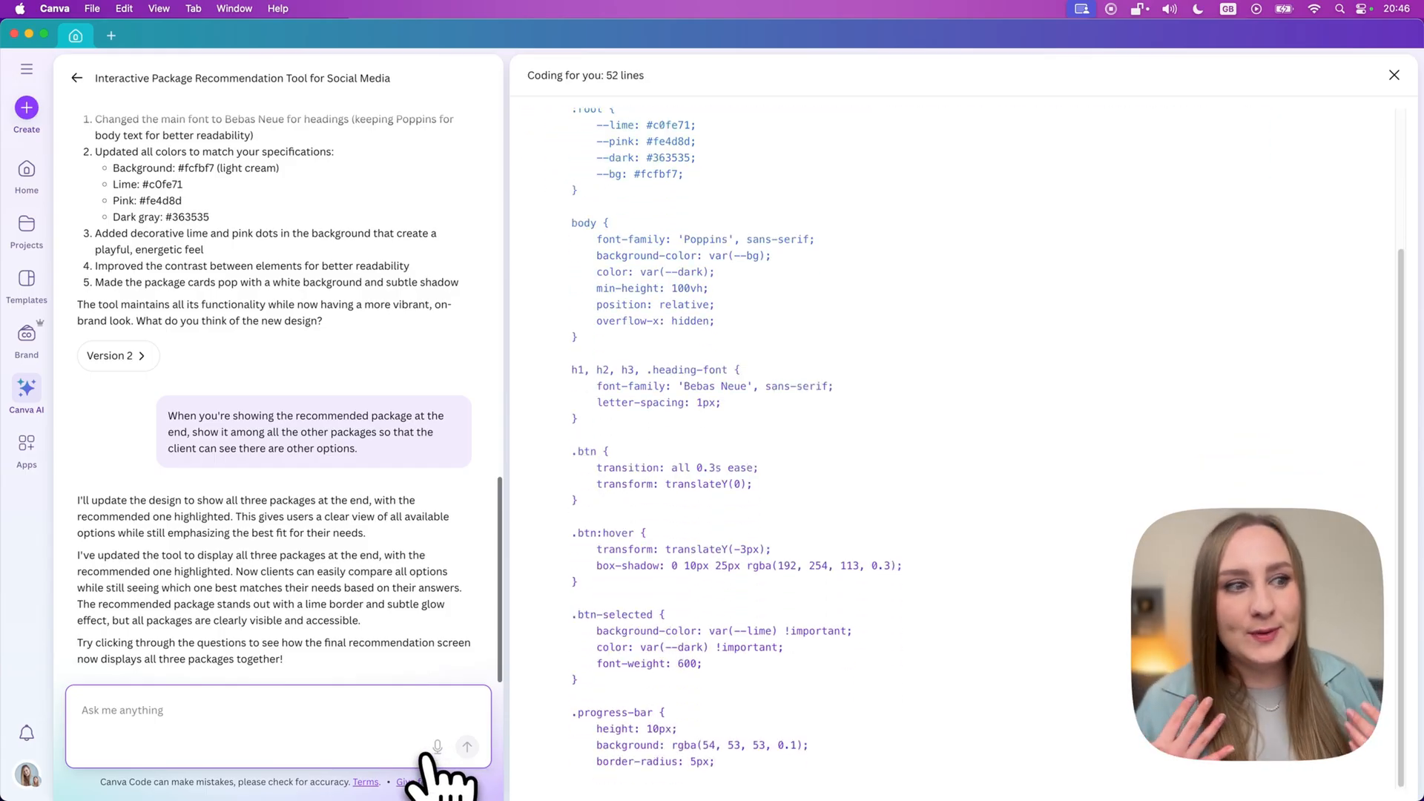
{"action": "scroll", "scroll_direction": "down", "scroll_amount": 3}
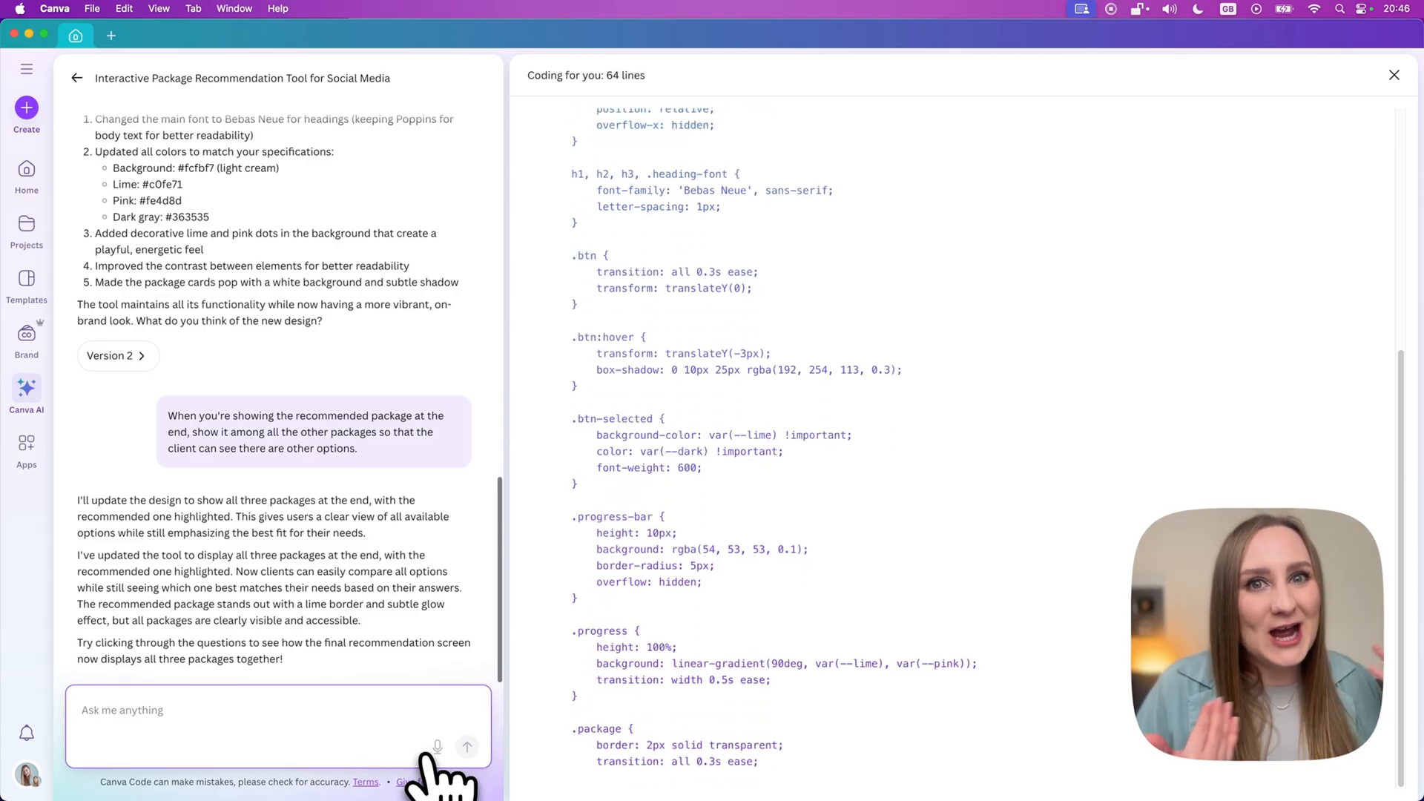
{"action": "scroll", "scroll_direction": "down", "scroll_amount": 3}
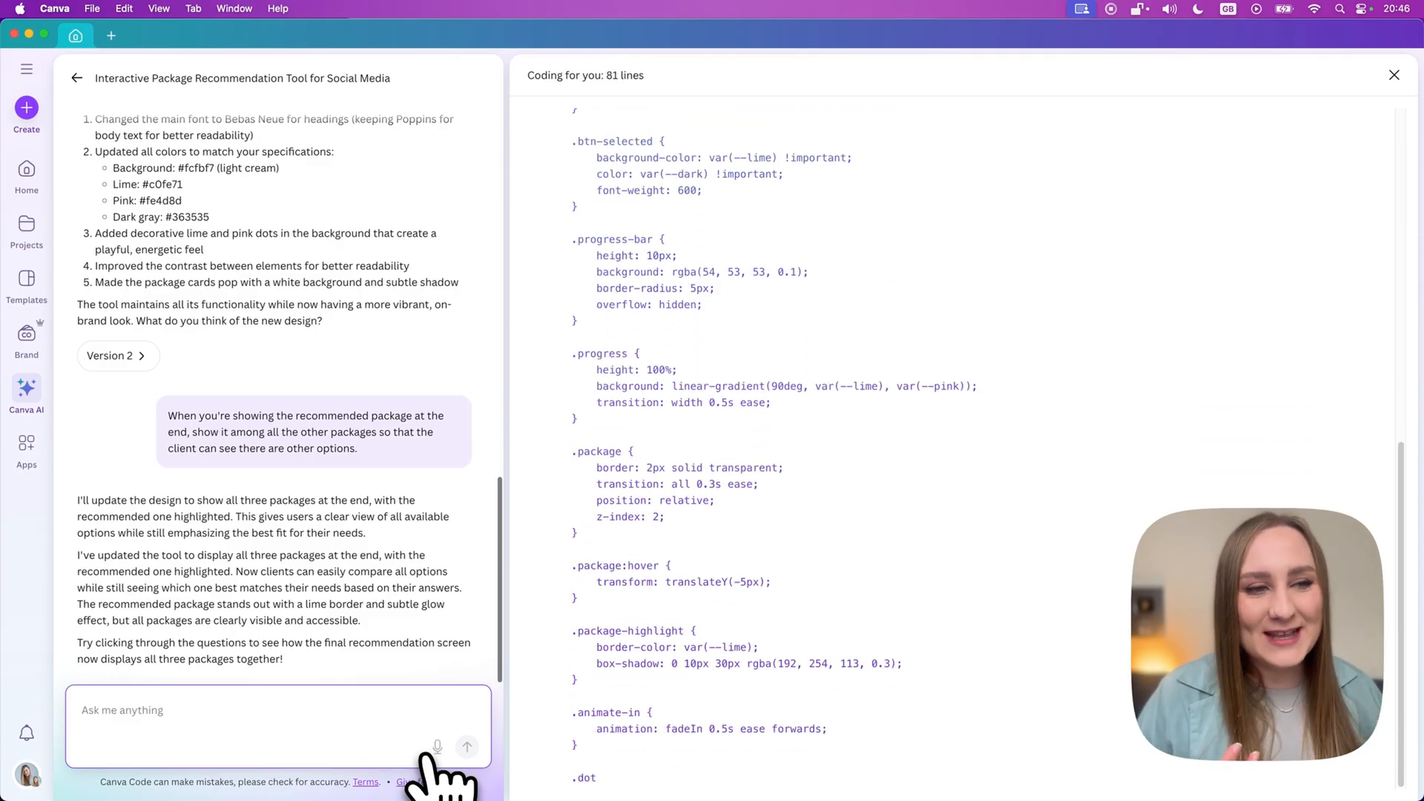
{"action": "scroll", "scroll_direction": "down", "scroll_amount": 3}
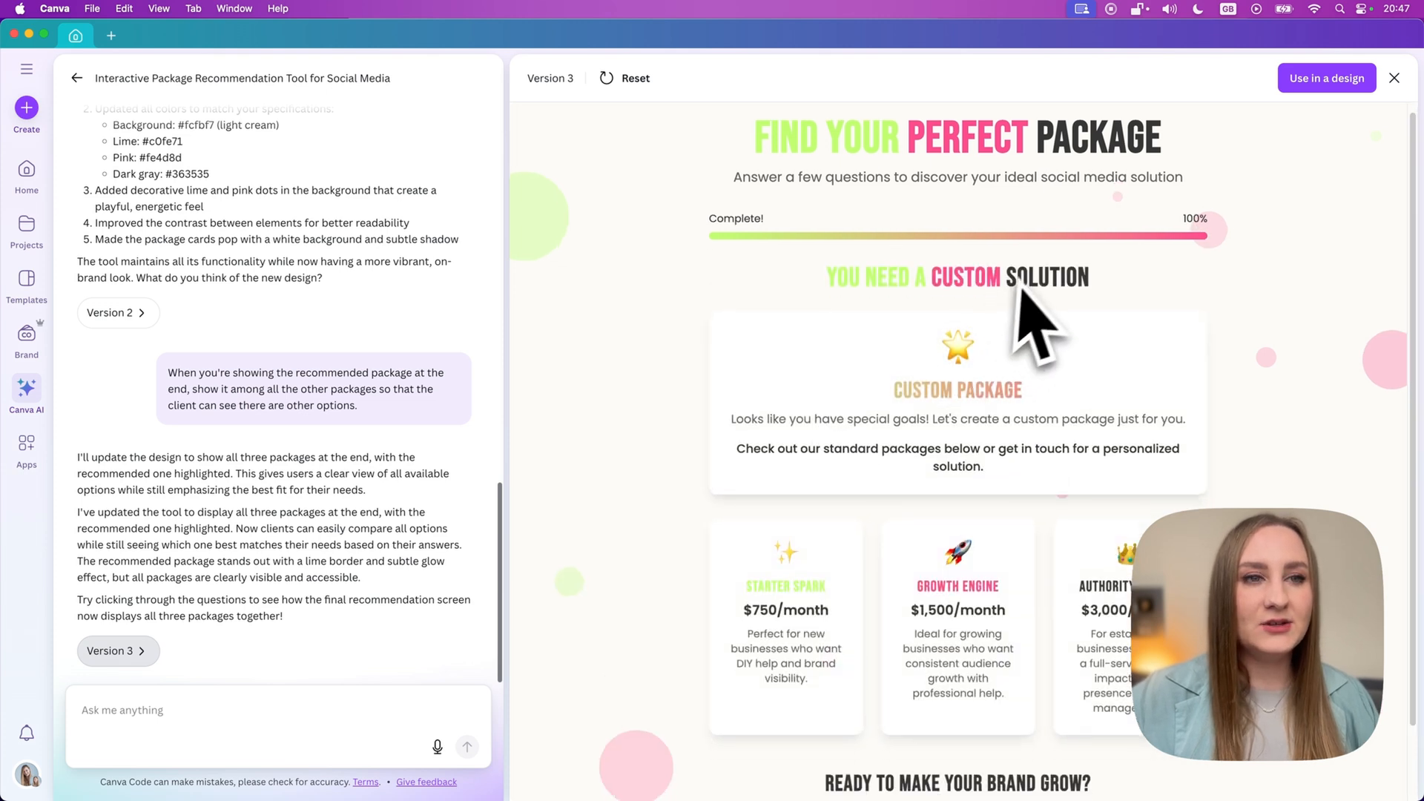
Scroll to the Starter Spark, Growth Engine and Authority Builder cards below the custom result.
{"action": "scroll", "scroll_direction": "down", "scroll_amount": 3}
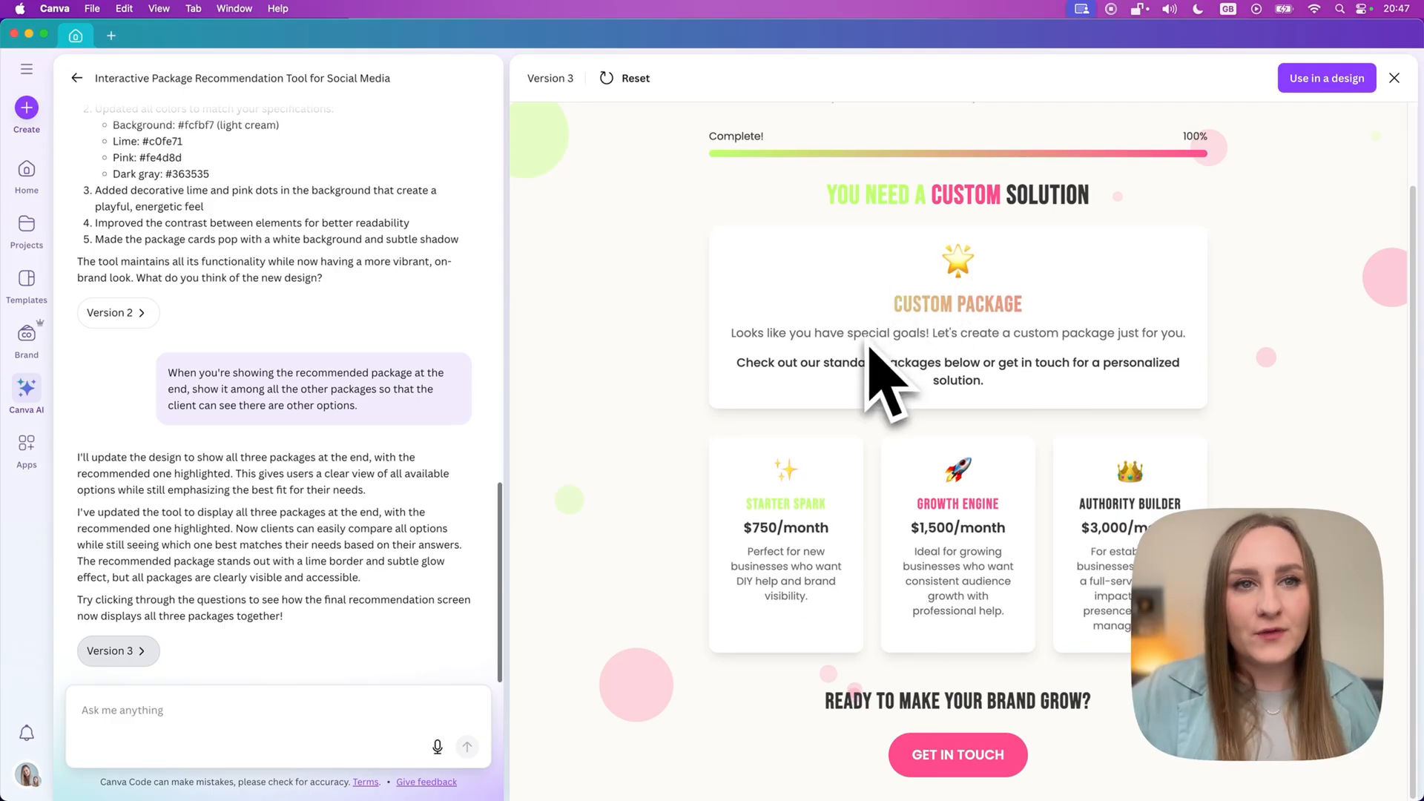
{"action": "mouse_move", "coordinate": [991, 418]}
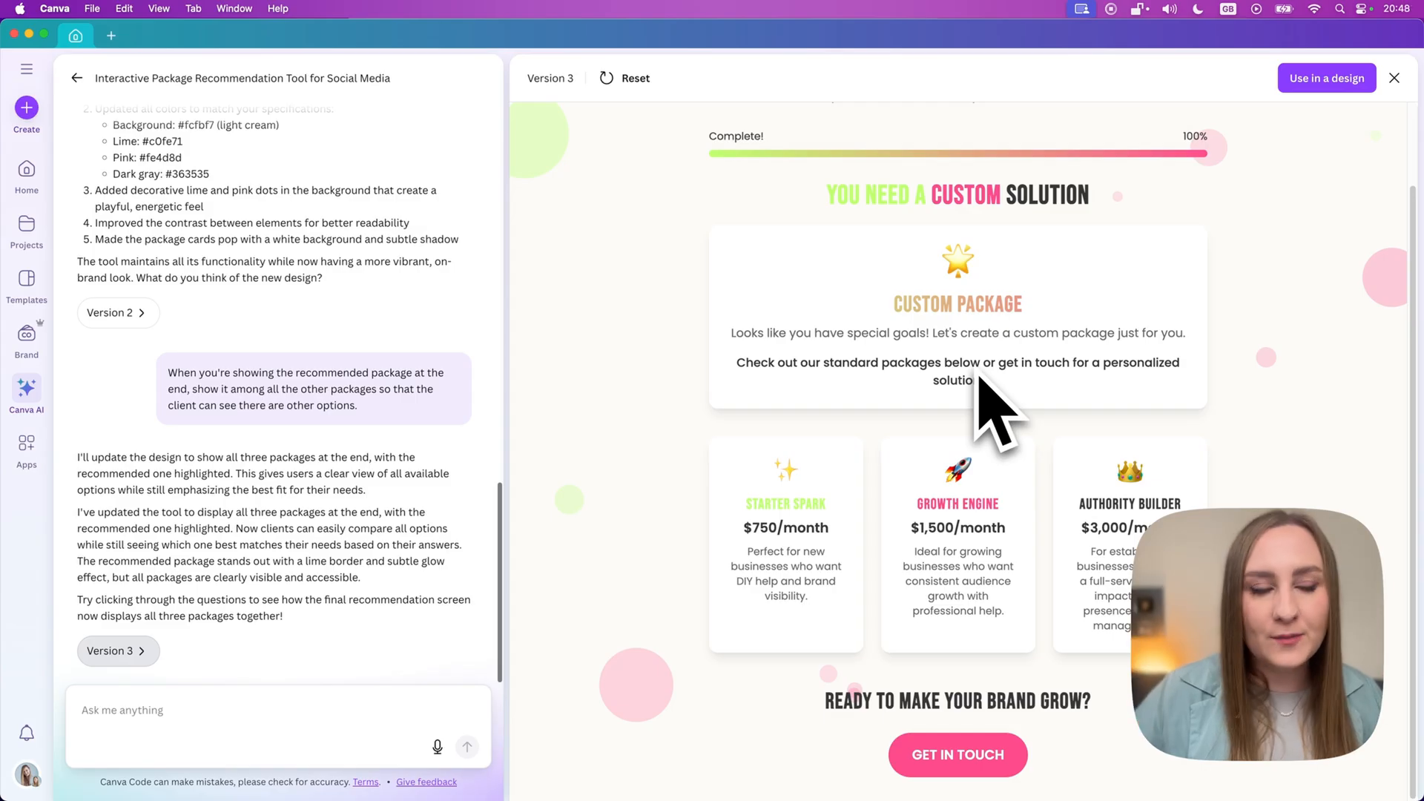
{"action": "mouse_move", "coordinate": [1072, 563]}
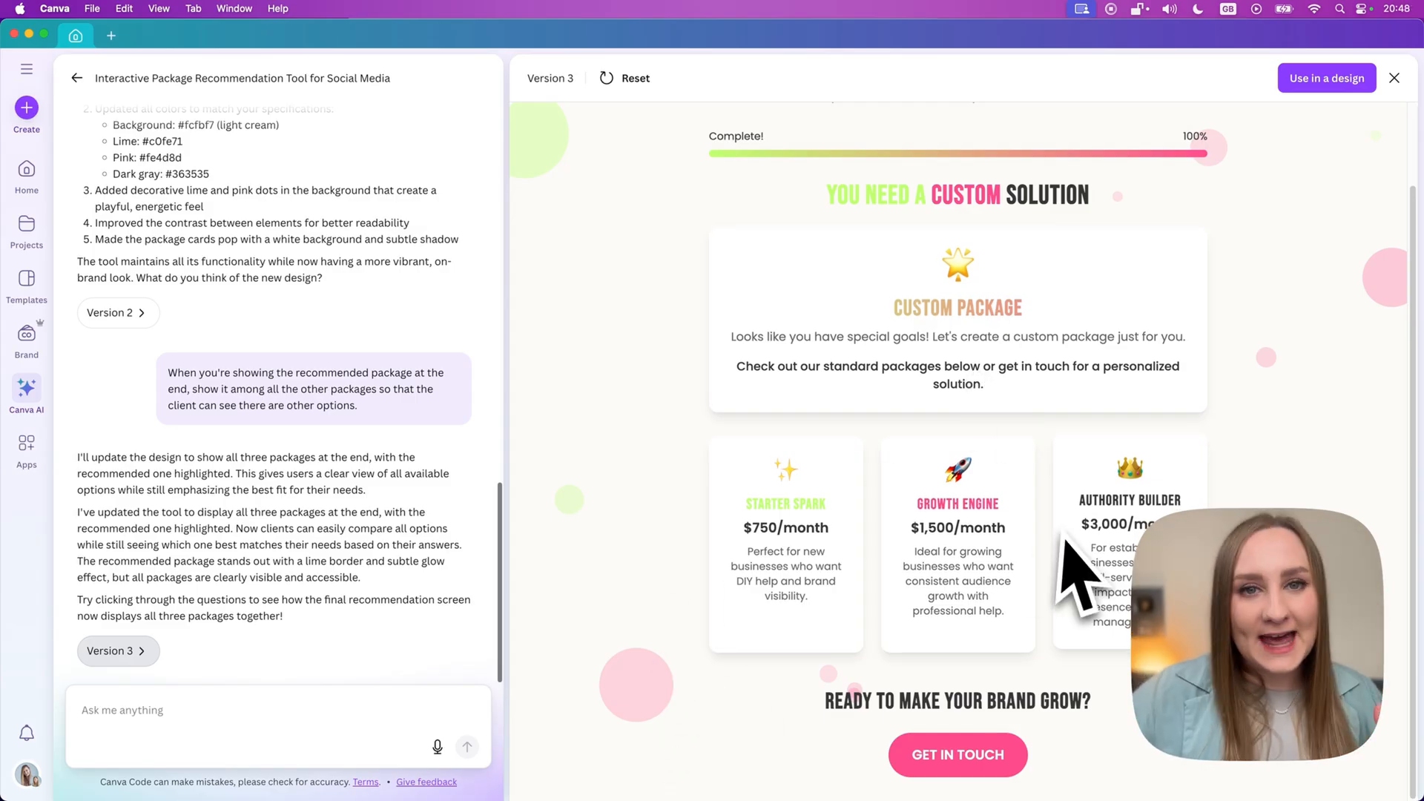
{"action": "mouse_move", "coordinate": [1077, 582]}
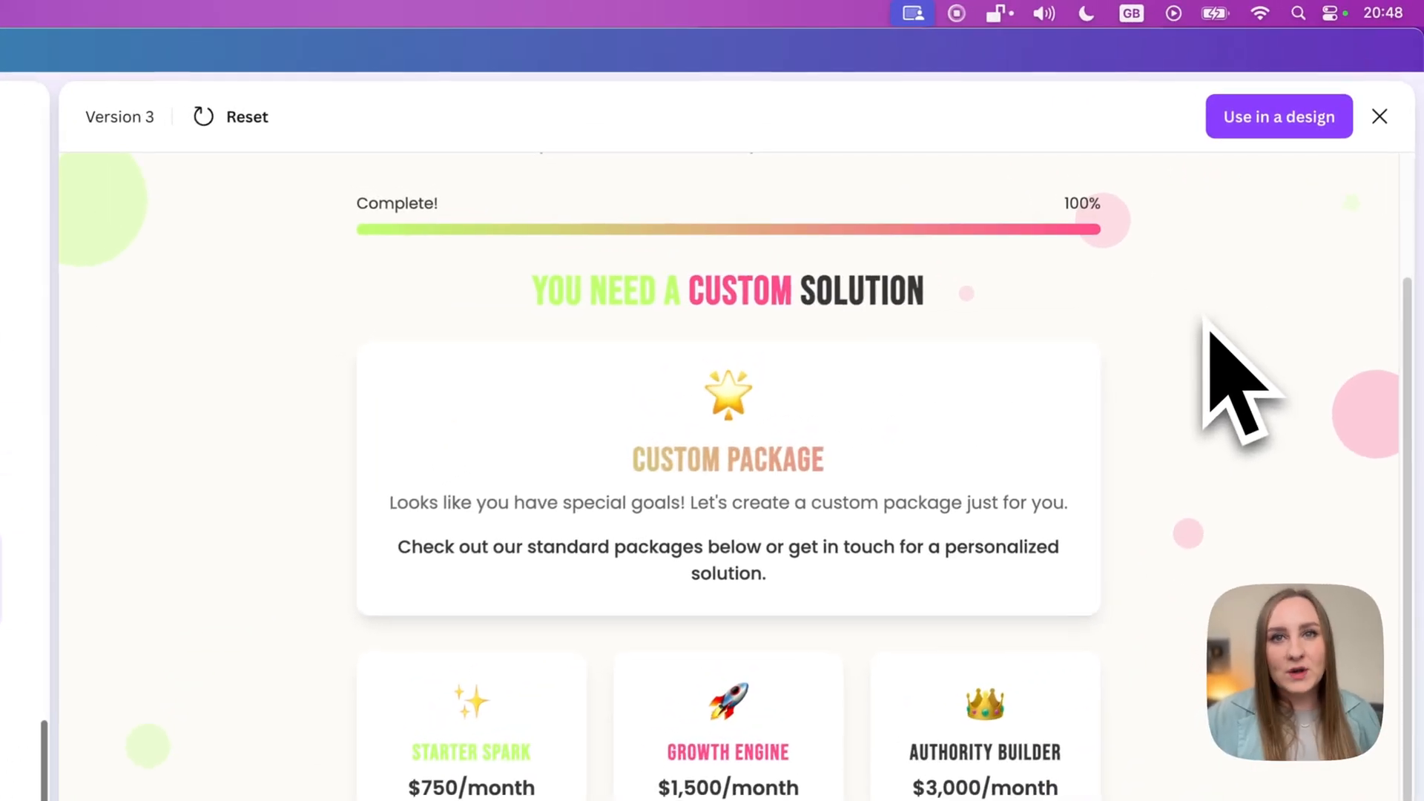
{"action": "mouse_move", "coordinate": [1279, 116]}
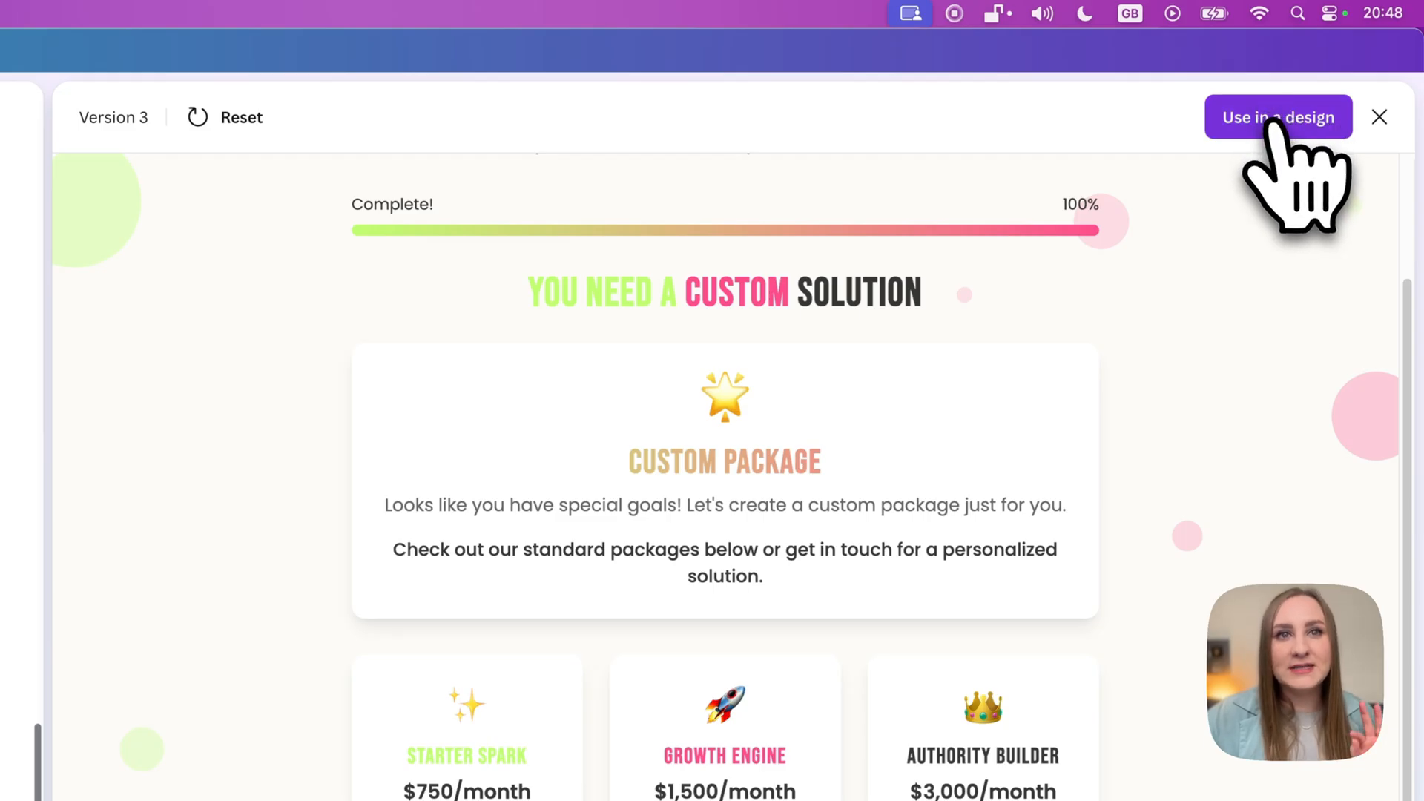
Insert the quiz into a design page and select the embedded quiz element.
{"action": "left_click", "coordinate": [1278, 117]}
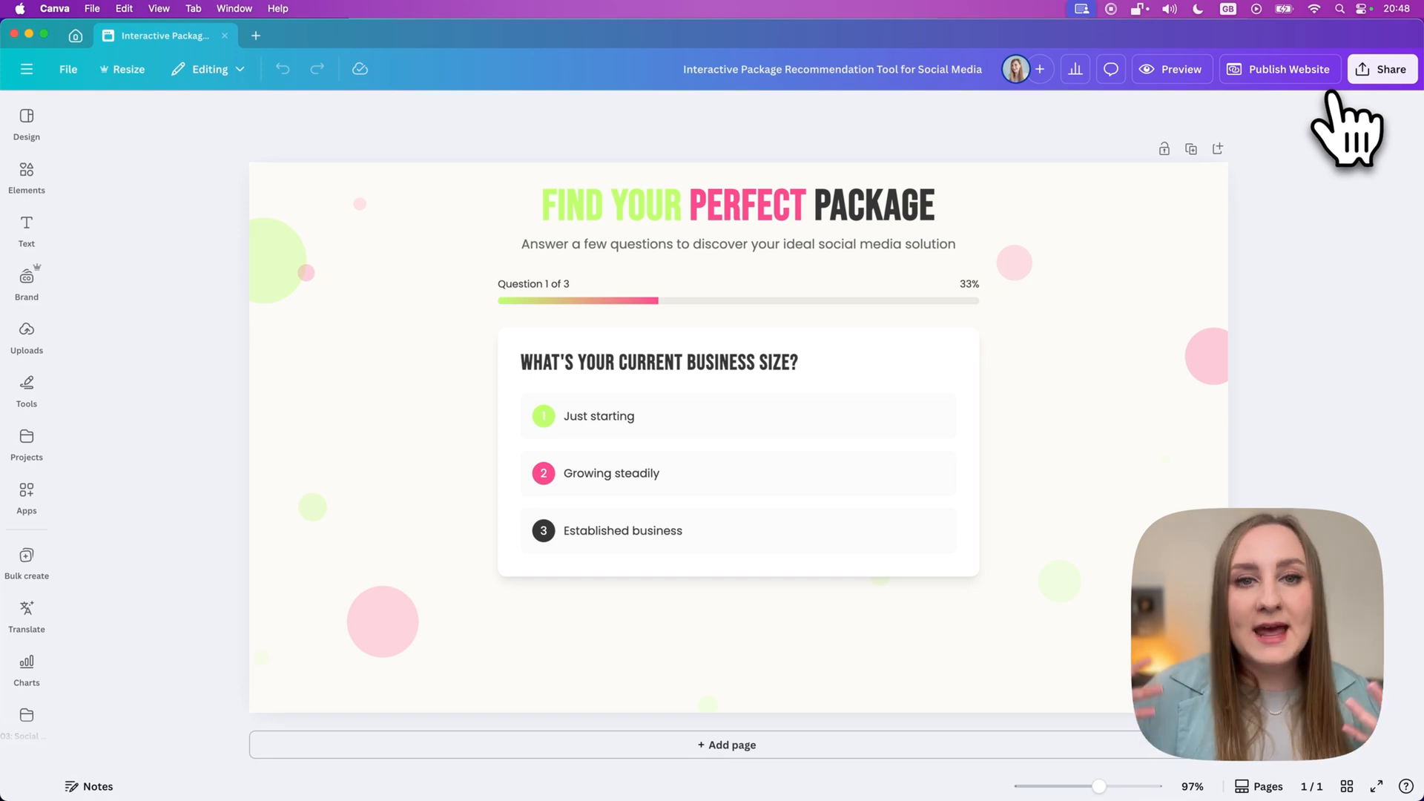
{"action": "left_click", "coordinate": [354, 246]}
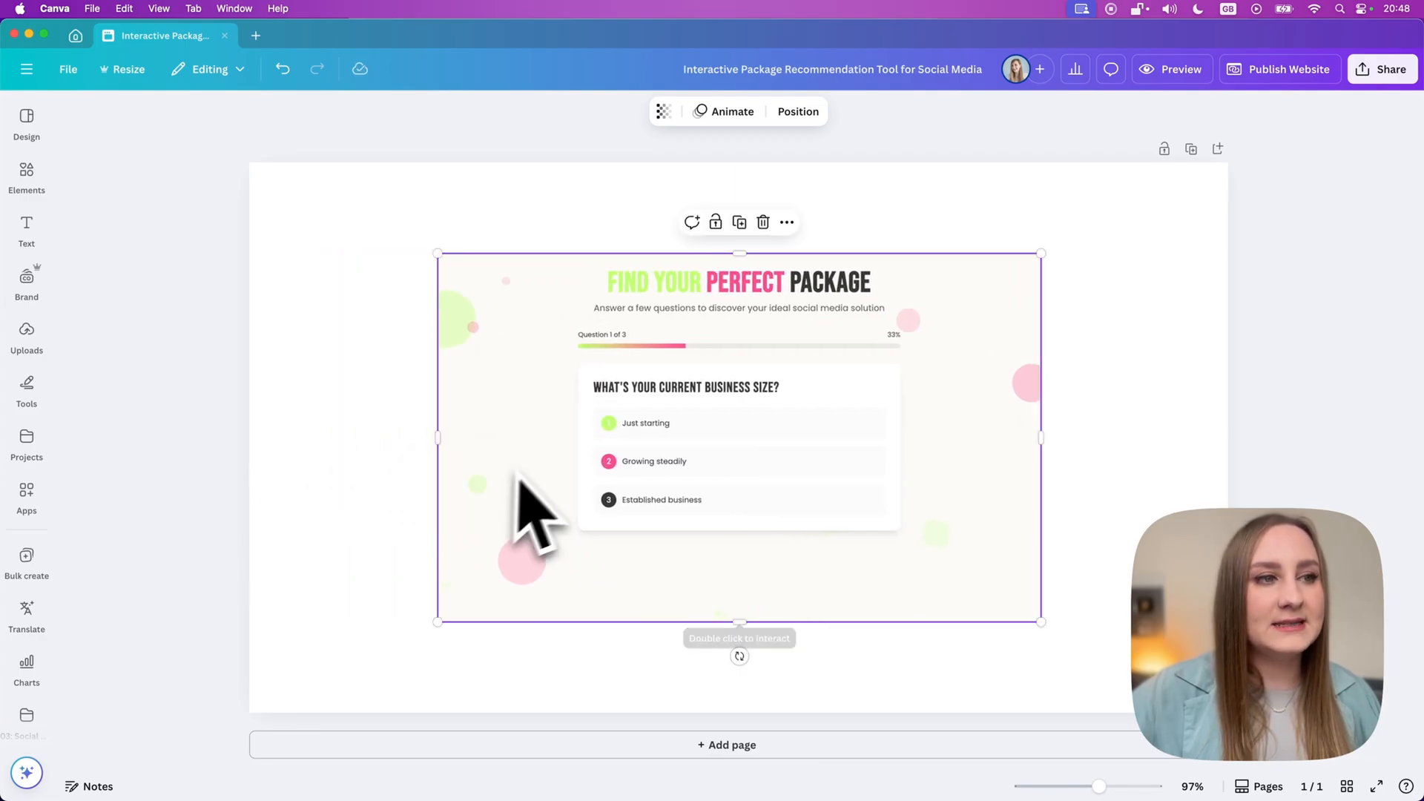
Open Publish Website options and uncheck 'Include navigation menu', keeping mobile resizing.
{"action": "left_click", "coordinate": [1277, 69]}
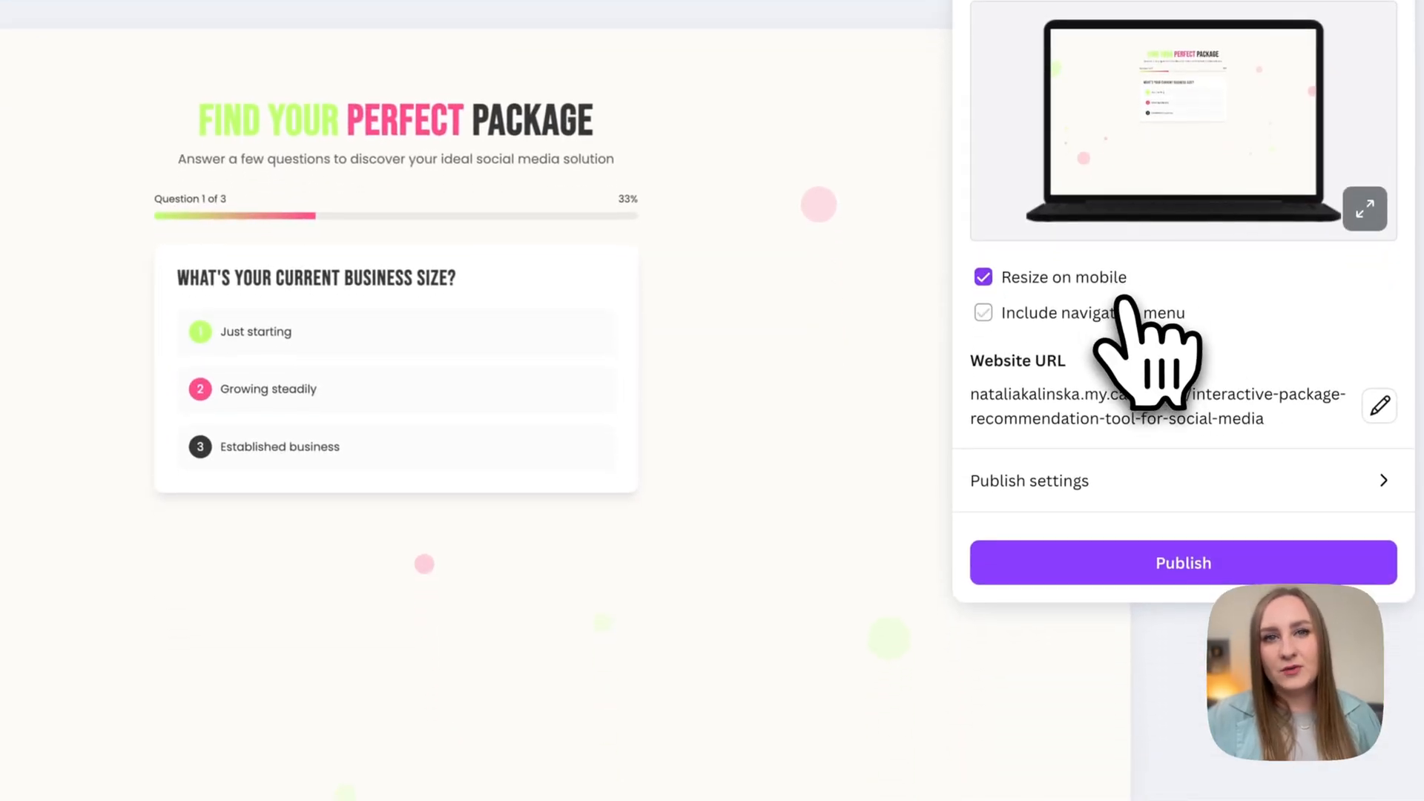
{"action": "left_click", "coordinate": [983, 313]}
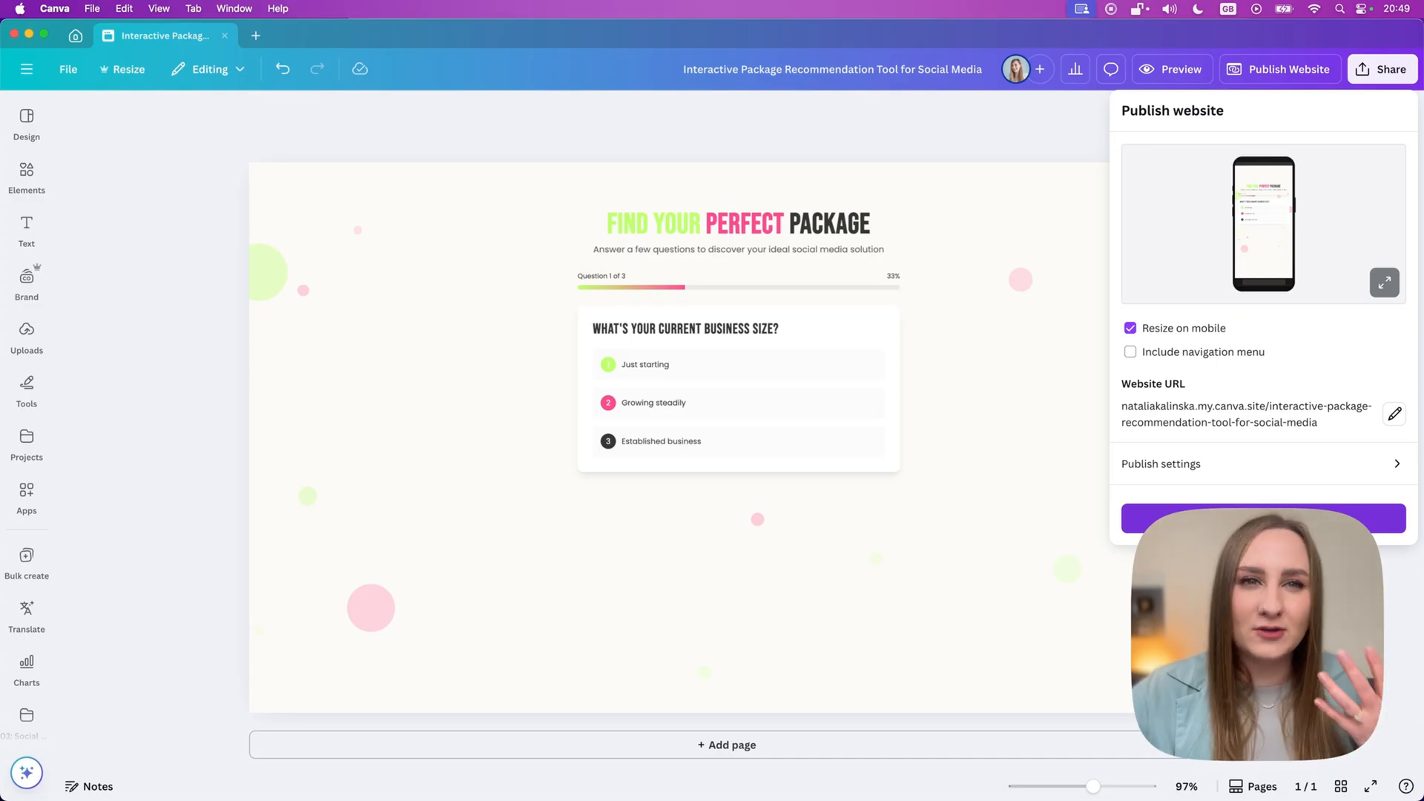
{"action": "mouse_move", "coordinate": [1031, 232]}
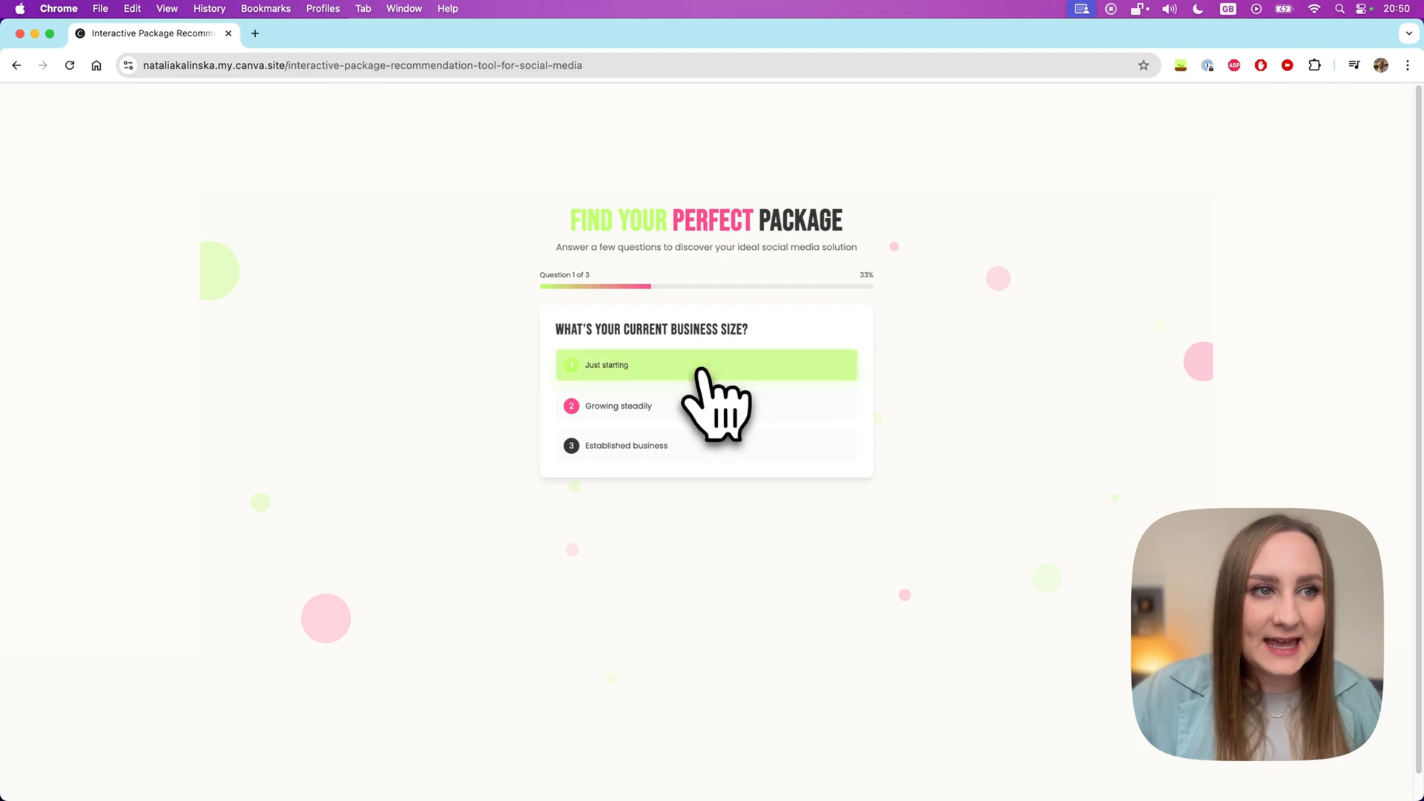
Answer 'Just starting' and 'partner handles most of it', then restart and answer again.
{"action": "left_click", "coordinate": [705, 364]}
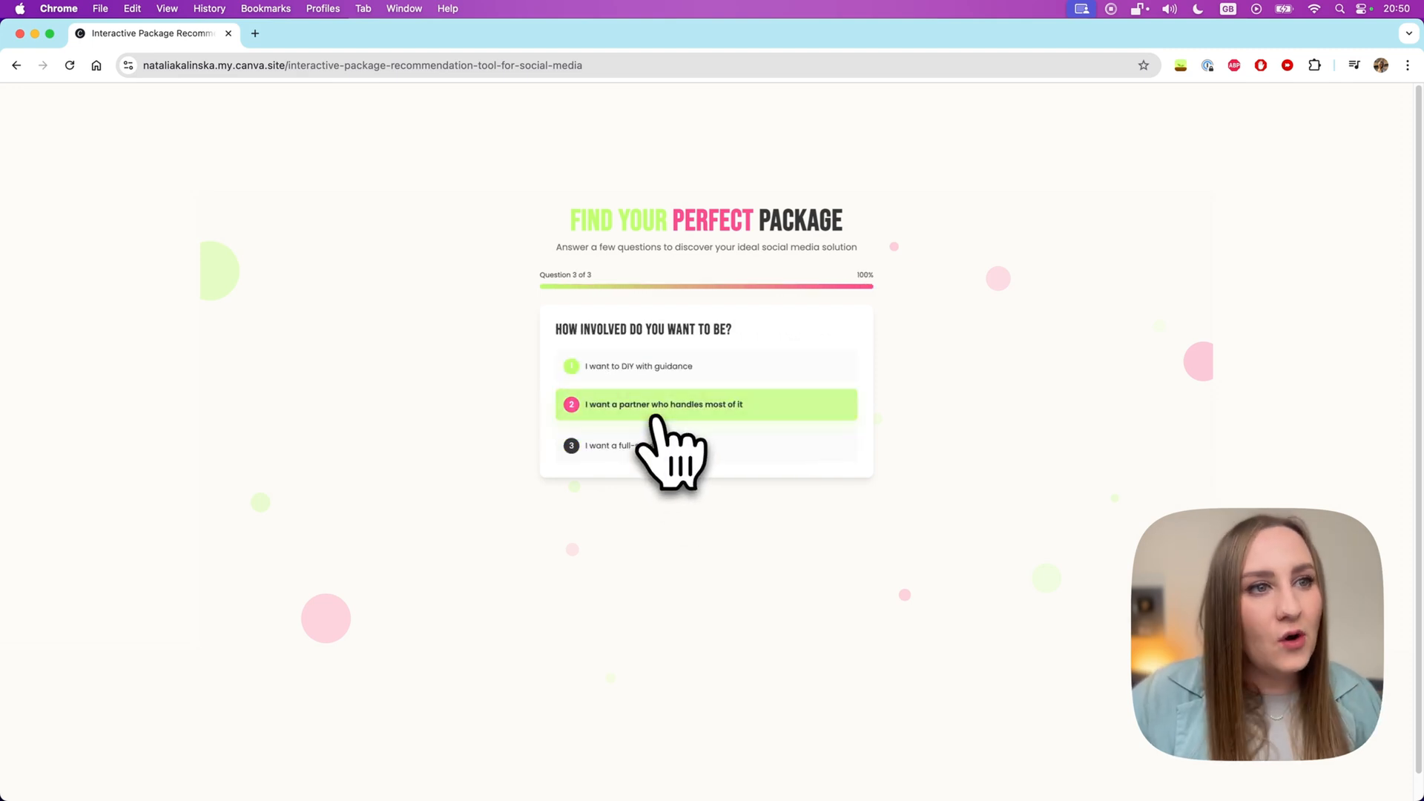
{"action": "left_click", "coordinate": [707, 405]}
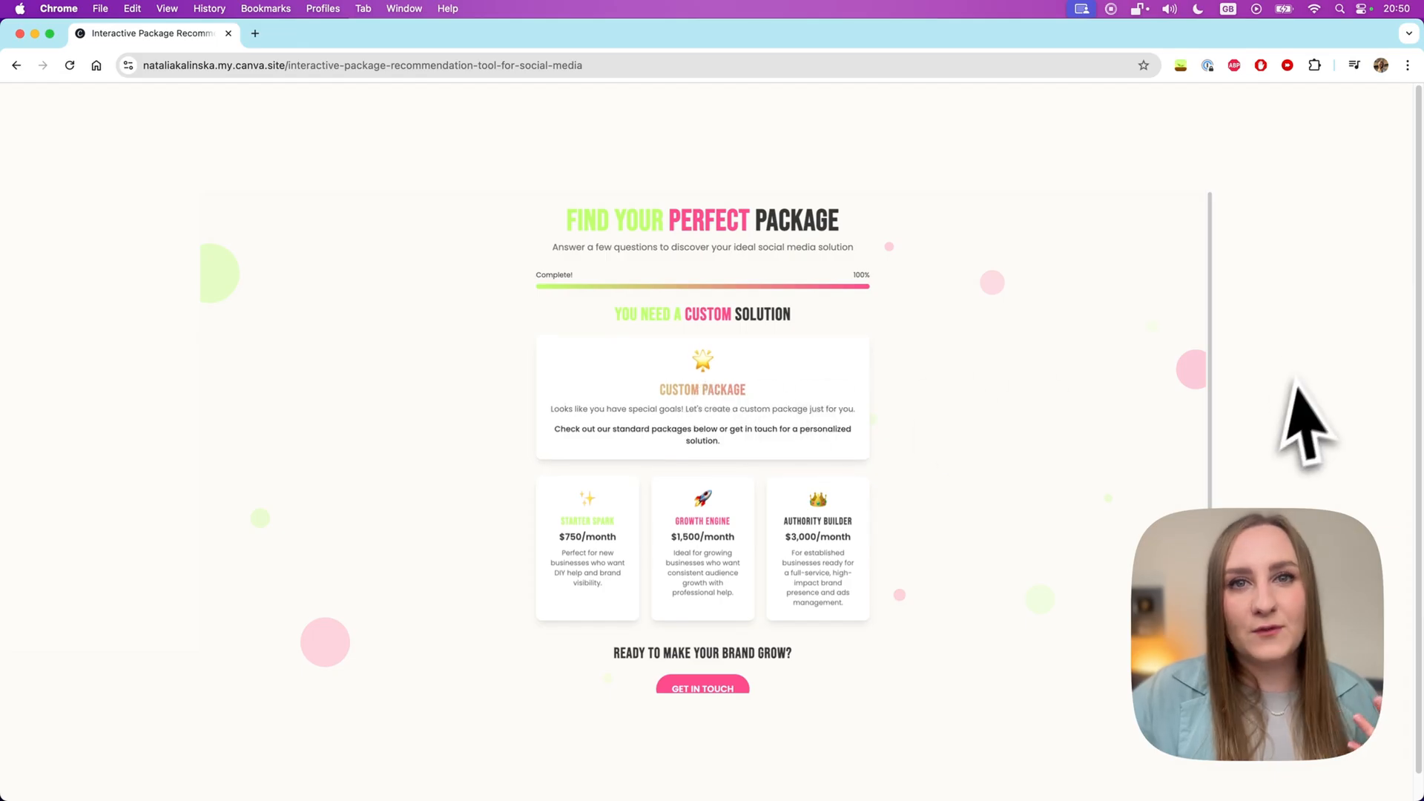
{"action": "mouse_move", "coordinate": [1221, 263]}
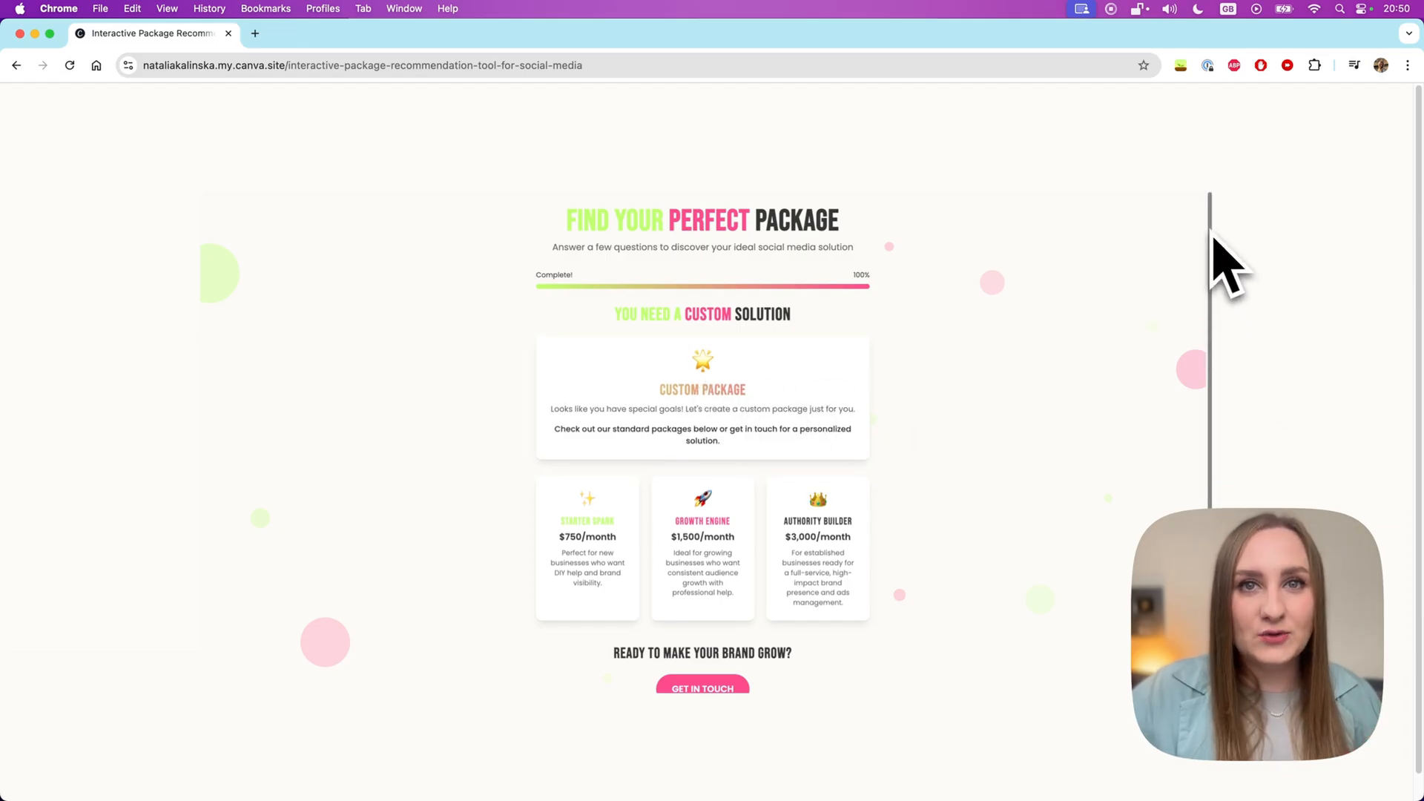
{"action": "scroll", "scroll_direction": "down", "scroll_amount": 3}
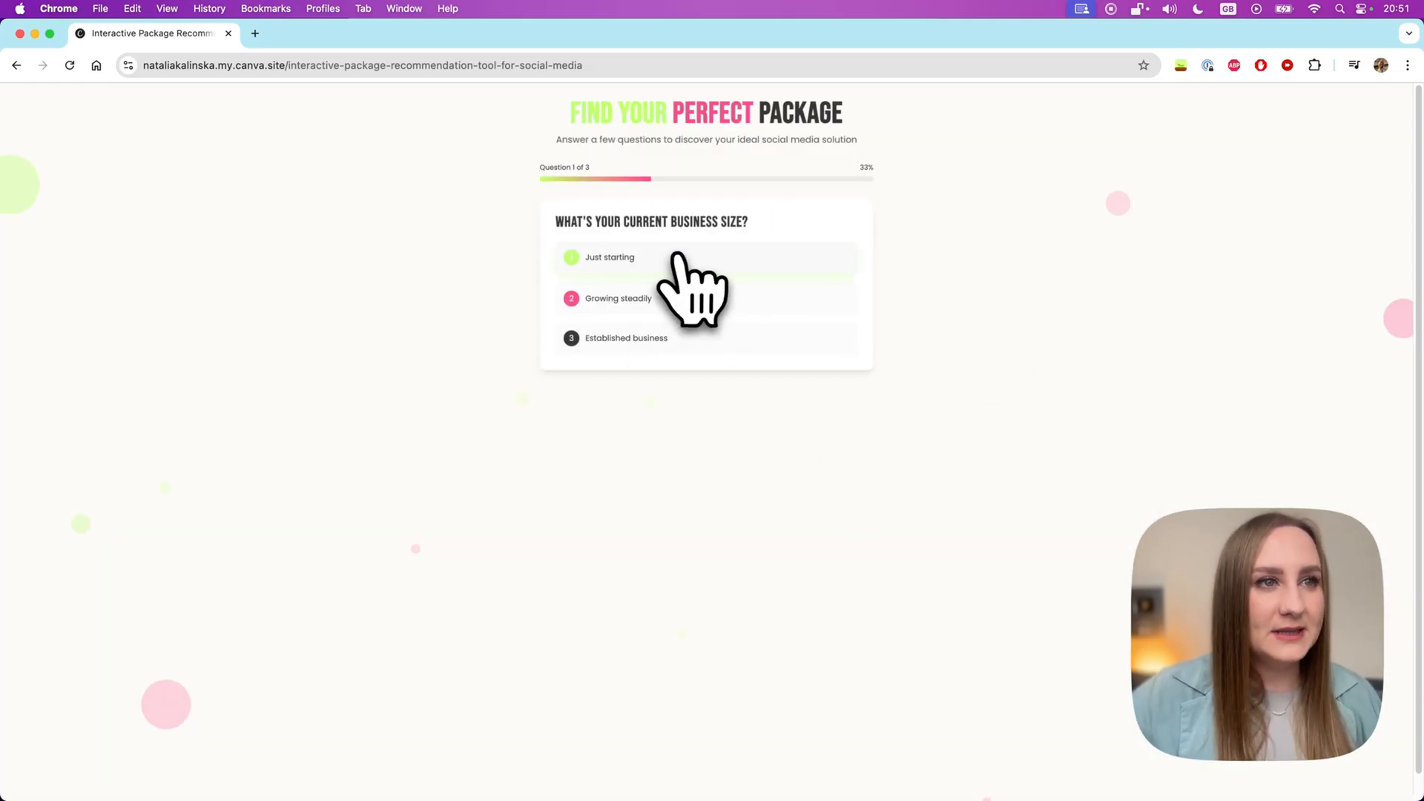
{"action": "left_click", "coordinate": [609, 258]}
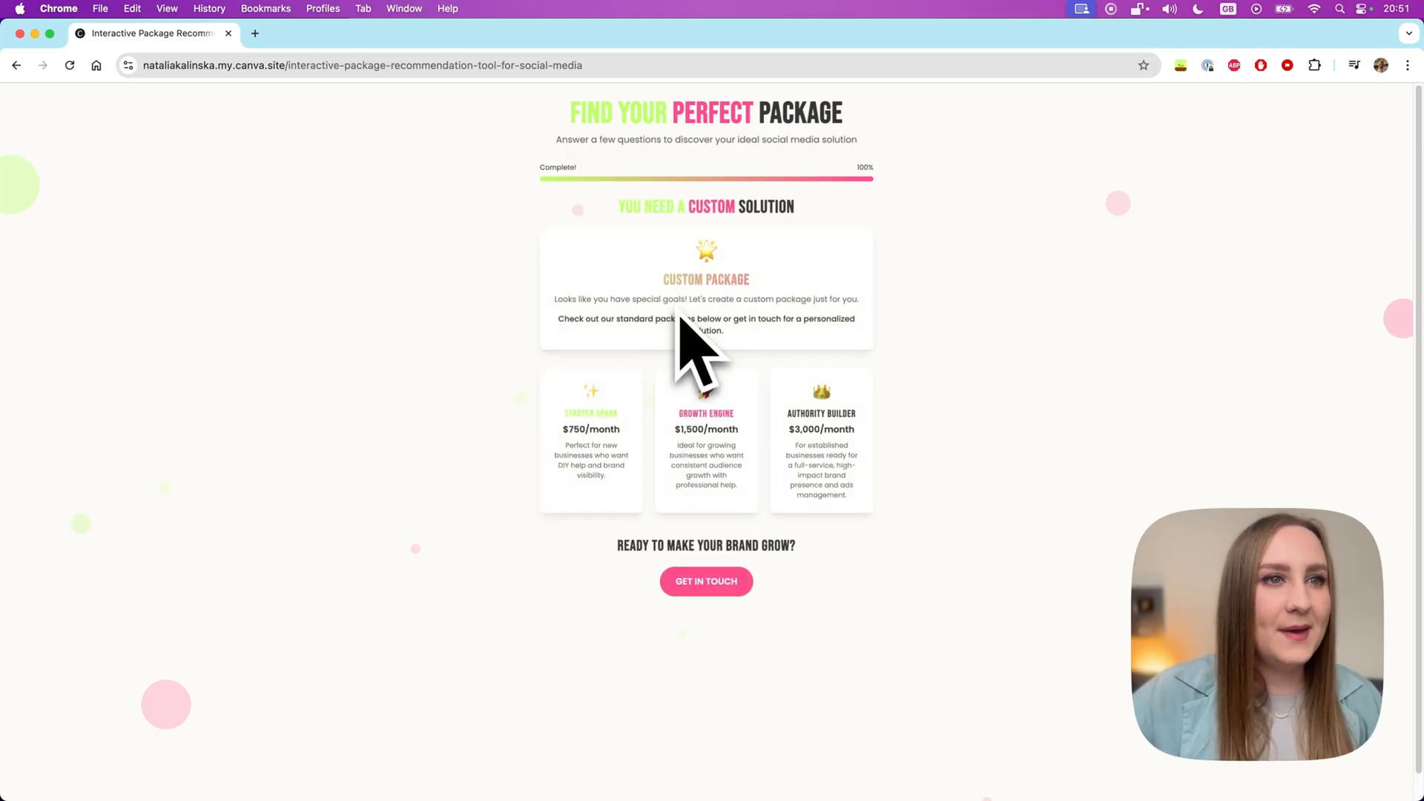
{"action": "mouse_move", "coordinate": [635, 282]}
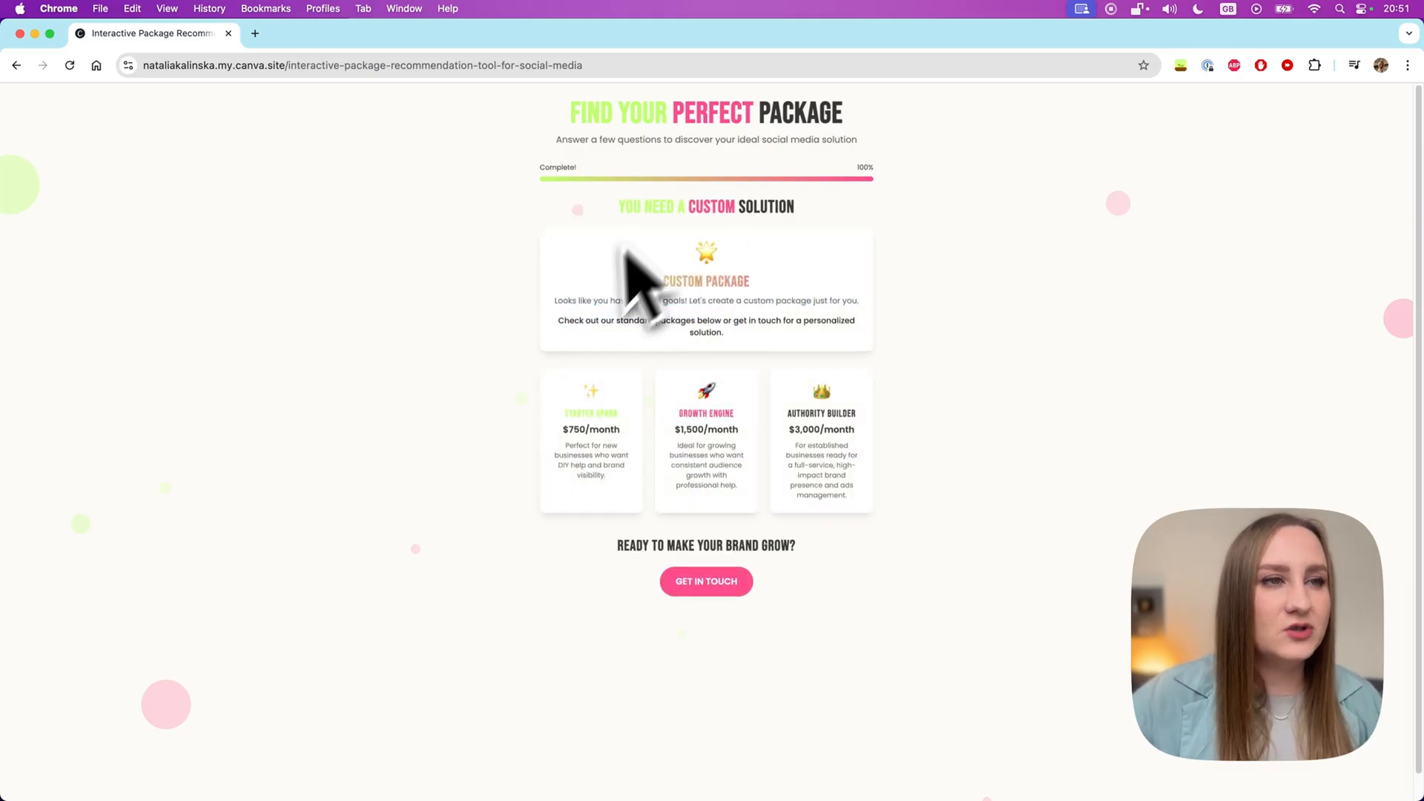
{"action": "mouse_move", "coordinate": [588, 445]}
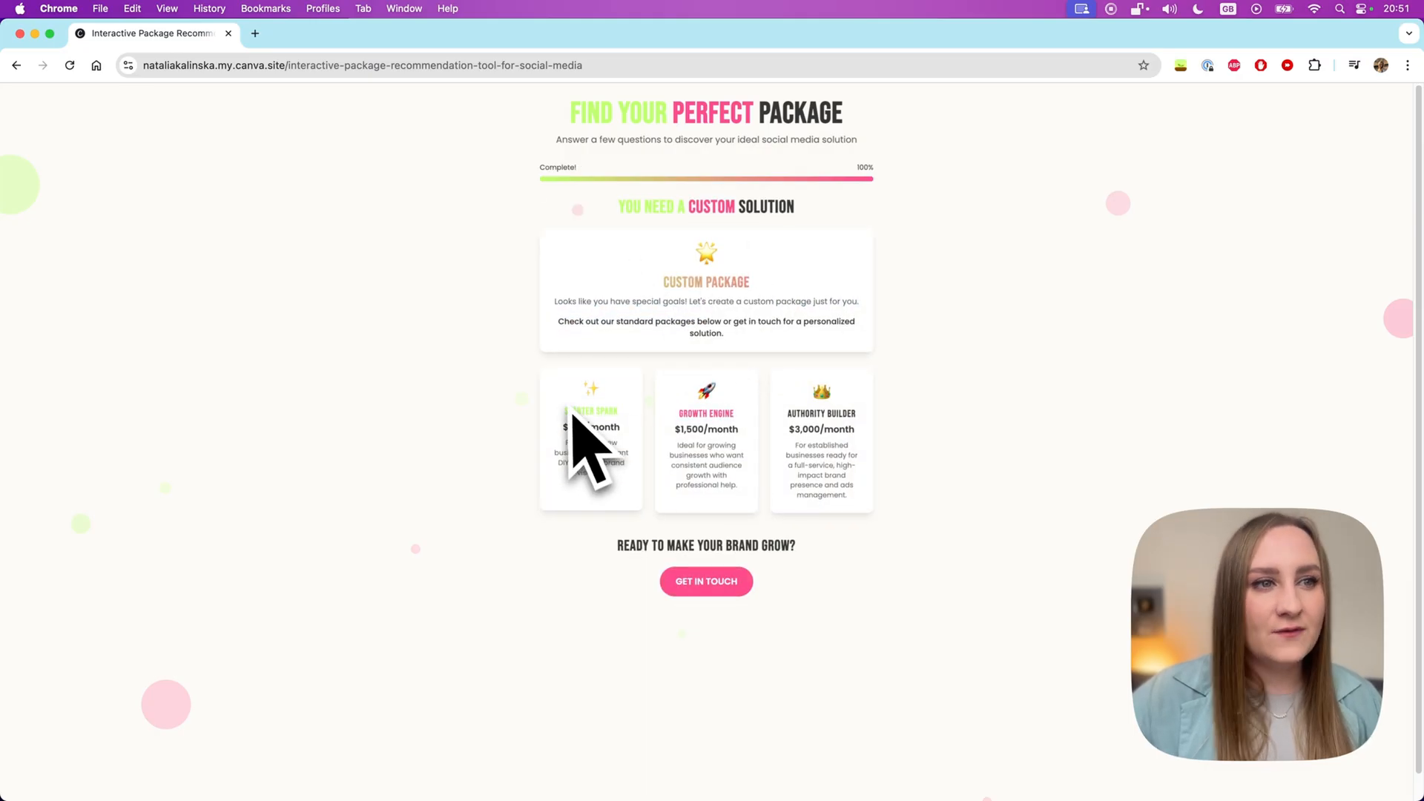
{"action": "mouse_move", "coordinate": [822, 463]}
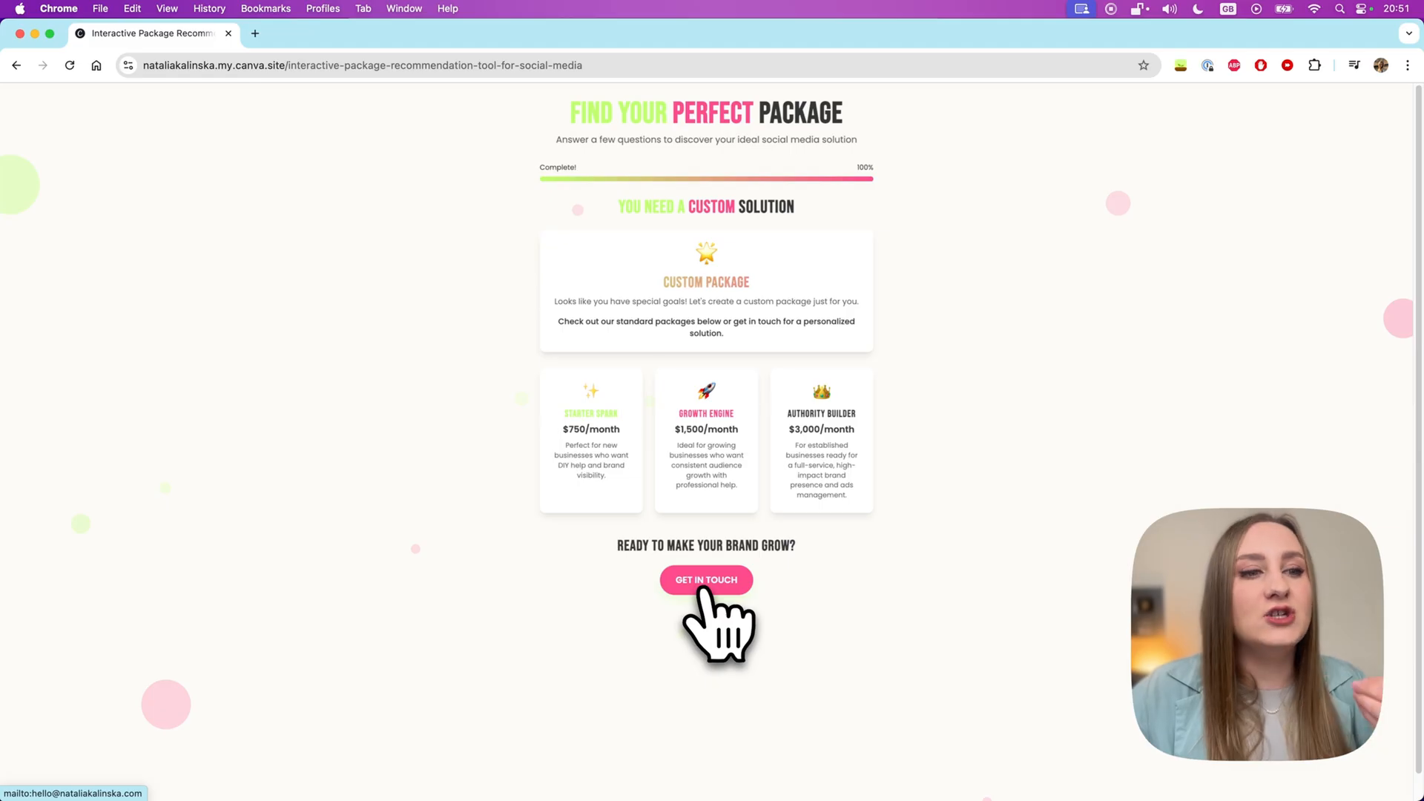
Open a Mail message via GET IN TOUCH, then close it with Don't Save.
{"action": "left_click", "coordinate": [706, 579]}
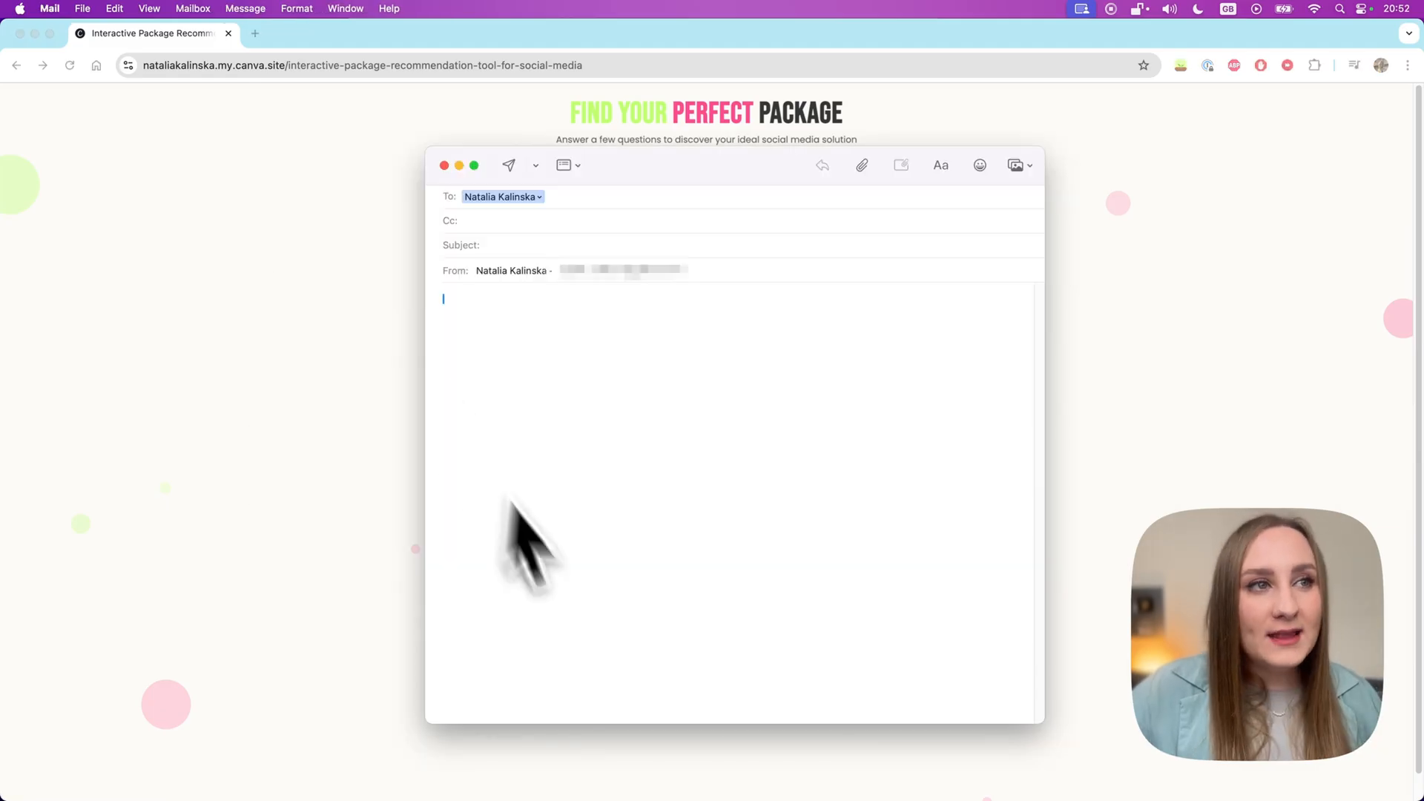
{"action": "mouse_move", "coordinate": [245, 518]}
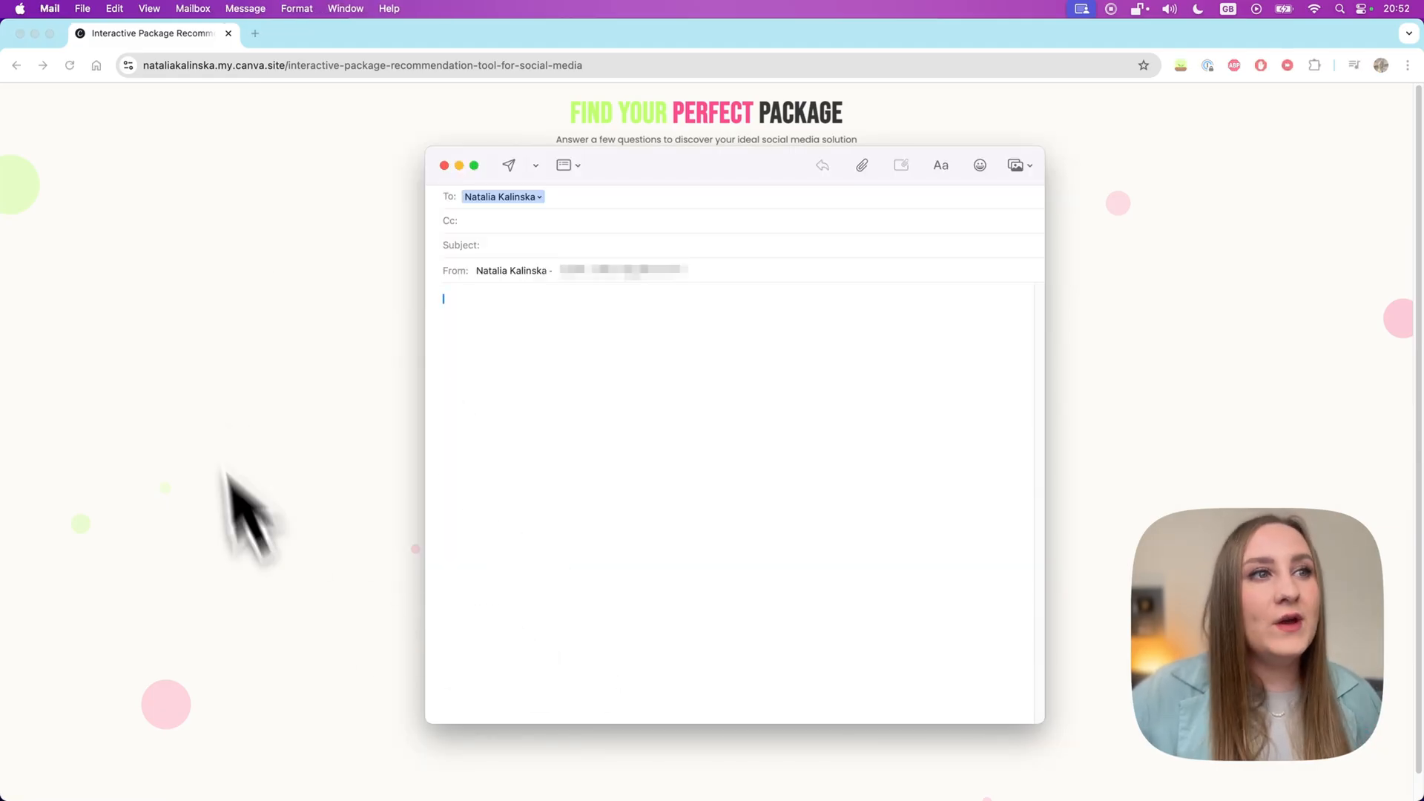
{"action": "mouse_move", "coordinate": [482, 232]}
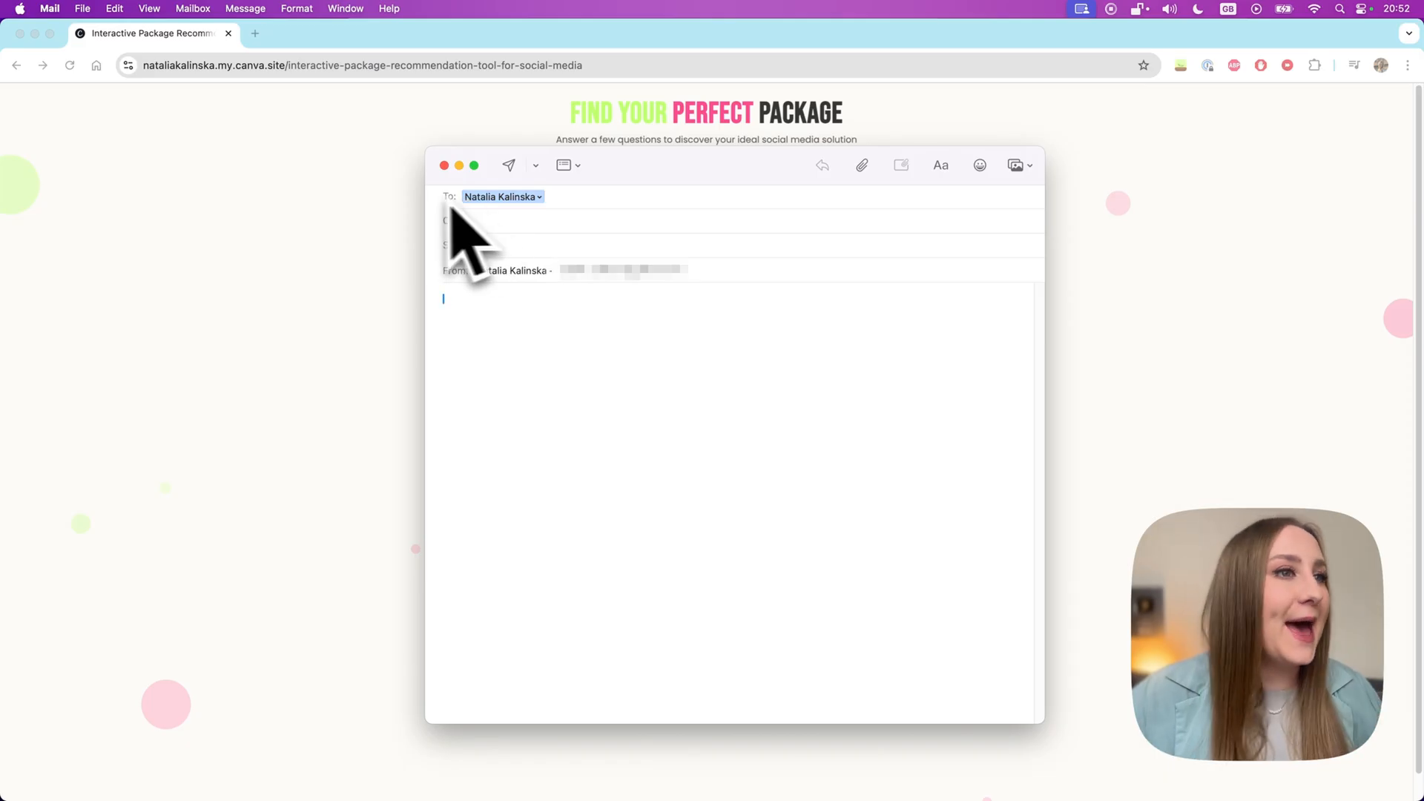
{"action": "mouse_move", "coordinate": [618, 451]}
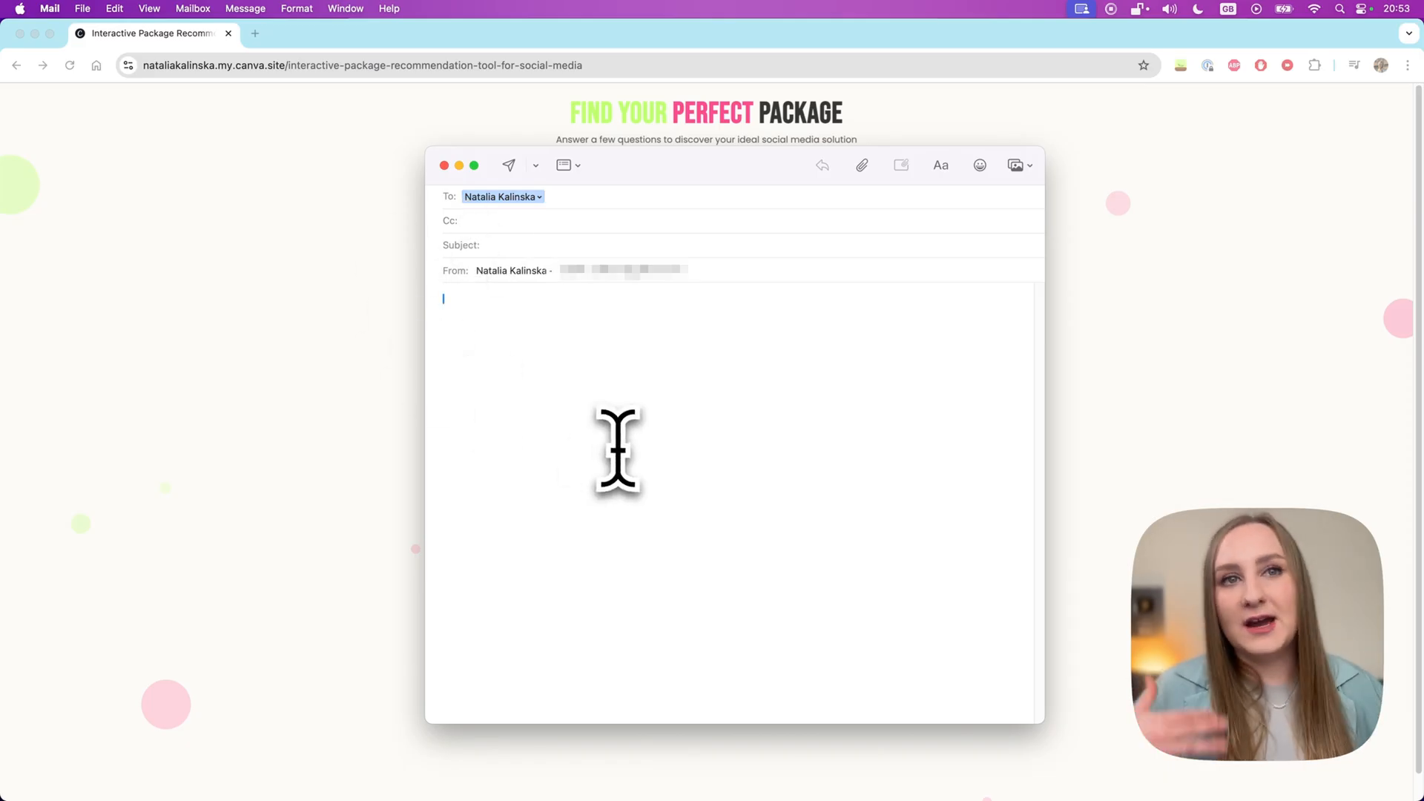
{"action": "mouse_move", "coordinate": [465, 209]}
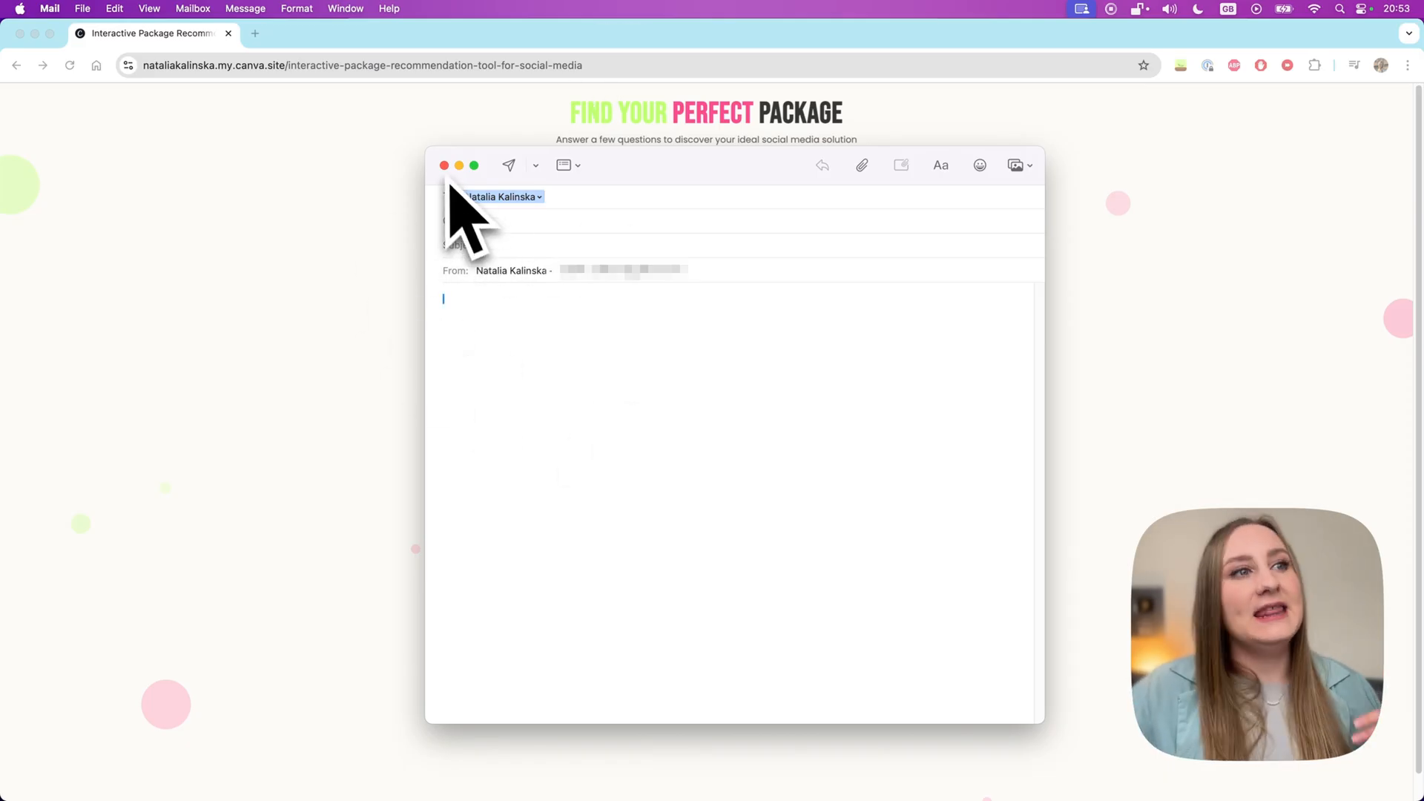
{"action": "left_click", "coordinate": [445, 165]}
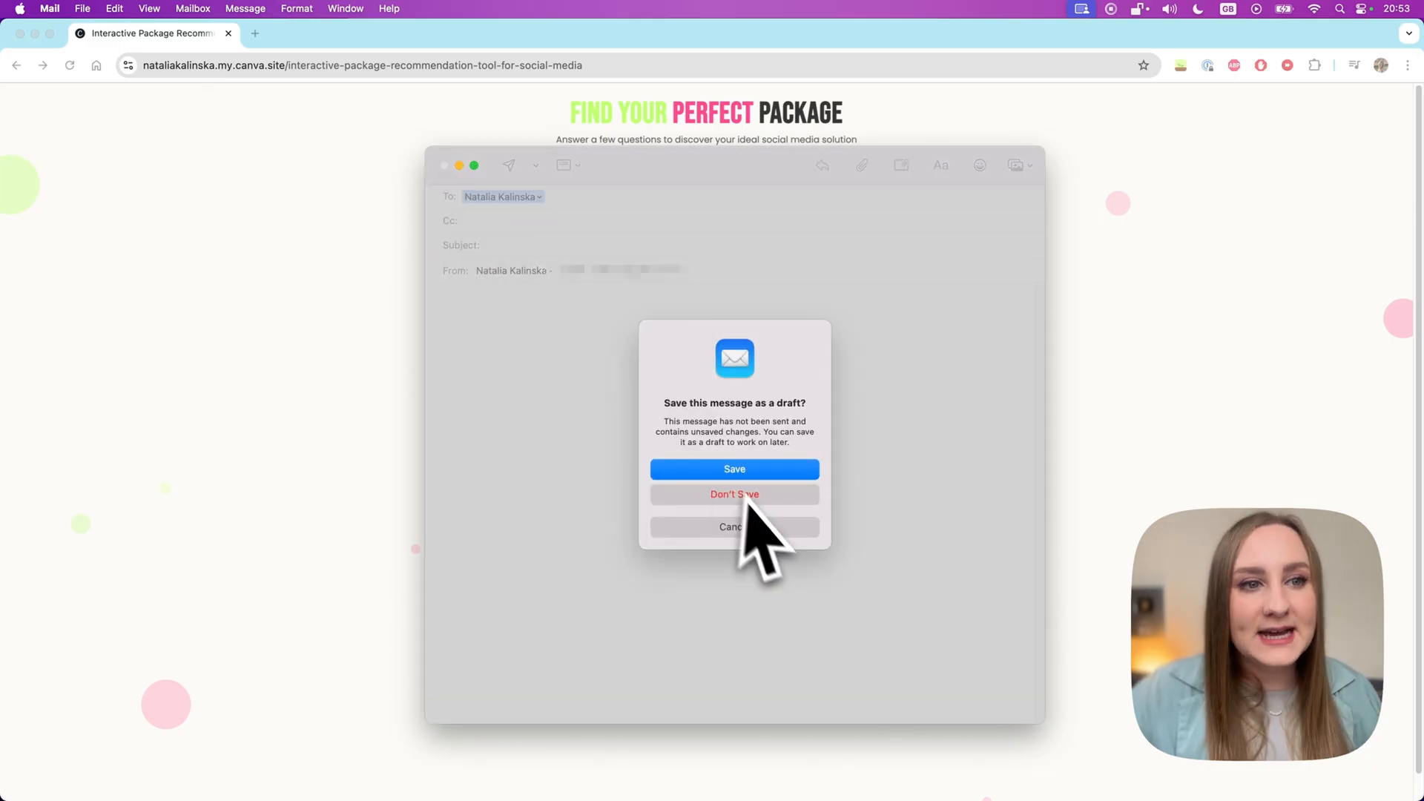
{"action": "left_click", "coordinate": [734, 494]}
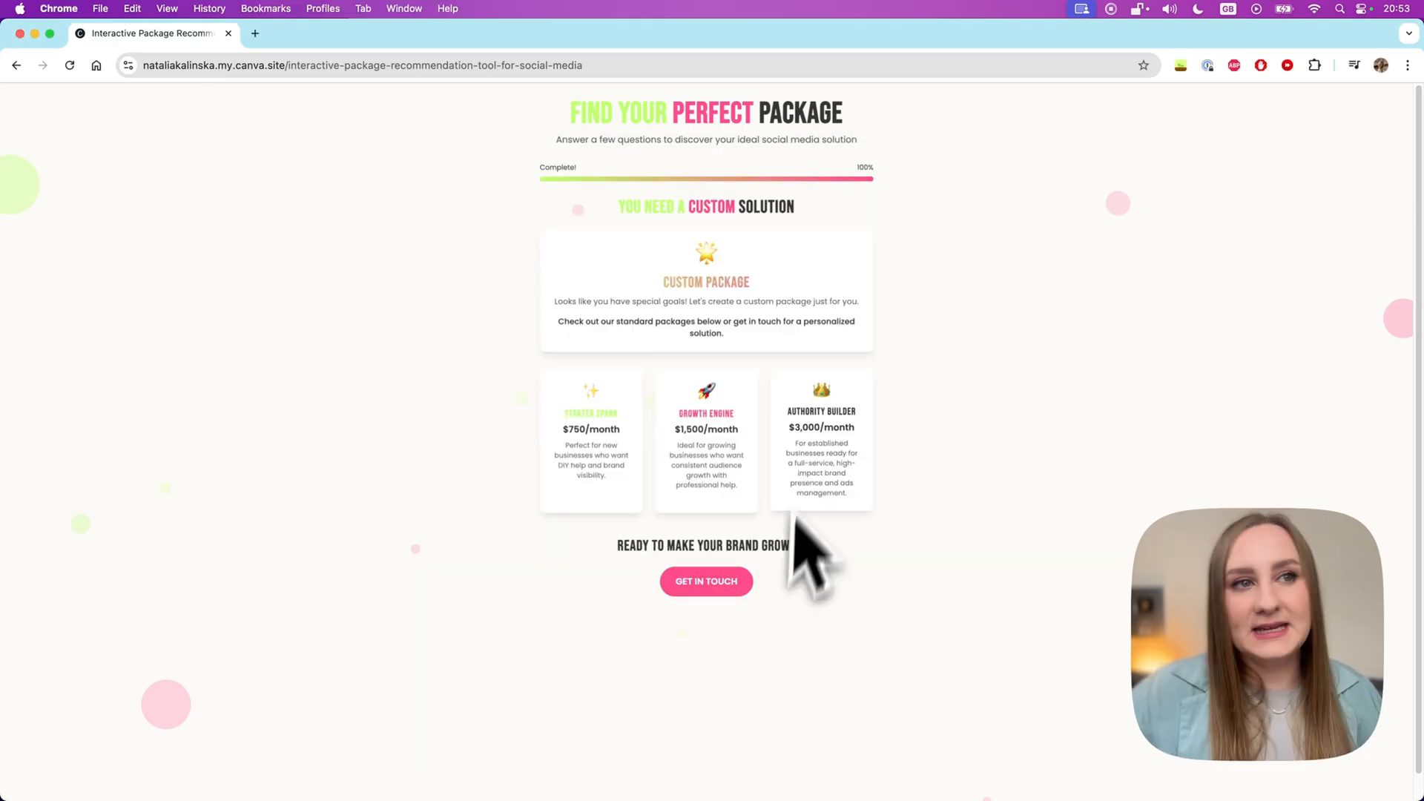
{"action": "mouse_move", "coordinate": [814, 490]}
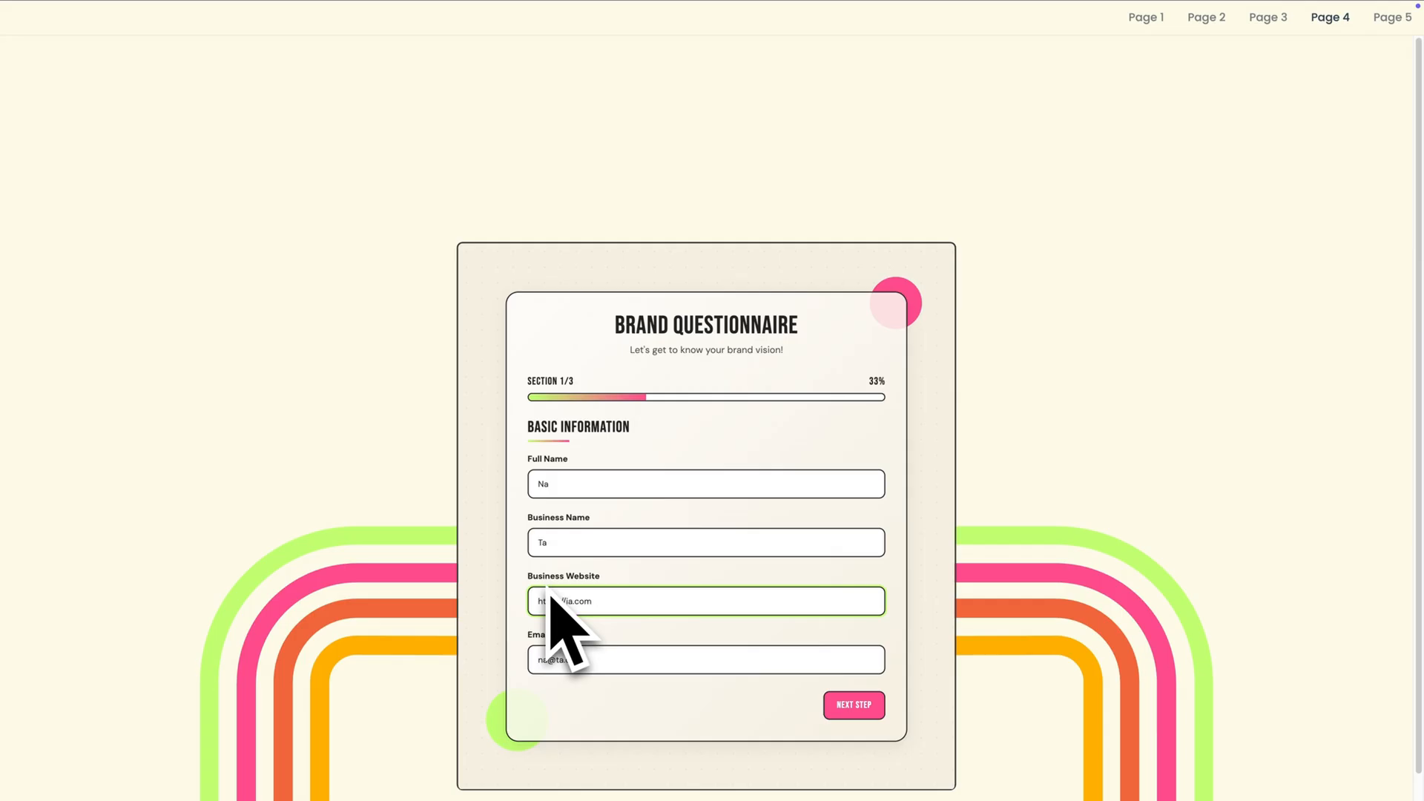
Advance through Brand Preferences and Vision and Style sections, then start the style explanation.
{"action": "left_click", "coordinate": [853, 704]}
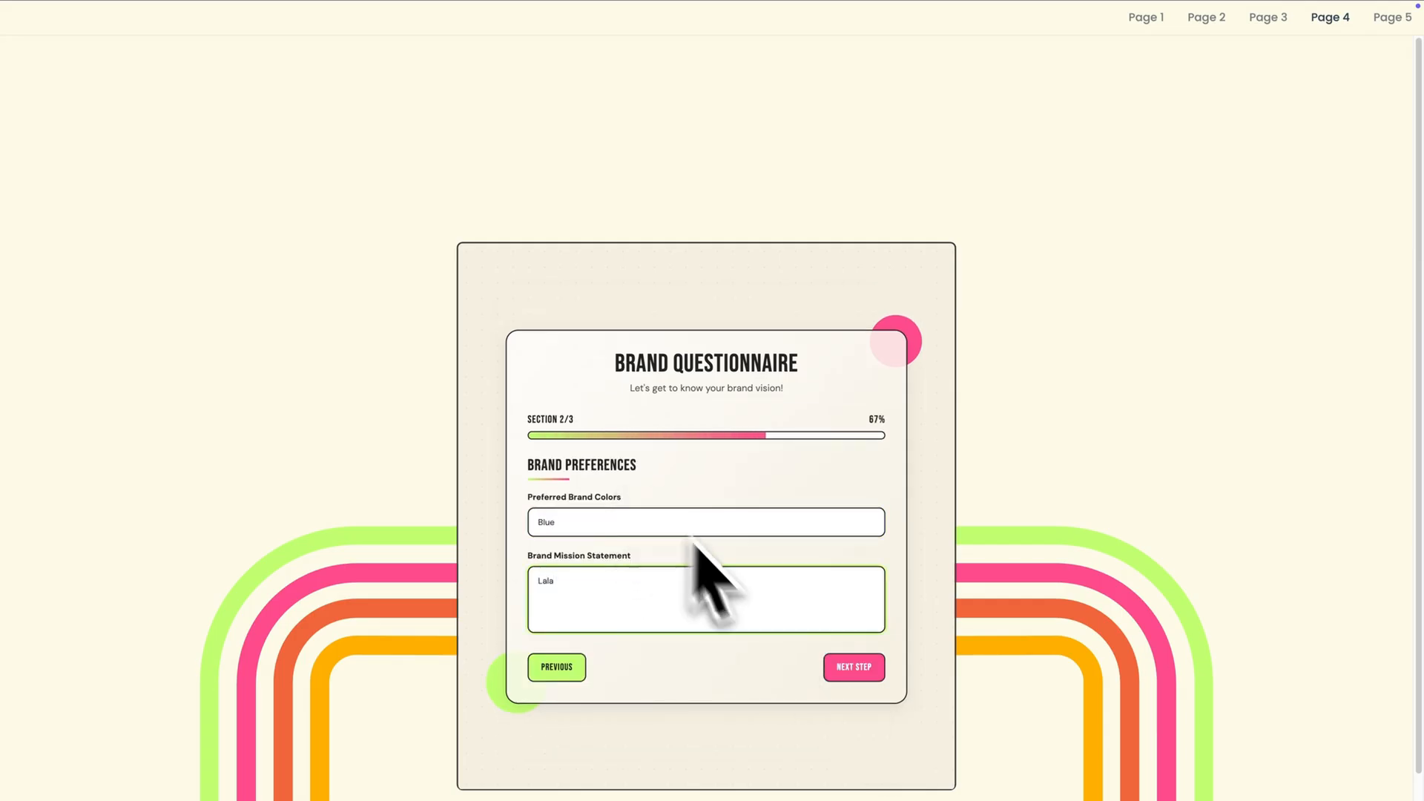
{"action": "left_click", "coordinate": [852, 667]}
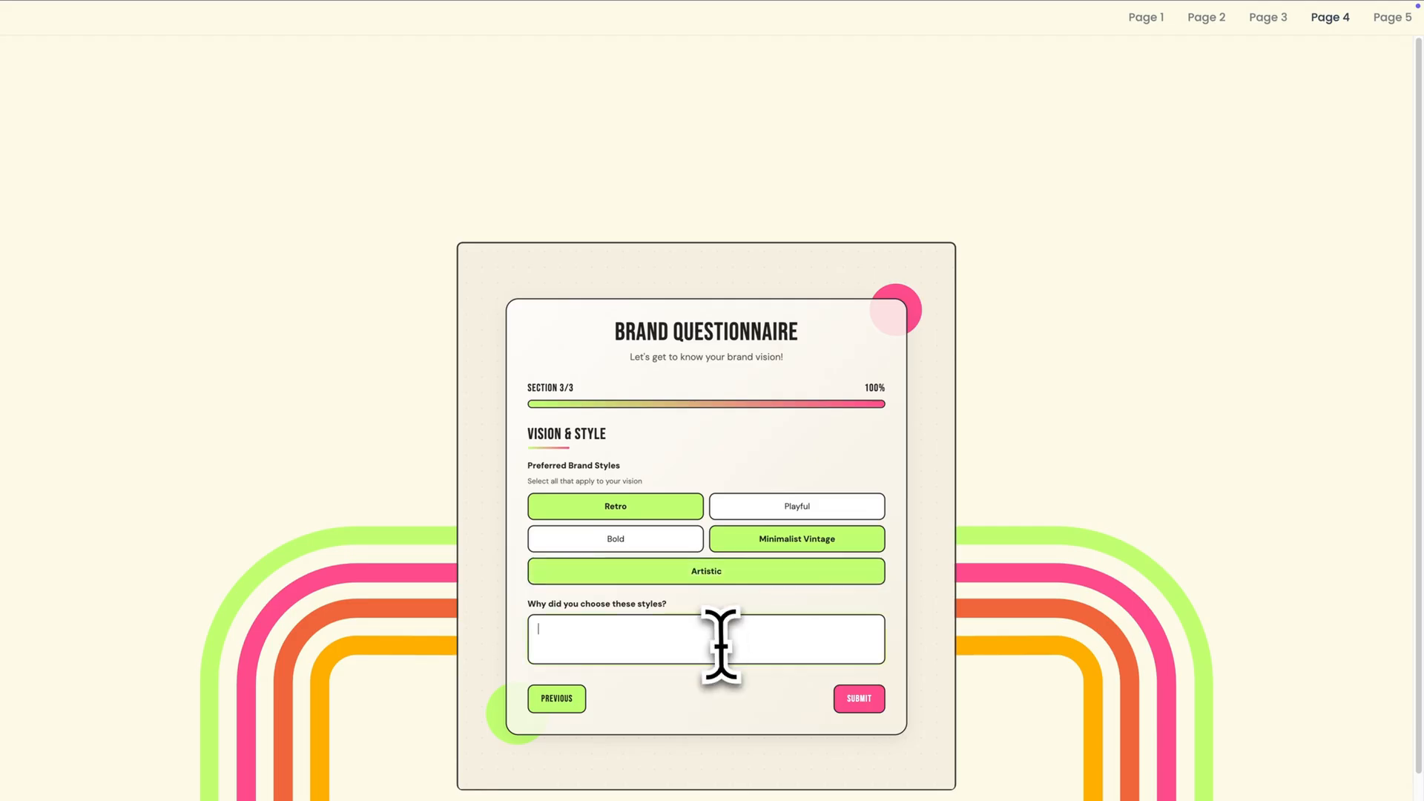
{"action": "left_click", "coordinate": [857, 699]}
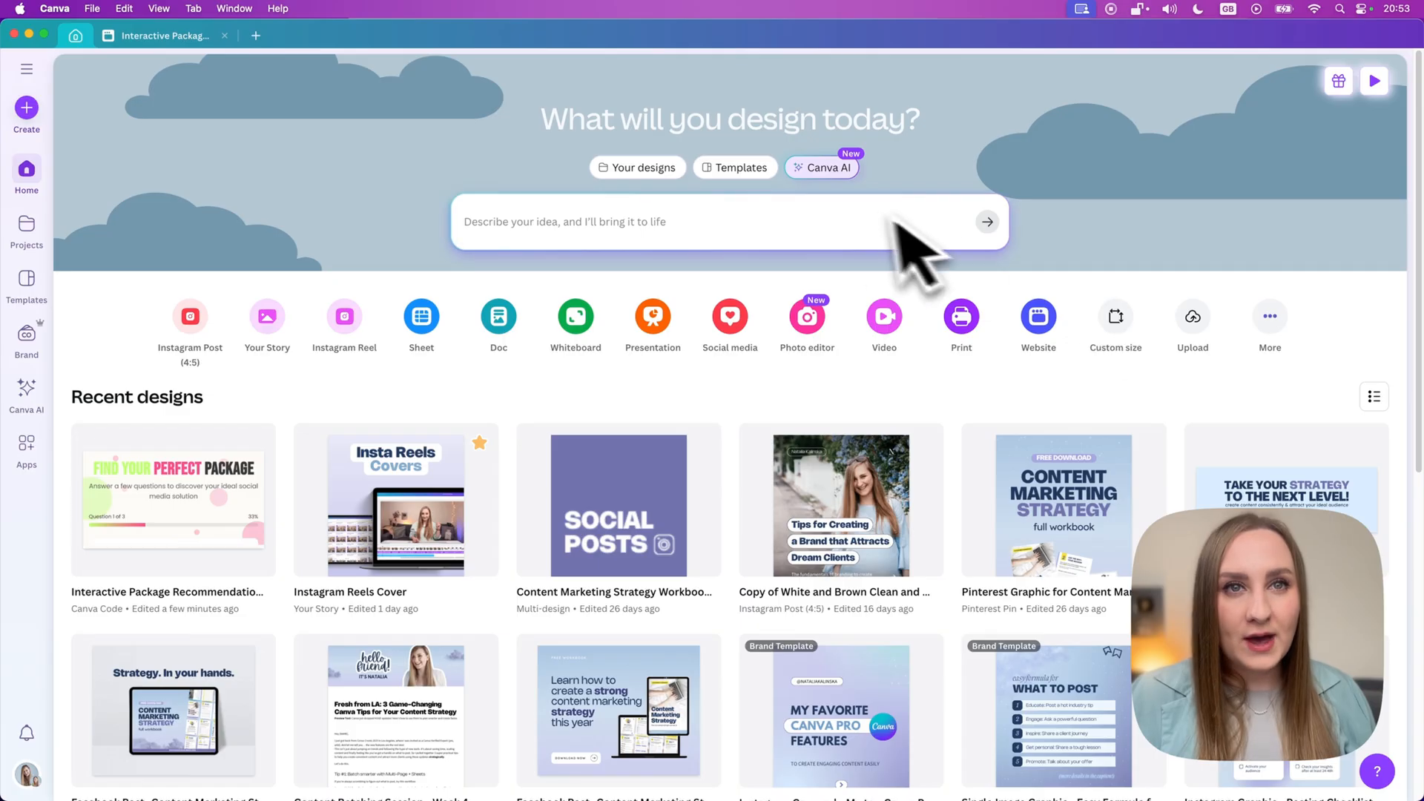
Open Canva AI from the home page and choose Code for me.
{"action": "left_click", "coordinate": [821, 167]}
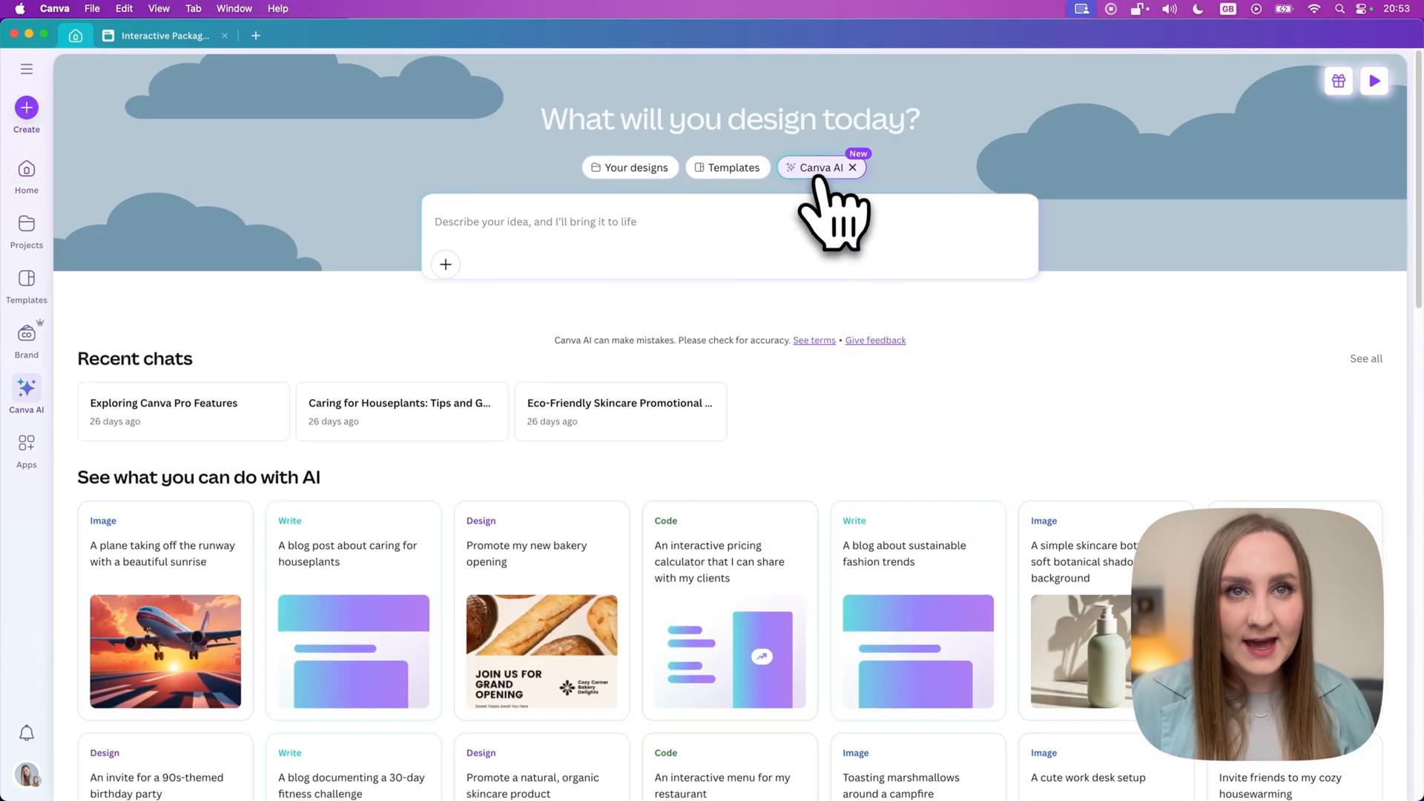
{"action": "left_click", "coordinate": [427, 308]}
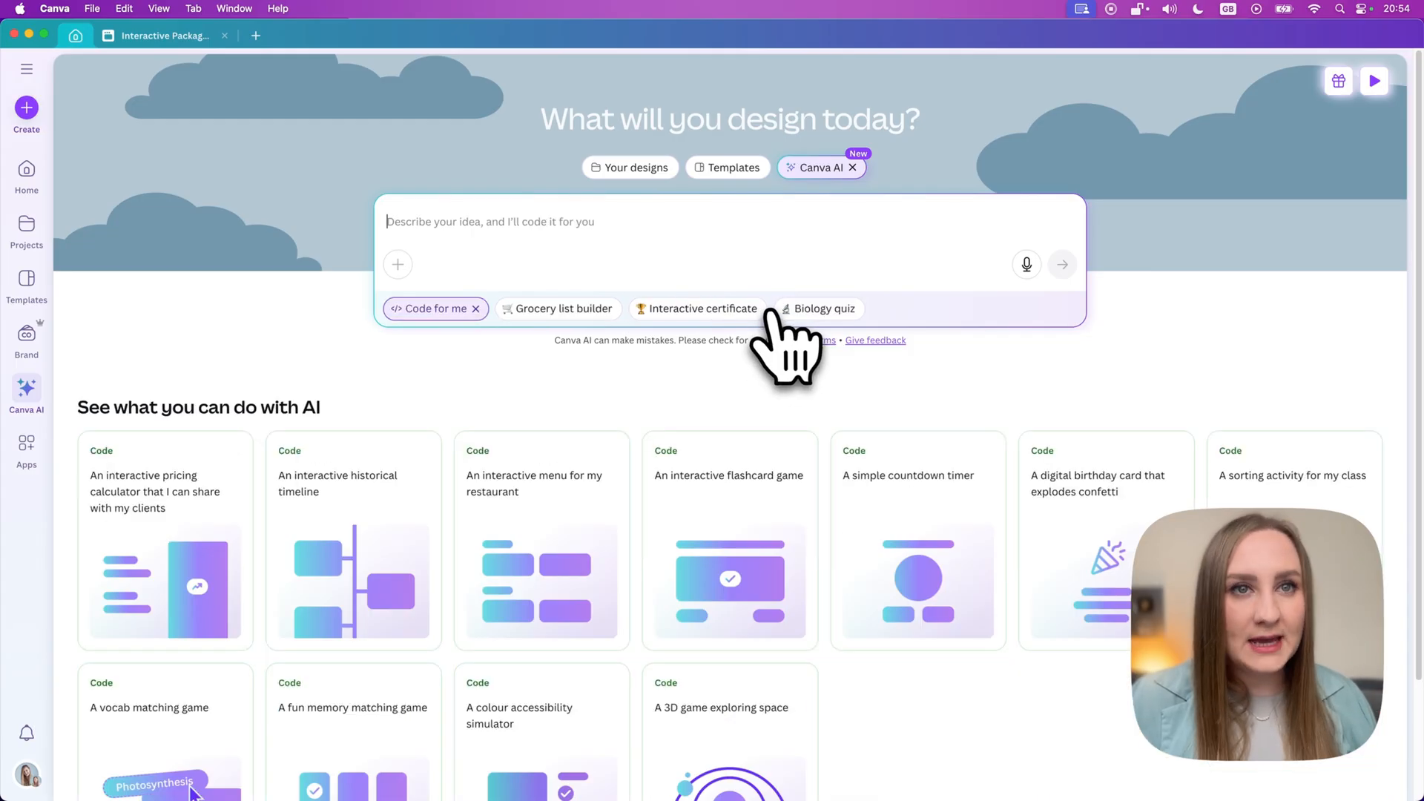
{"action": "mouse_move", "coordinate": [45, 100]}
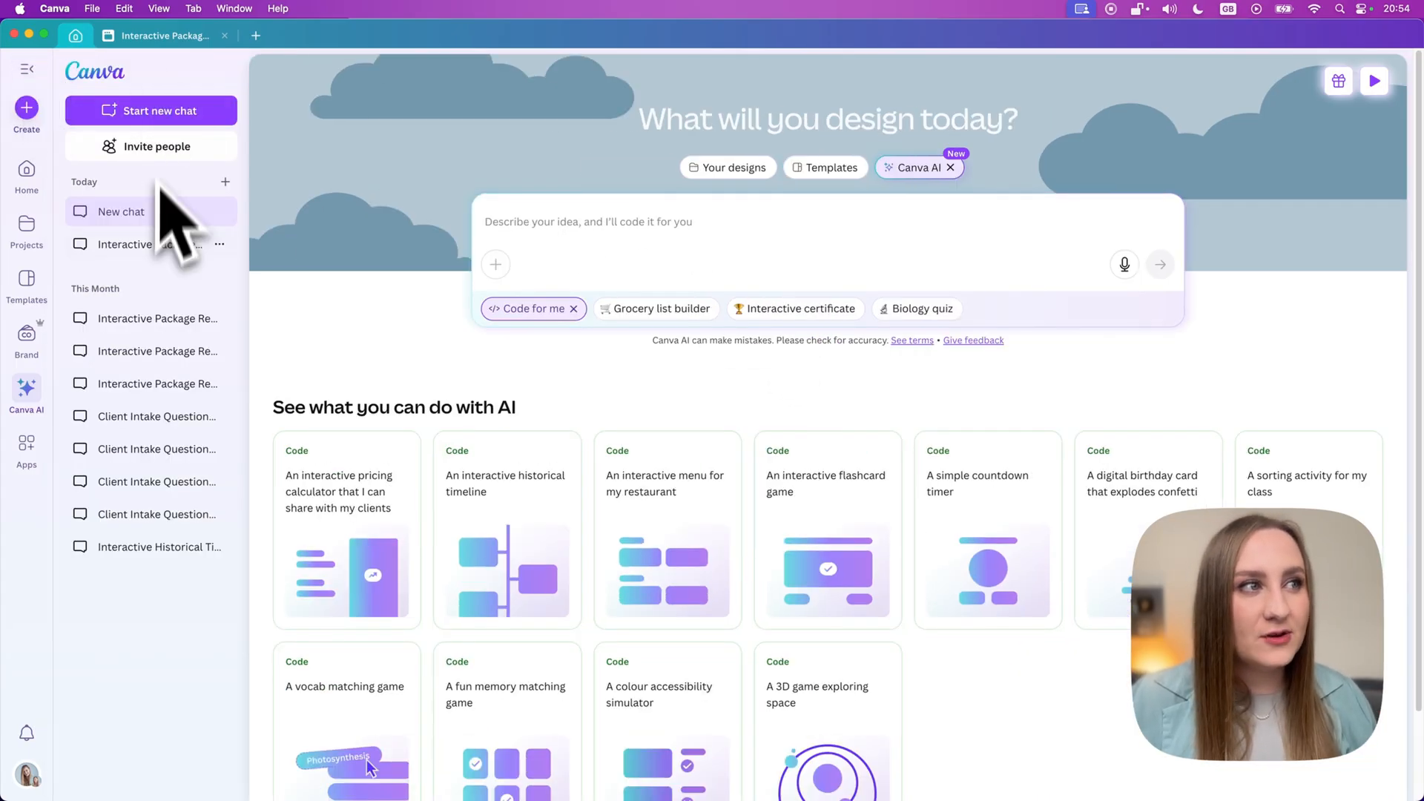
{"action": "mouse_move", "coordinate": [205, 227]}
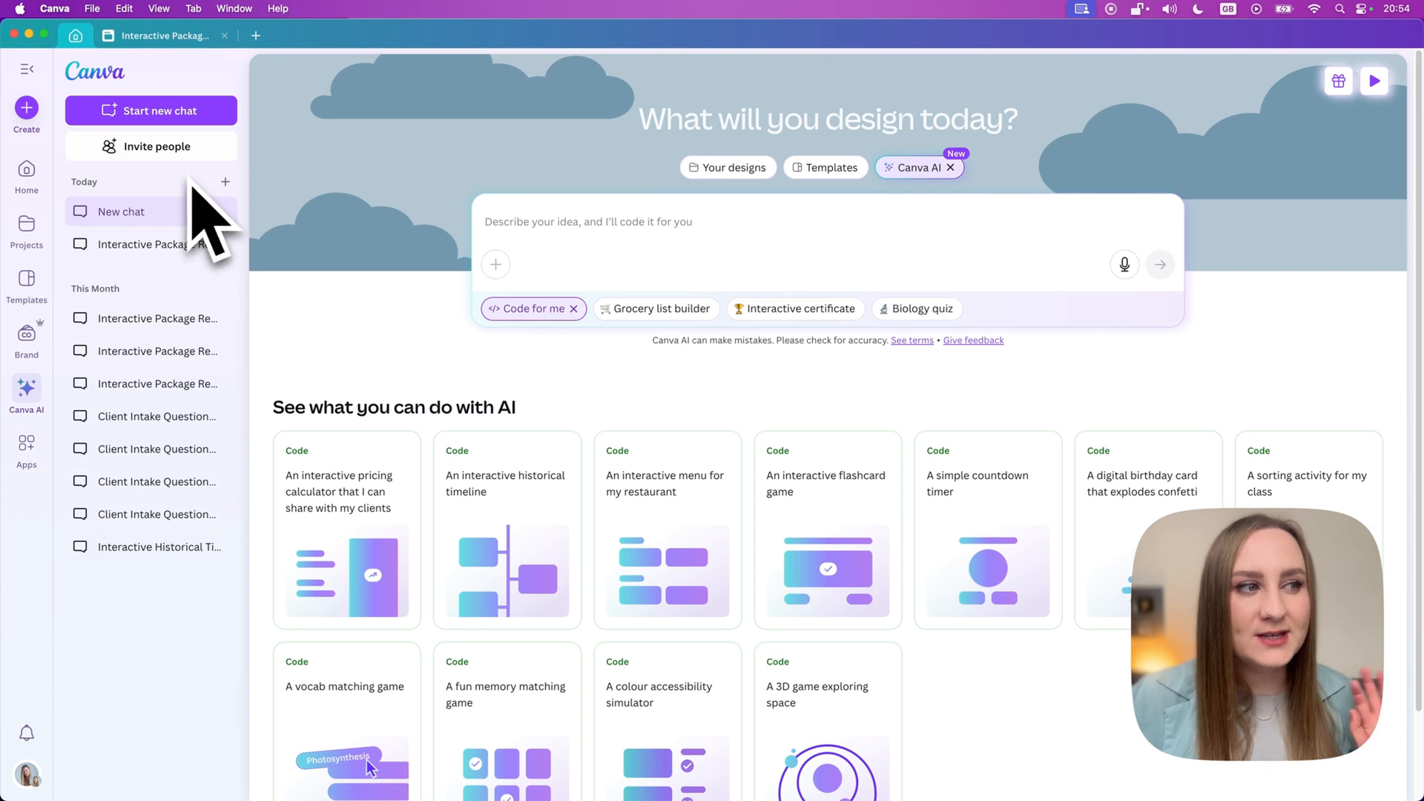
{"action": "mouse_move", "coordinate": [178, 327]}
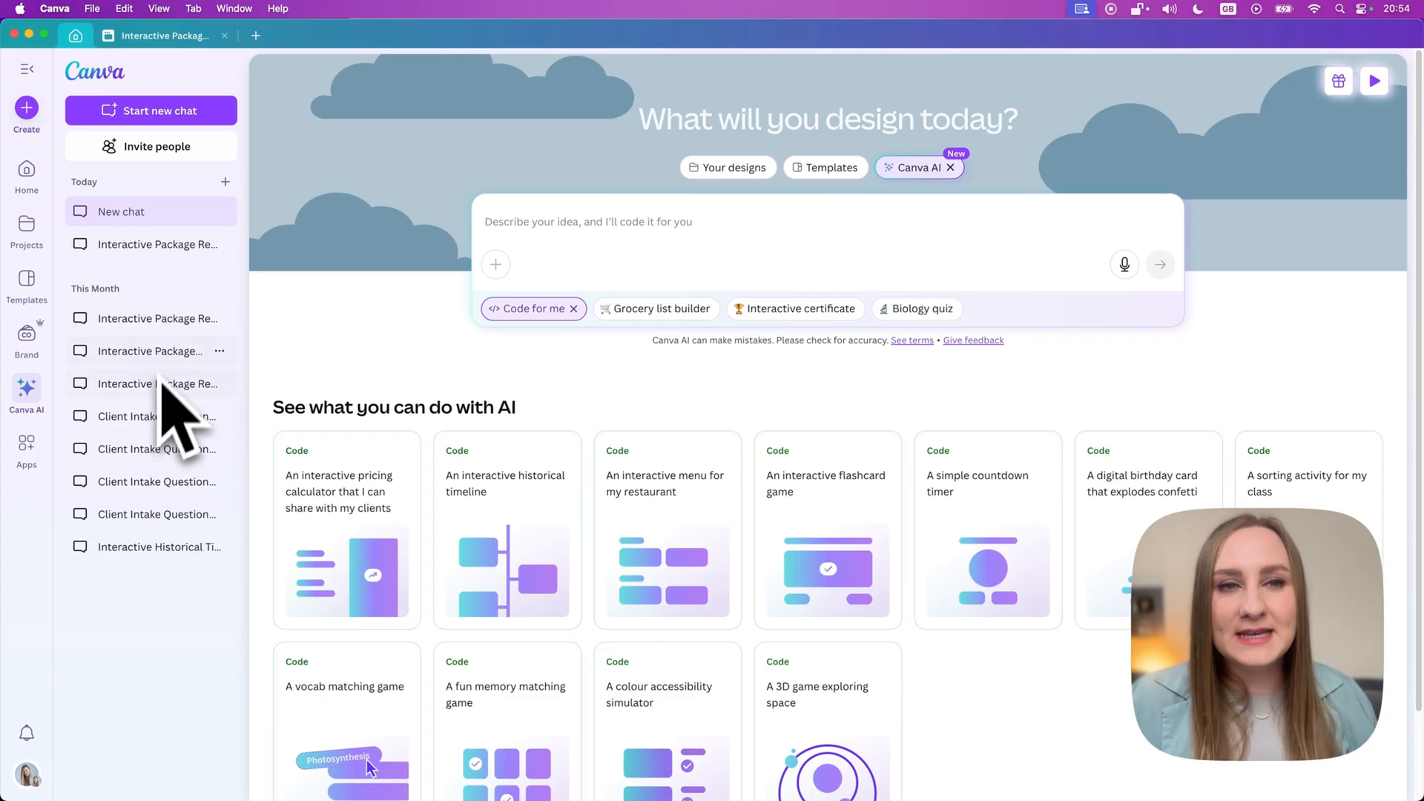
{"action": "mouse_move", "coordinate": [190, 304]}
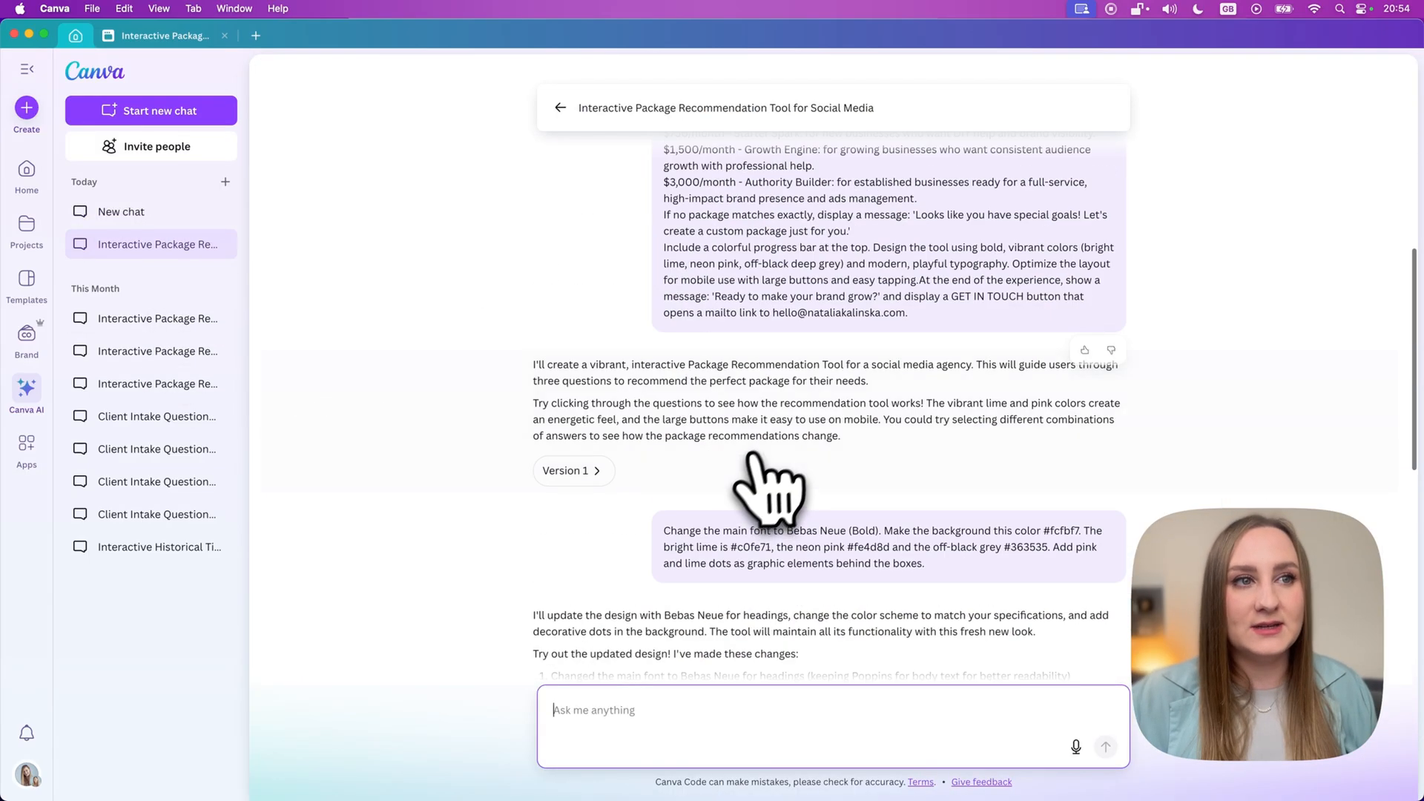
Scroll the chat and open the Version 3 quiz preview panel.
{"action": "scroll", "scroll_direction": "down", "scroll_amount": 3}
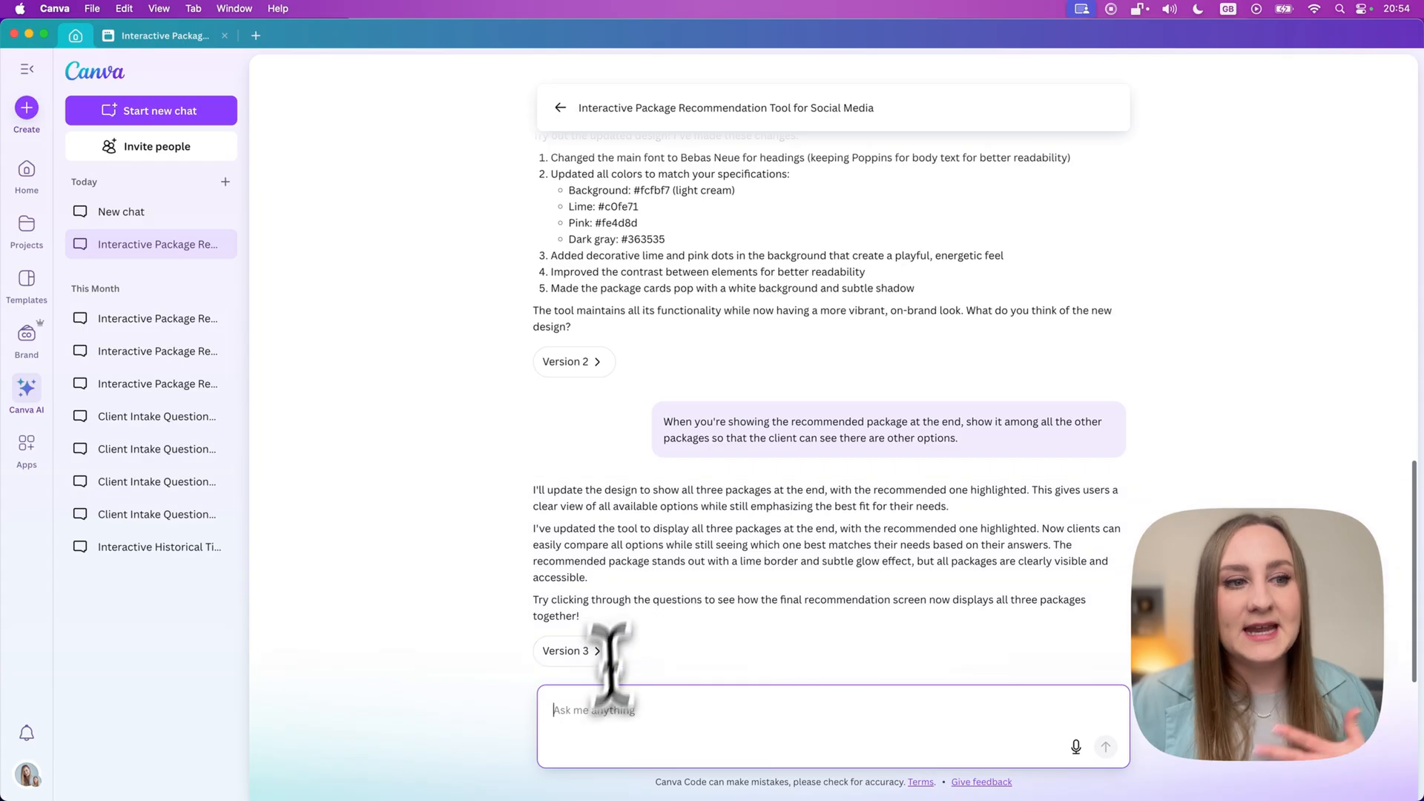
{"action": "left_click", "coordinate": [567, 651]}
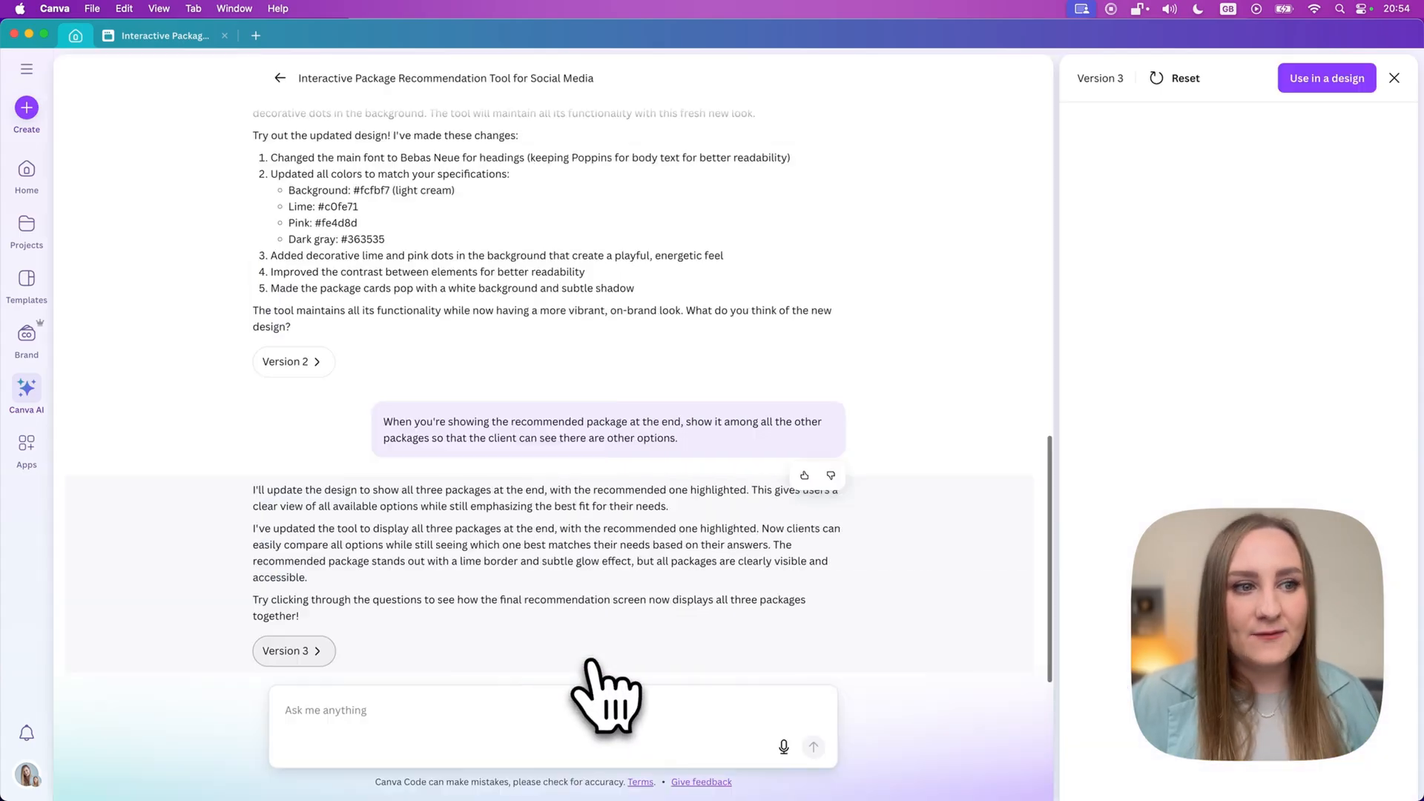
{"action": "left_click", "coordinate": [287, 651]}
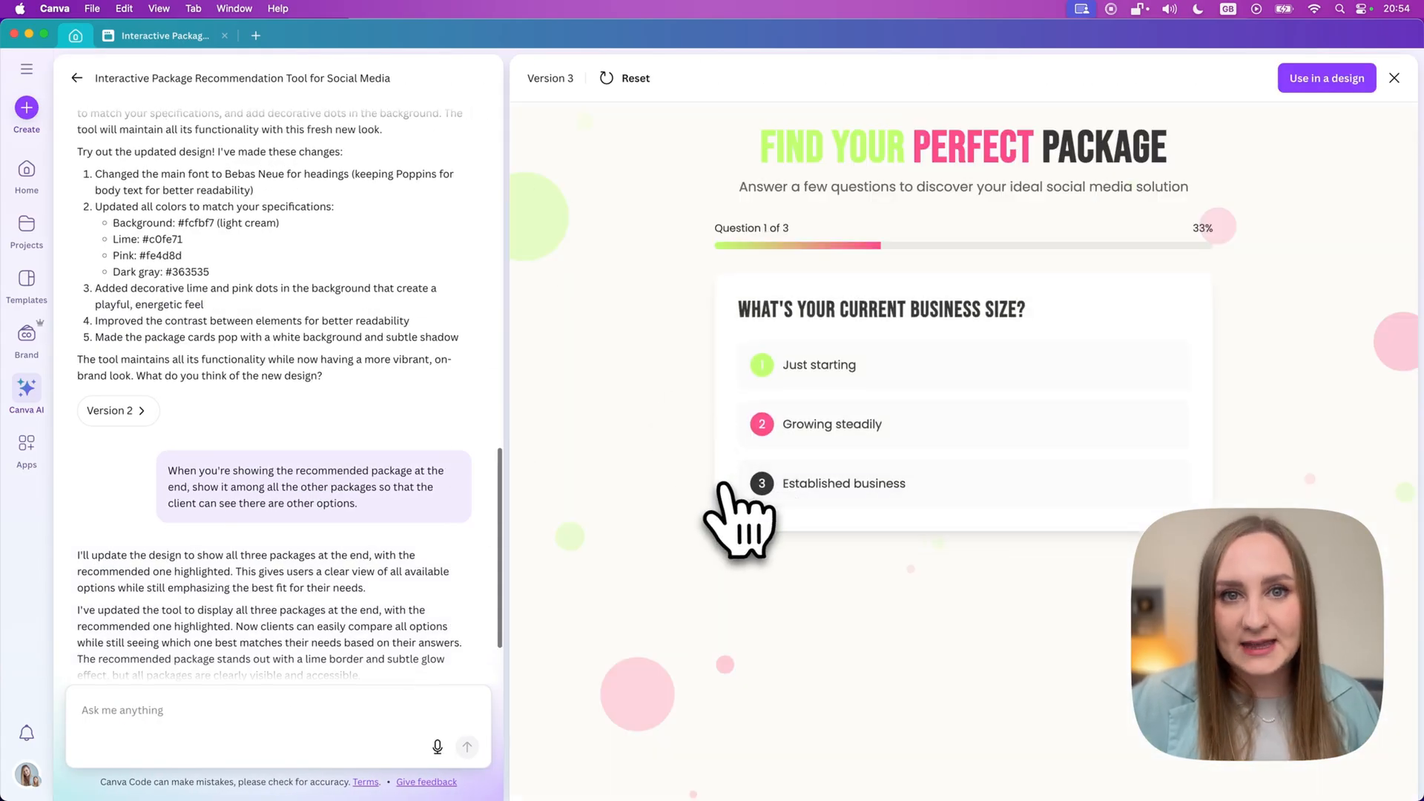